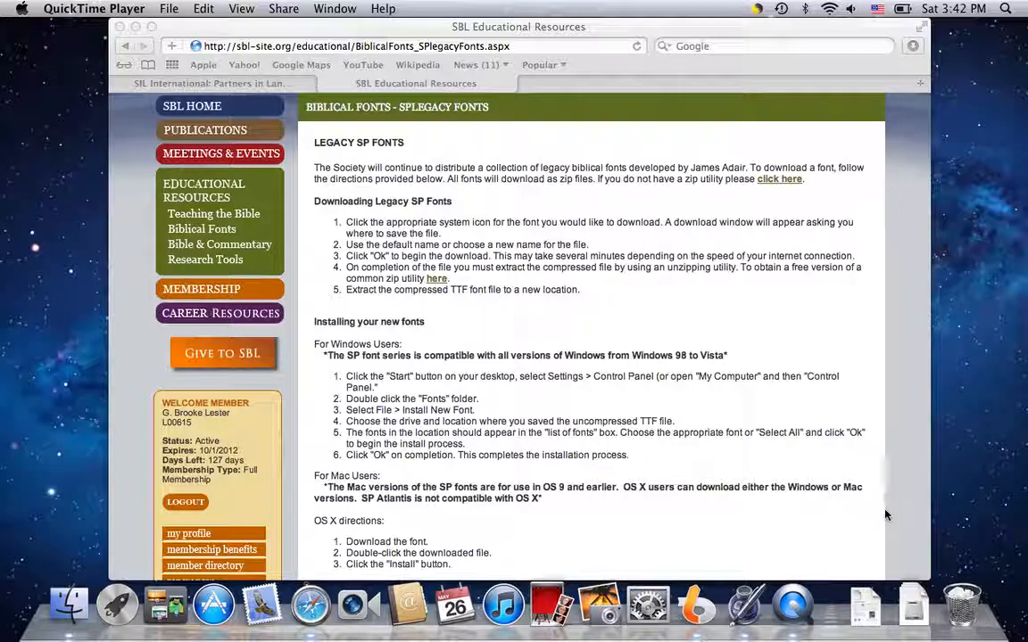
mouse_move(539, 335)
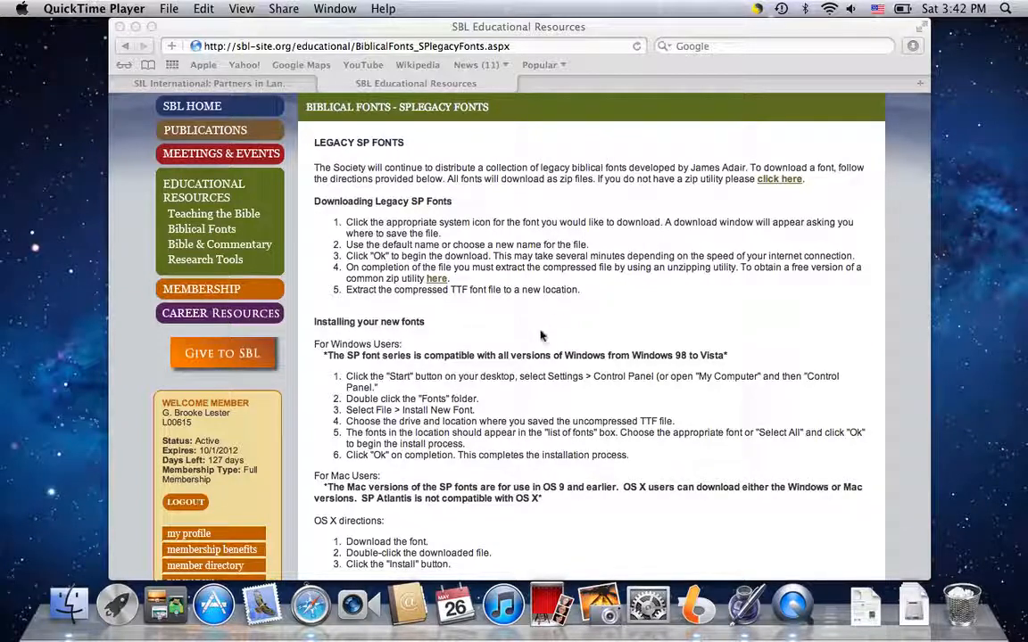
mouse_move(534, 335)
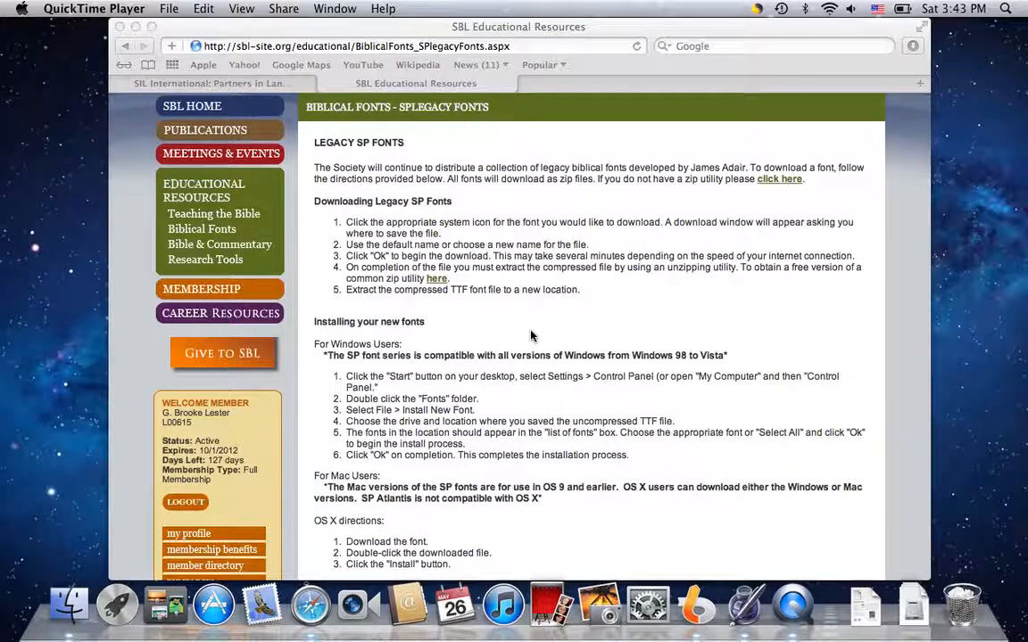
Search the SIL International website for "transliteration" from its search page.
scroll("down", 3)
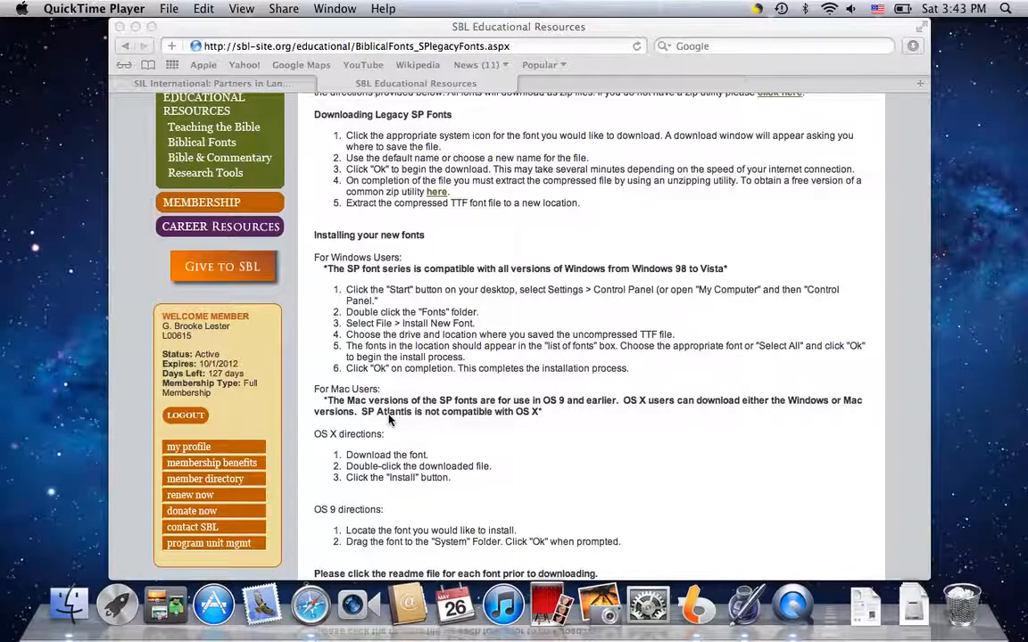
scroll("up", 3)
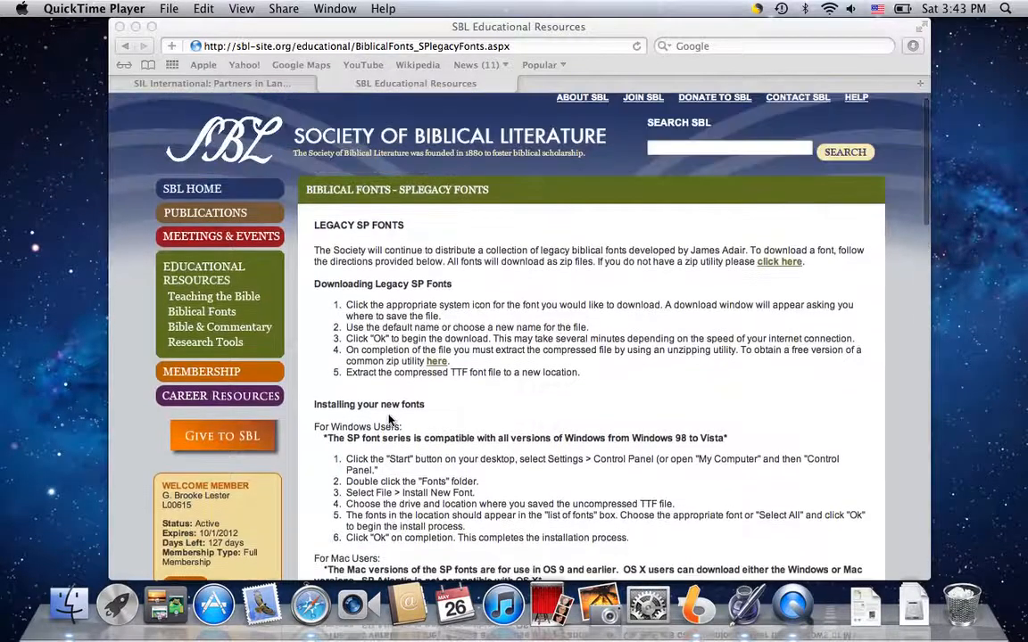
mouse_move(411, 394)
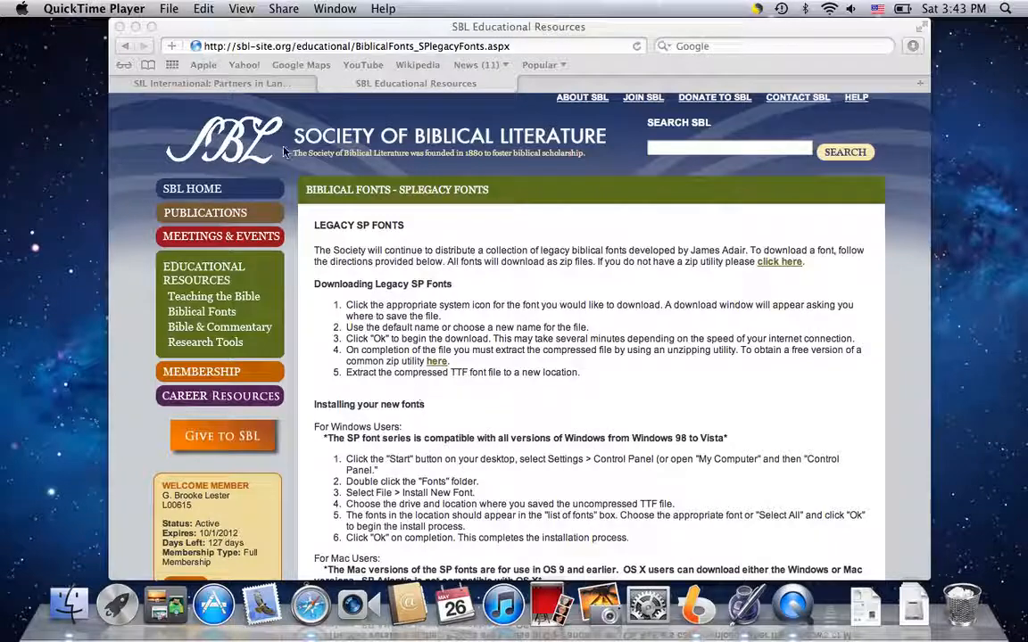
left_click(213, 84)
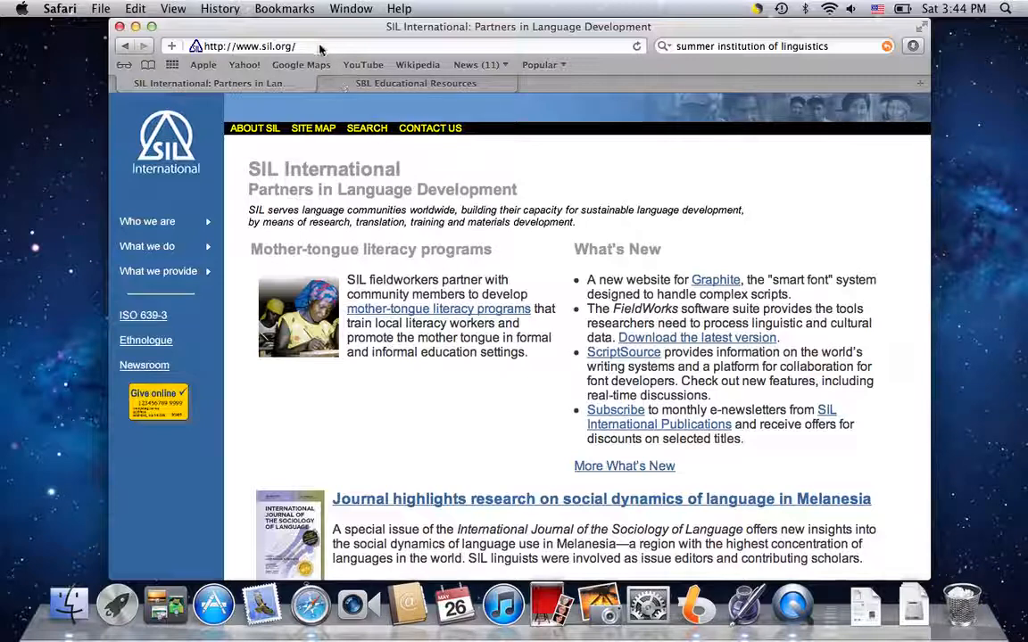
mouse_move(319, 46)
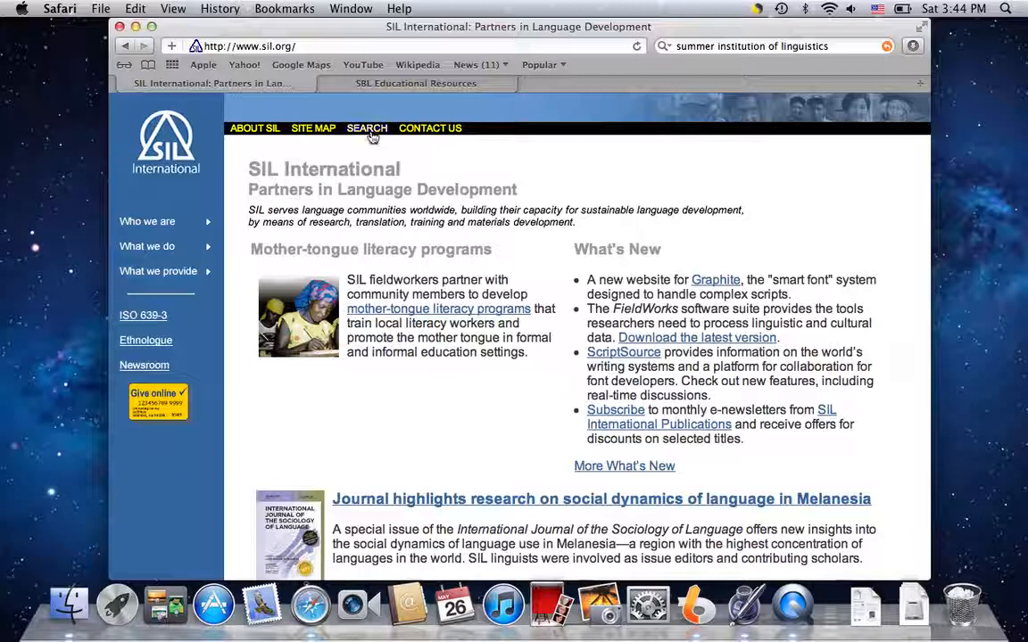
left_click(368, 128)
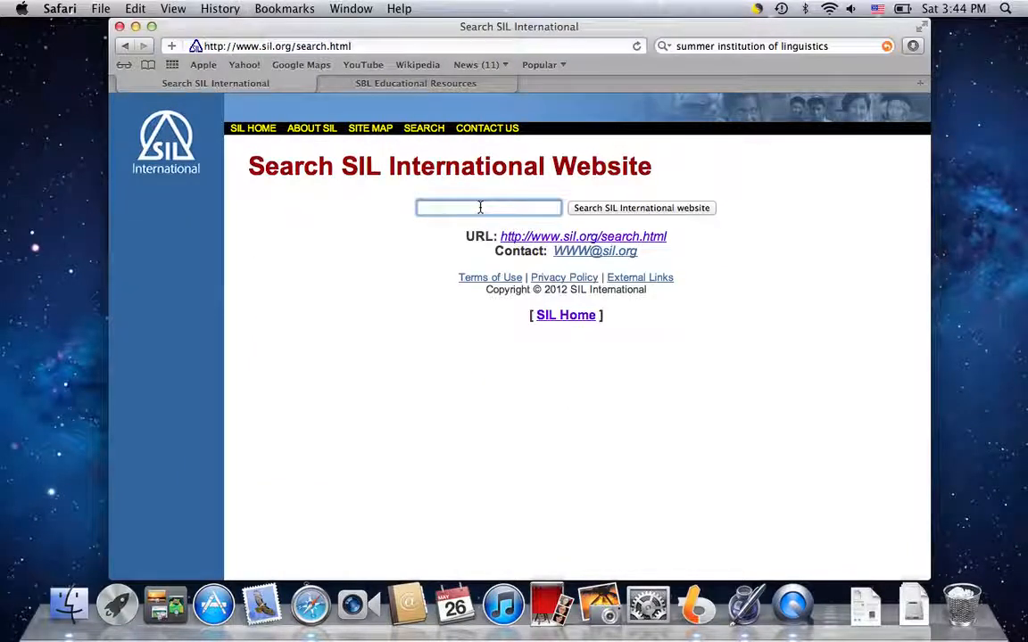
type("transliteration")
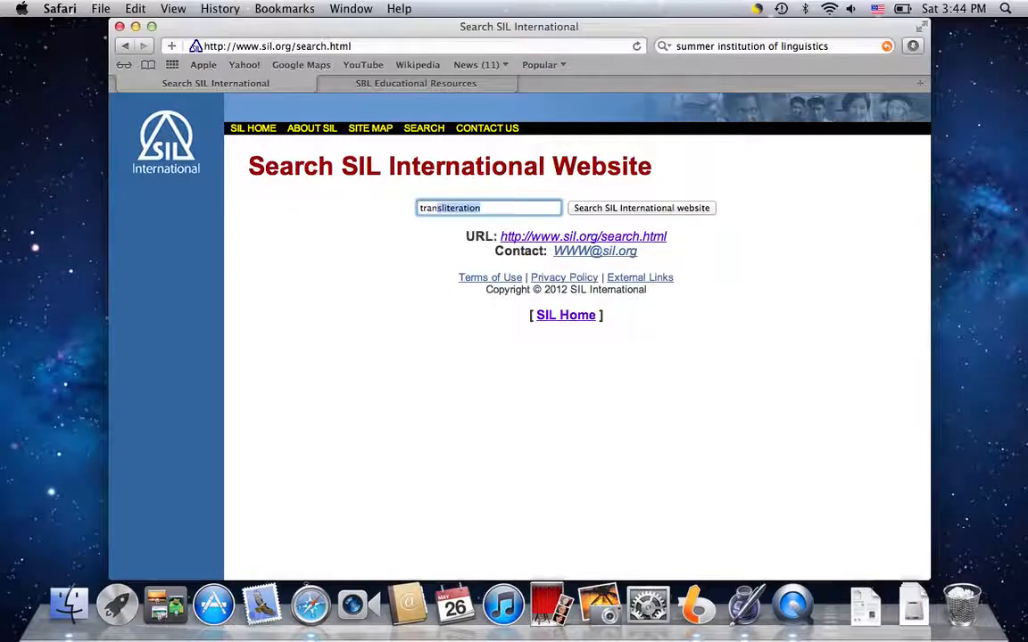
left_click(641, 207)
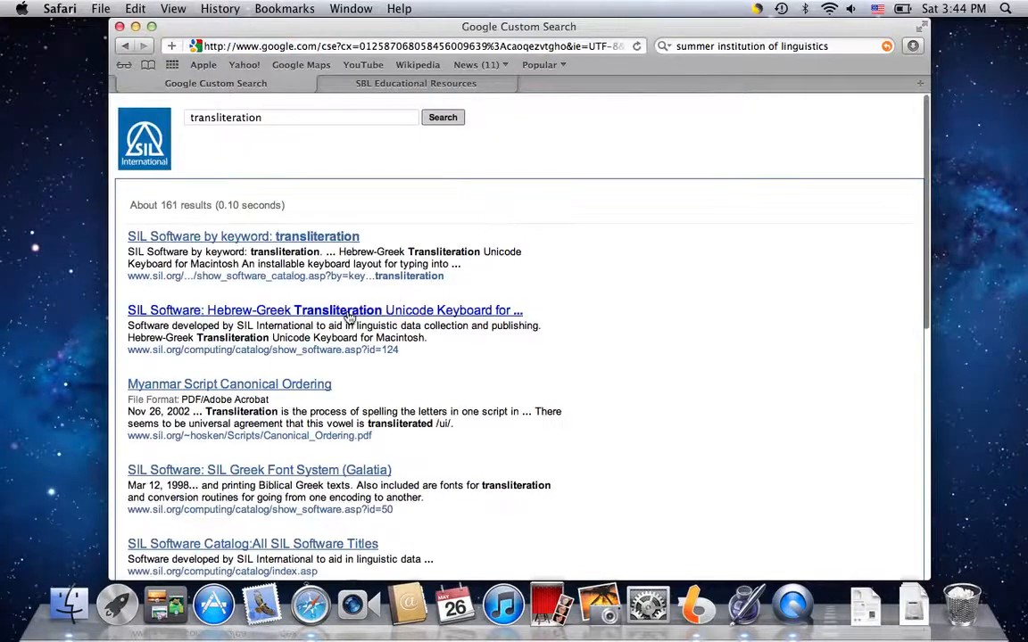
mouse_move(283, 320)
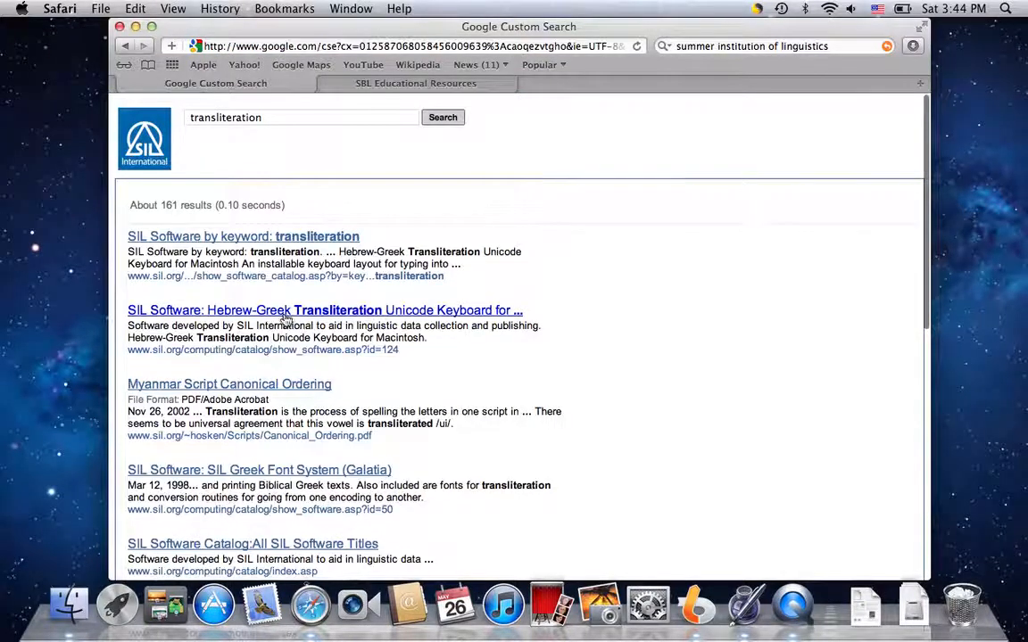
mouse_move(401, 318)
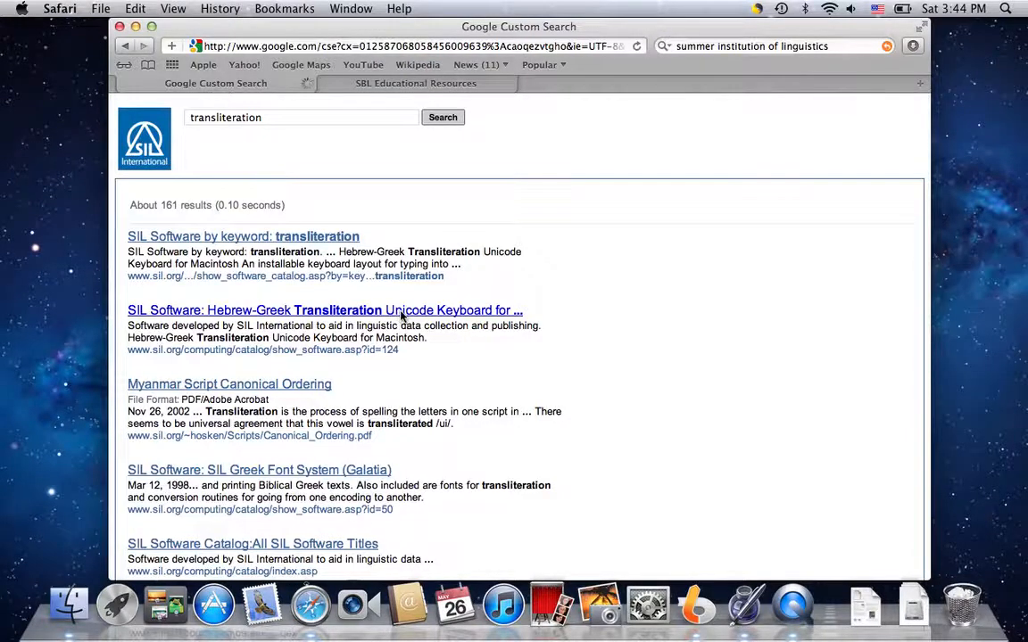
Follow the Hebrew-Greek Transliteration Unicode Keyboard result to its scripts.sil.org MacHGTransUniKey page.
left_click(325, 310)
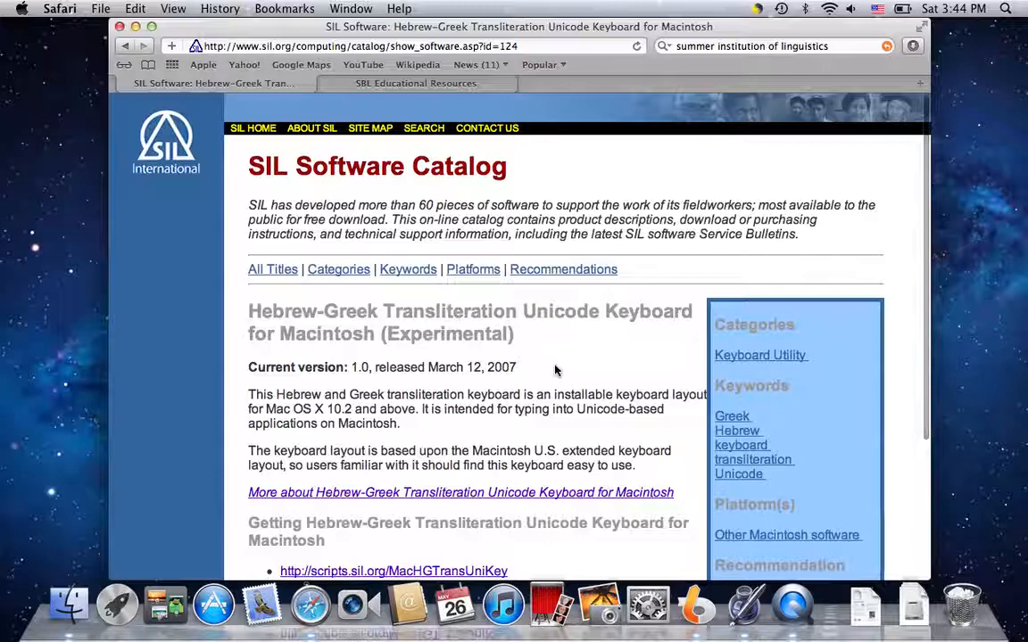
scroll("down", 3)
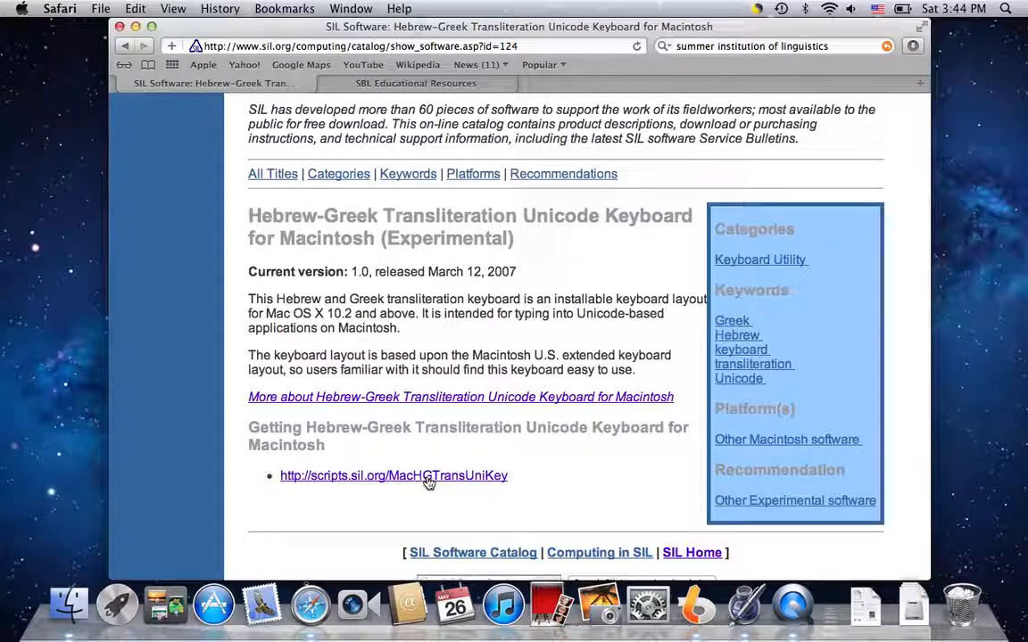
left_click(392, 474)
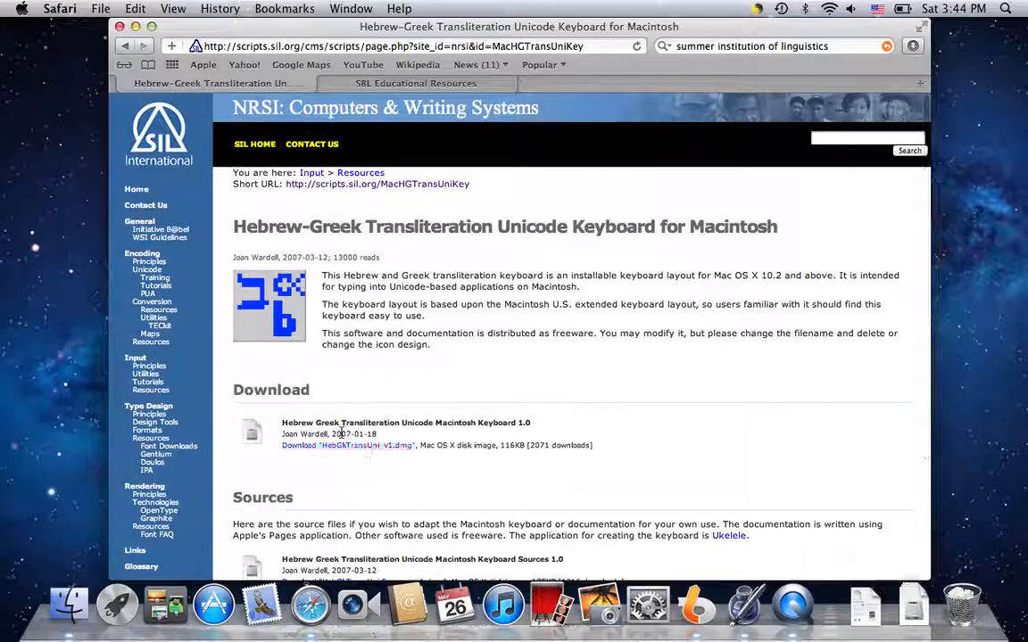
mouse_move(348, 446)
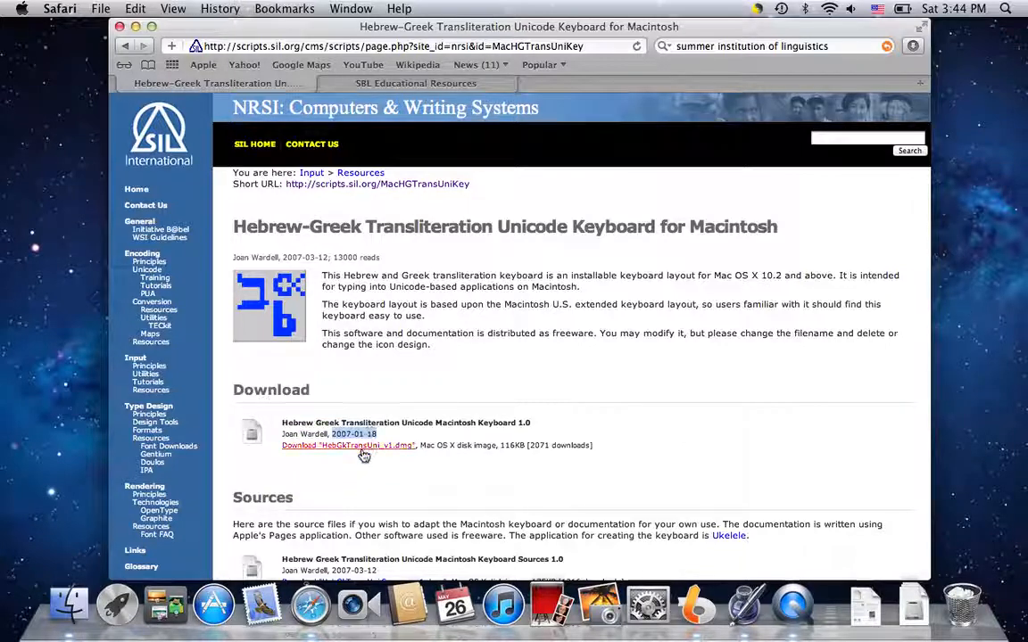
mouse_move(365, 468)
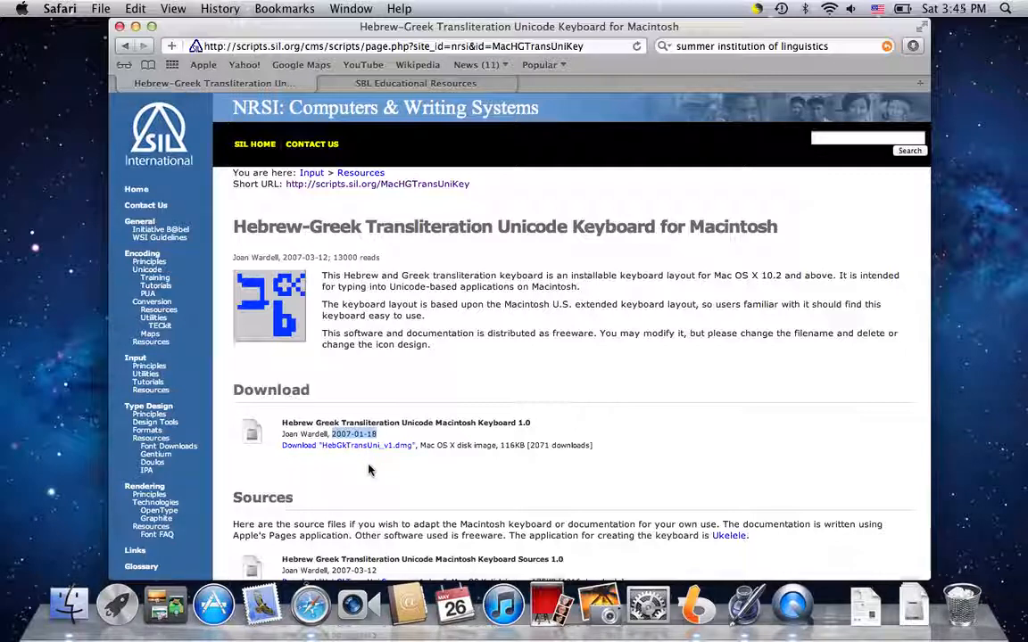
mouse_move(361, 464)
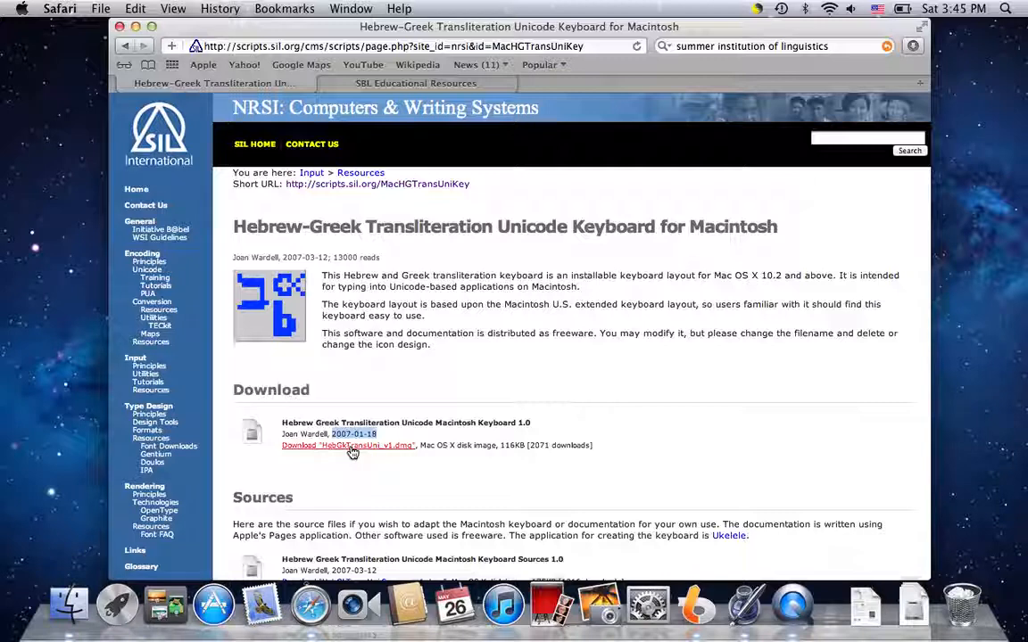
Download the Hebrew Greek Transliteration Unicode Keyboard 1.0 .dmg disk image.
left_click(346, 446)
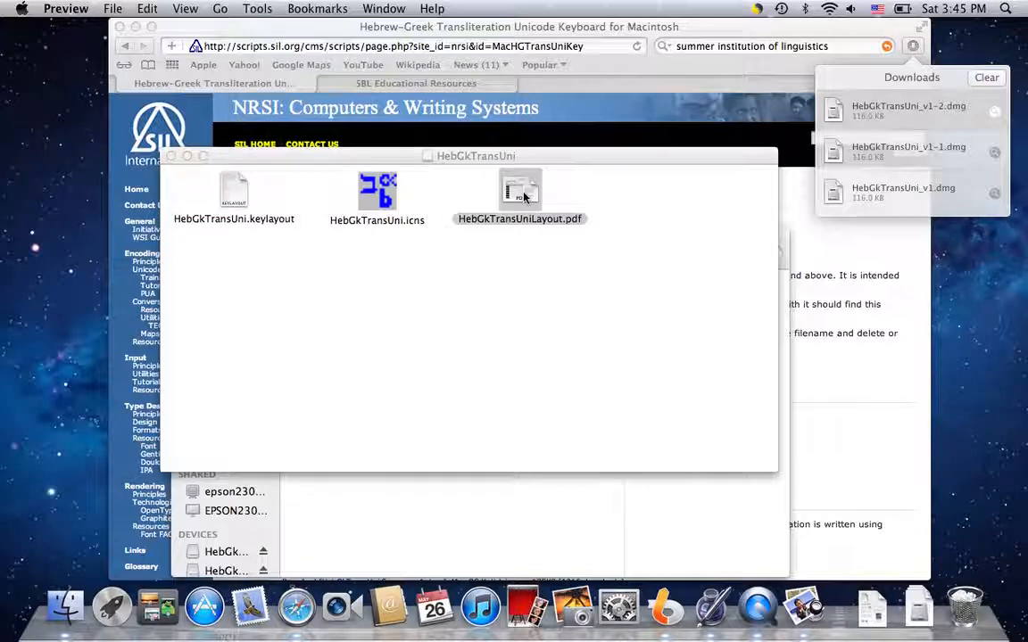
double_click(520, 191)
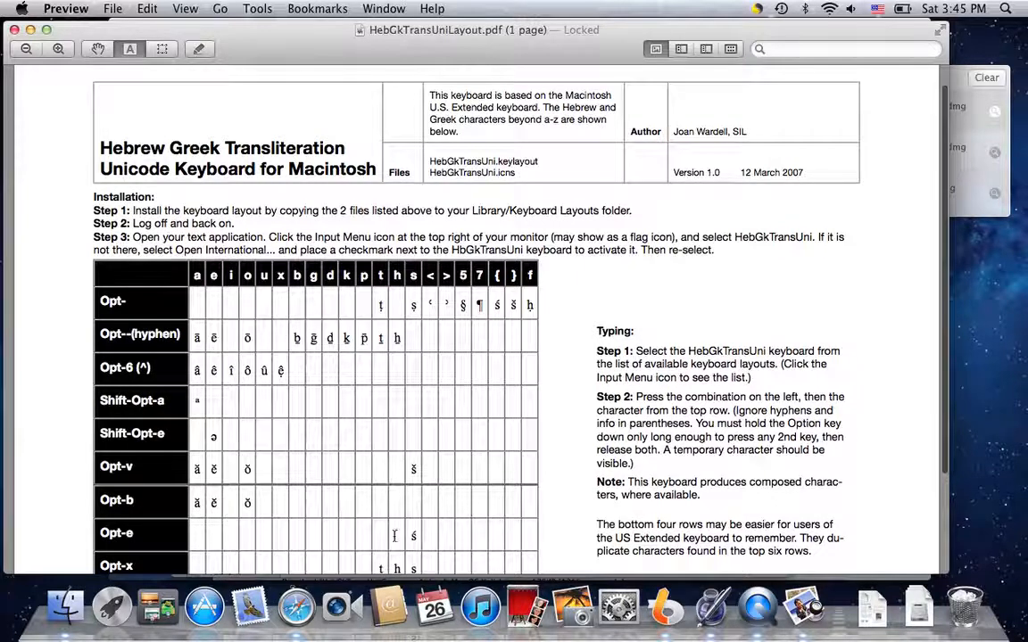
scroll("down", 3)
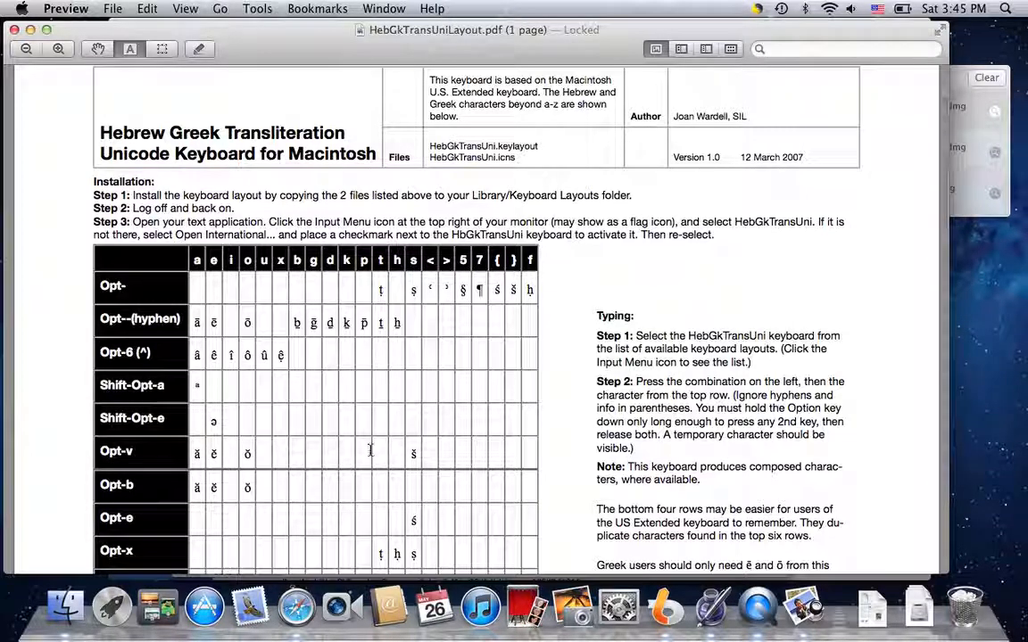
mouse_move(228, 436)
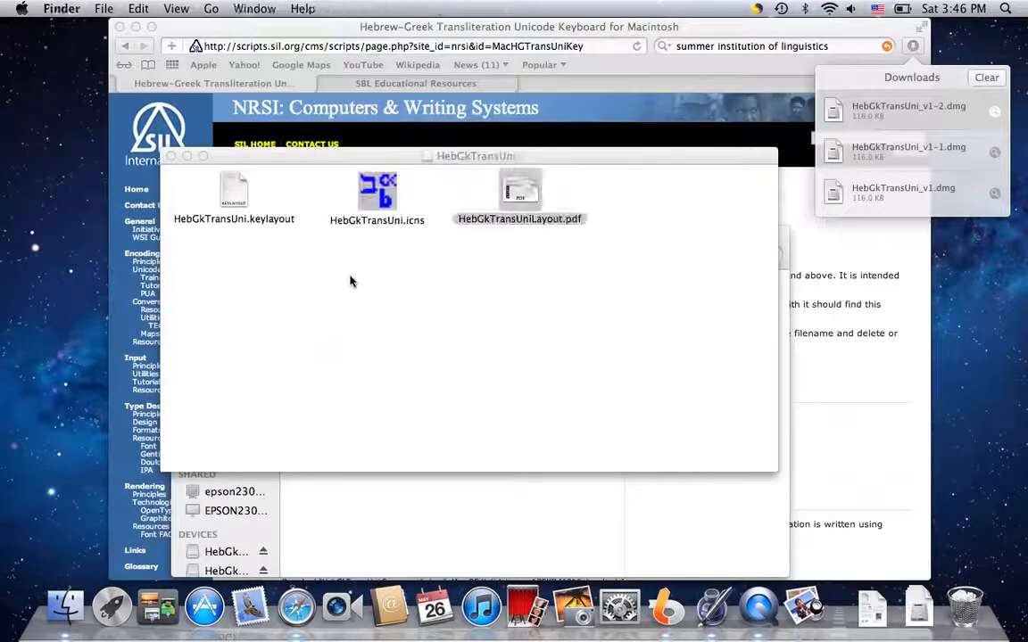
Select the .keylayout and .icns files together and move the folder window aside.
left_click(233, 197)
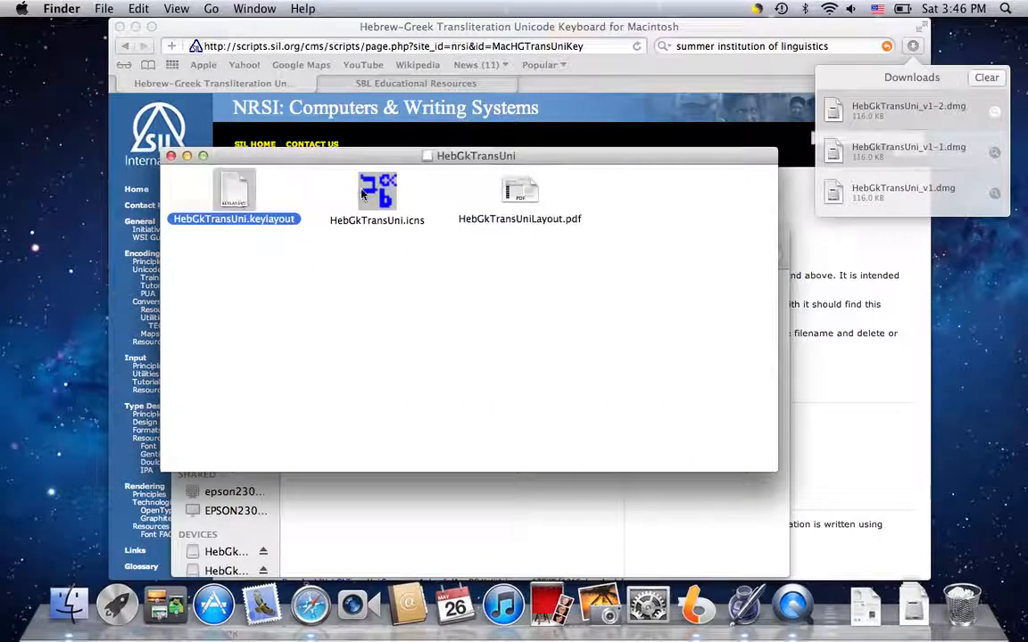
left_click(377, 190)
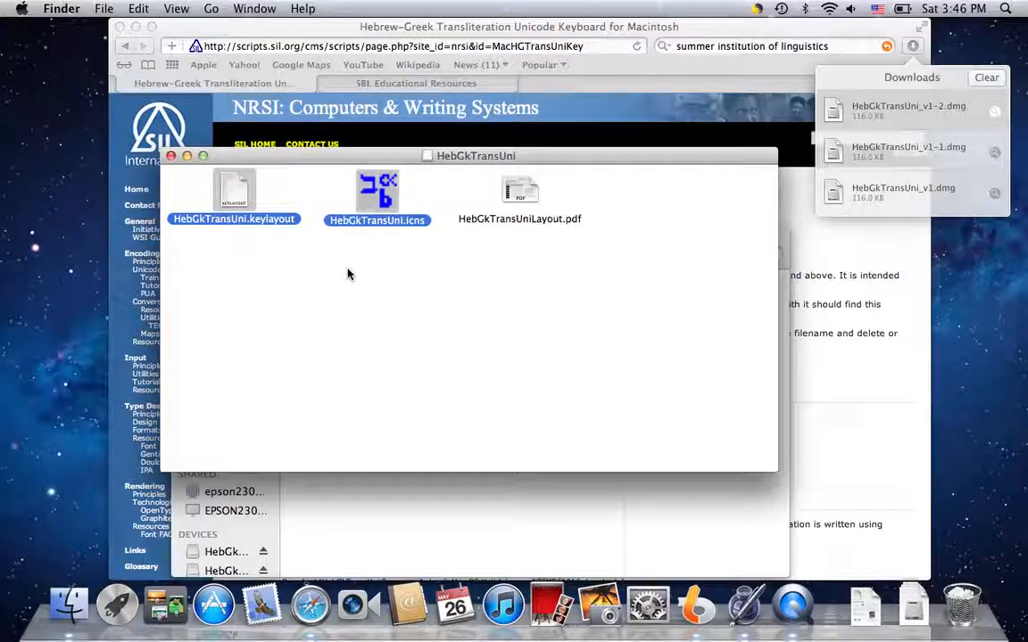
left_click_drag(475, 155, 406, 108)
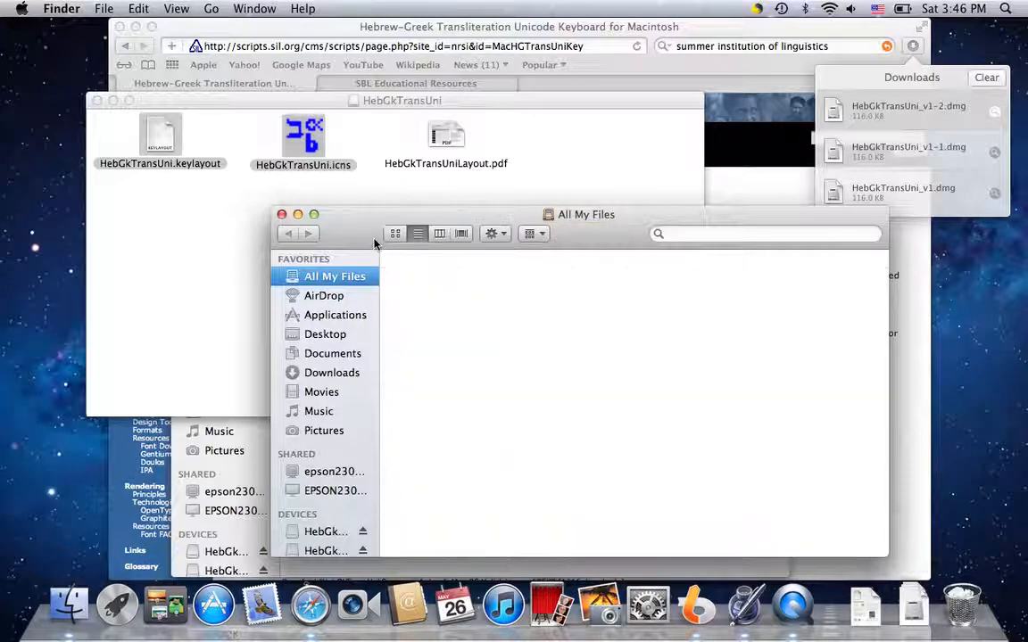
Change the new Finder window's file listing view and reposition it.
left_click(439, 232)
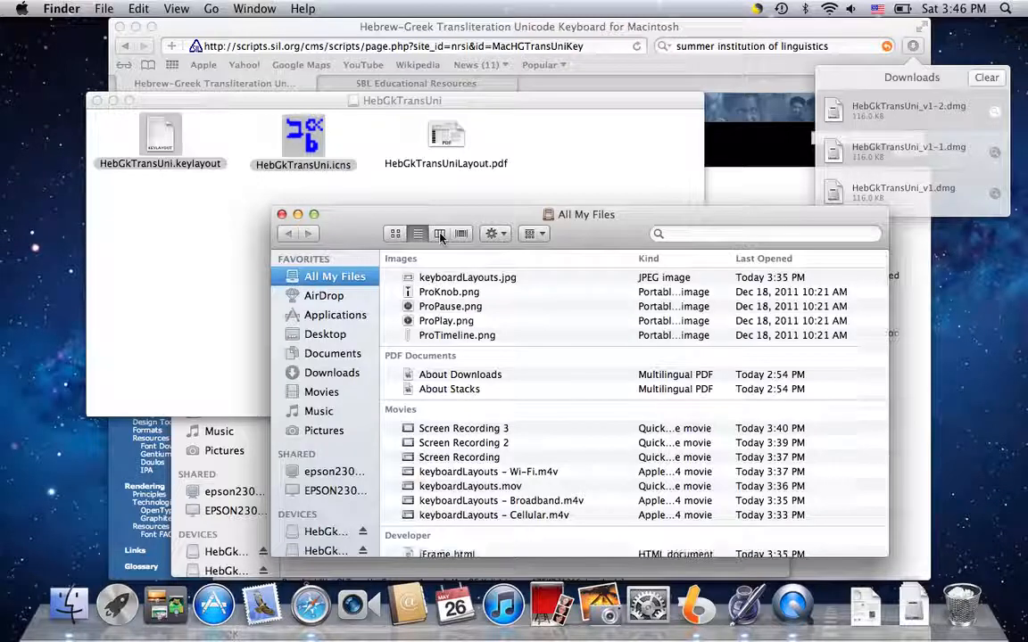
left_click(439, 232)
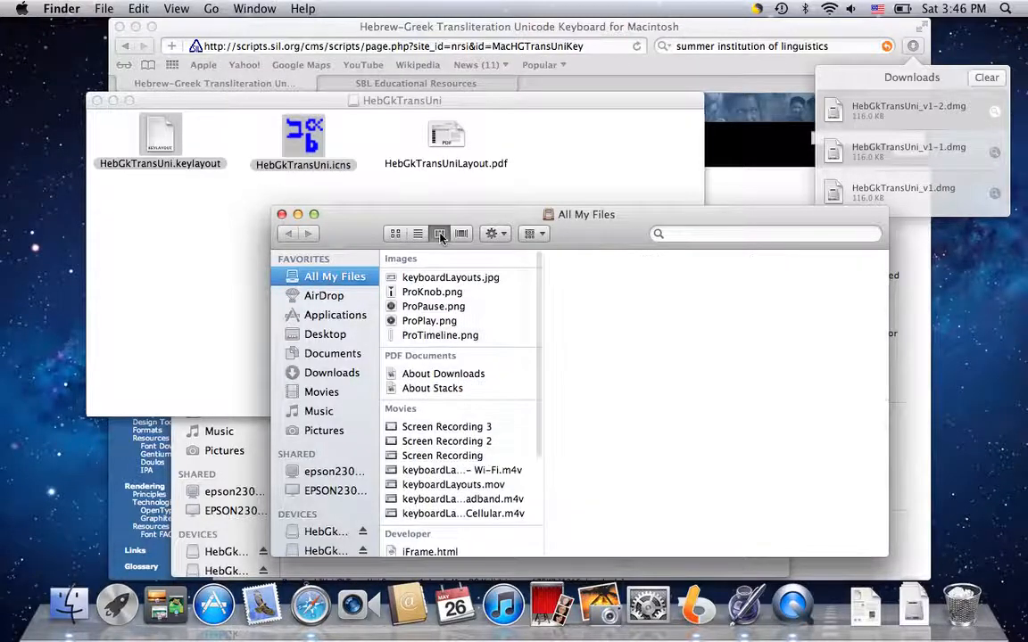
left_click_drag(585, 214, 554, 123)
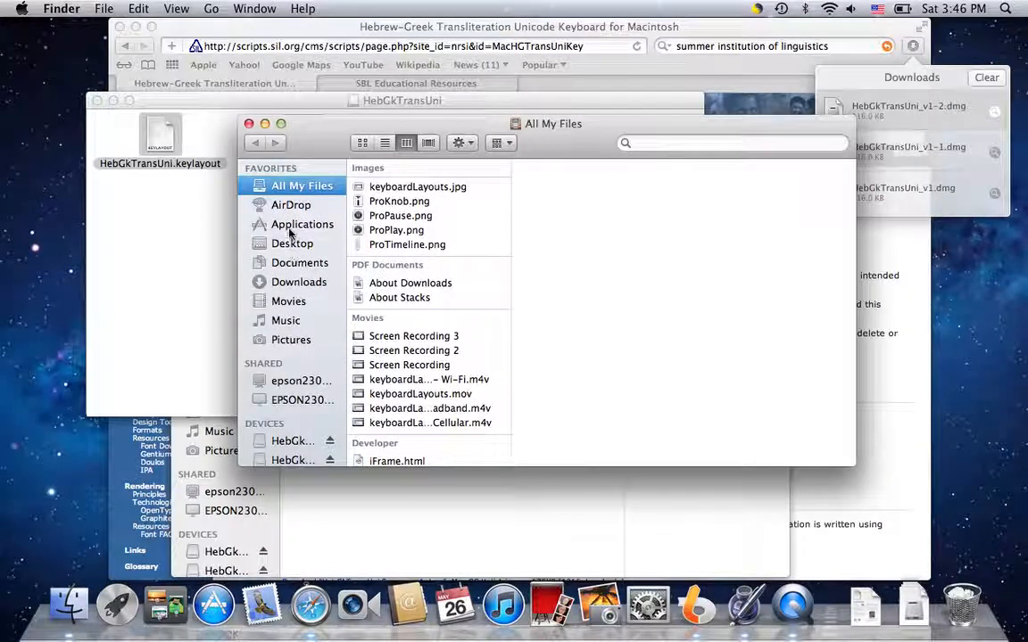
mouse_move(295, 330)
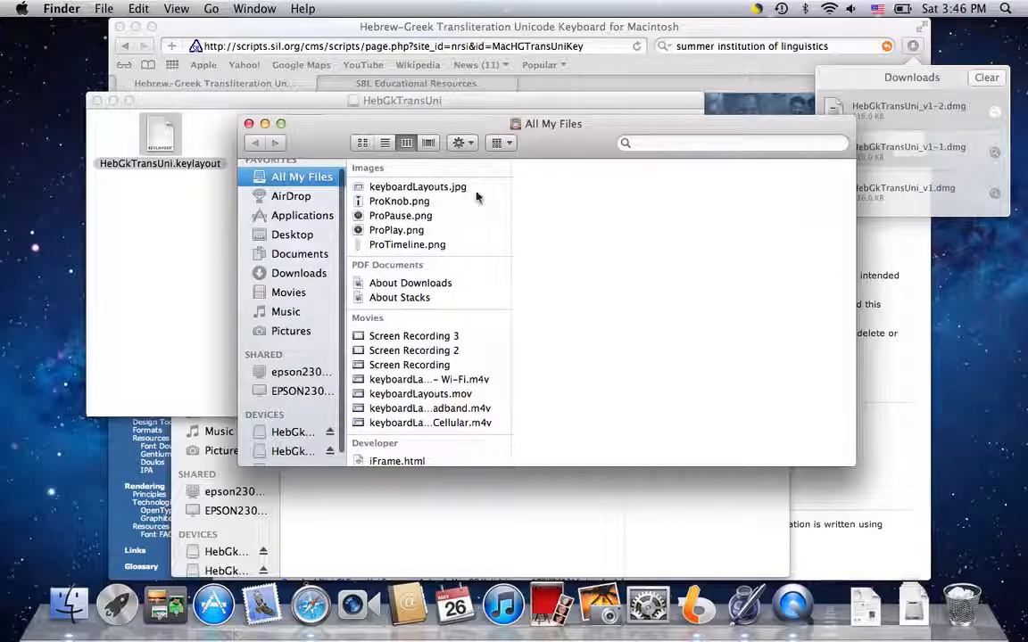
Go to the Documents folder and show its path pop-up of containing folders.
left_click(300, 253)
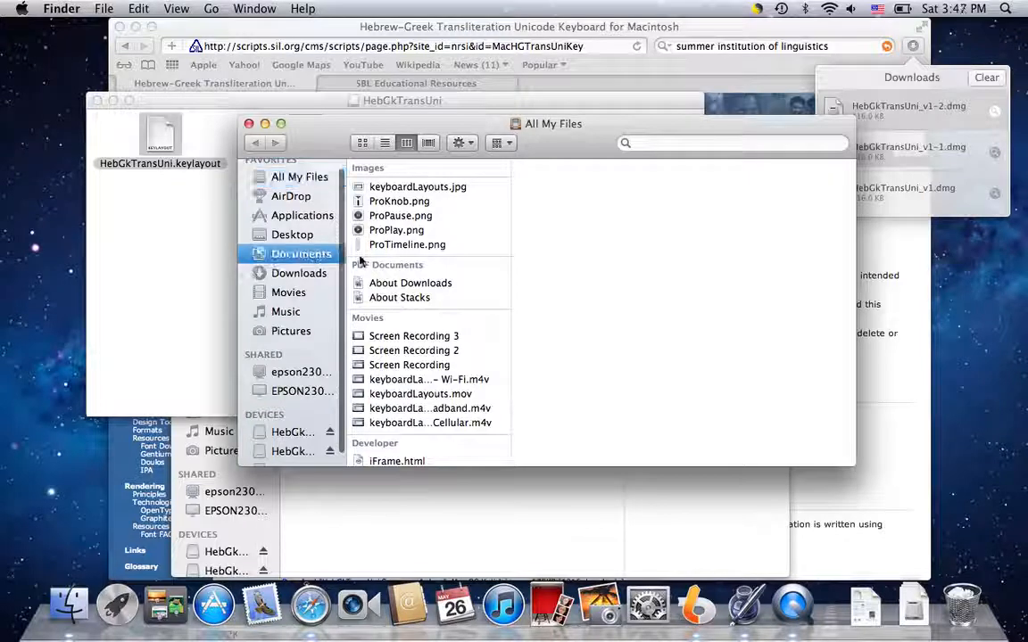
left_click(300, 253)
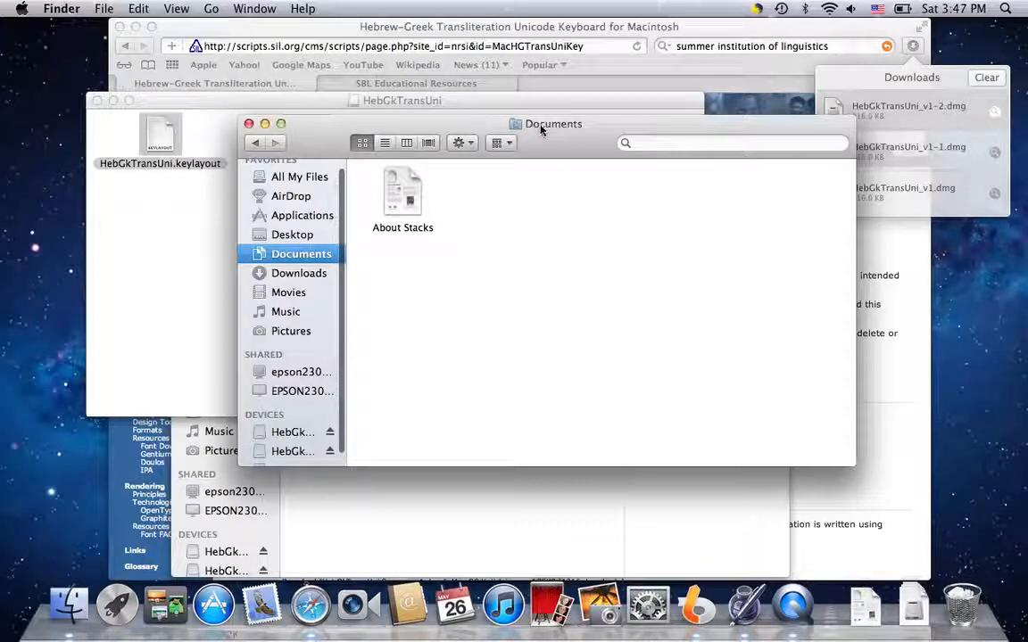
left_click(554, 123)
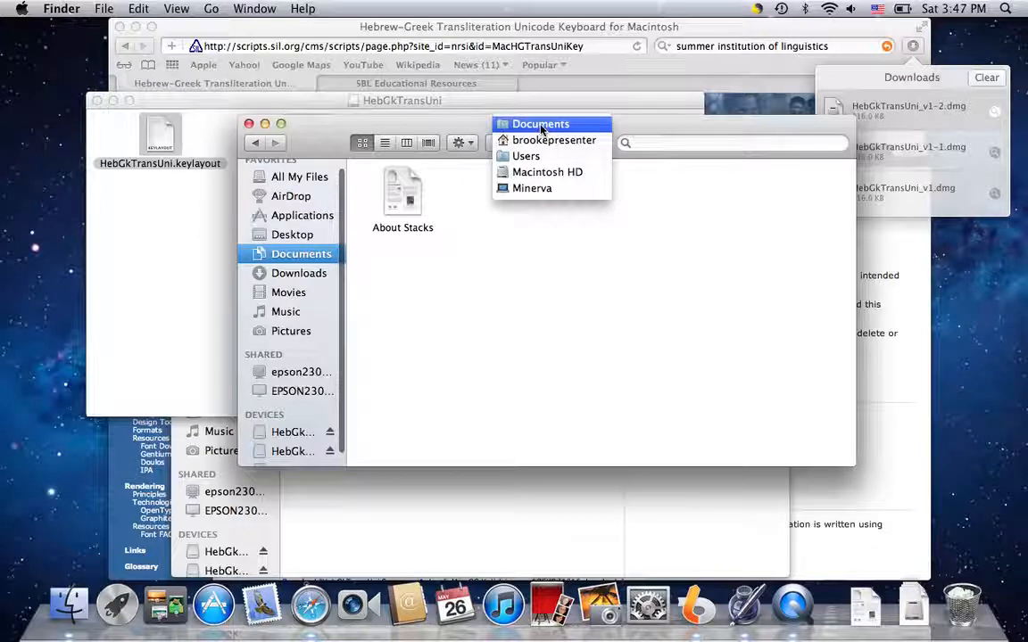
mouse_move(547, 171)
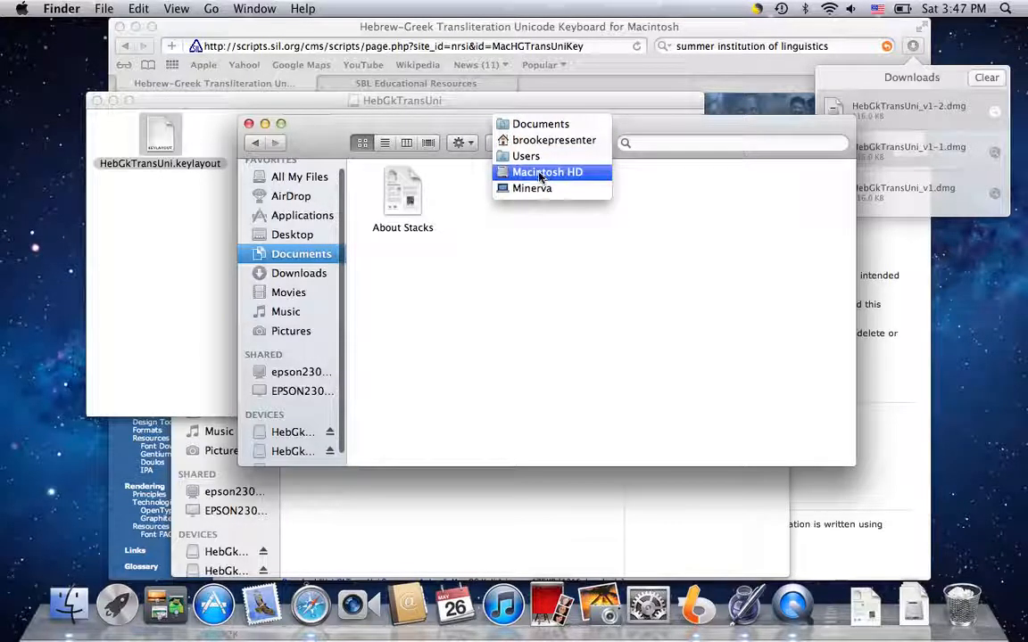
mouse_move(546, 171)
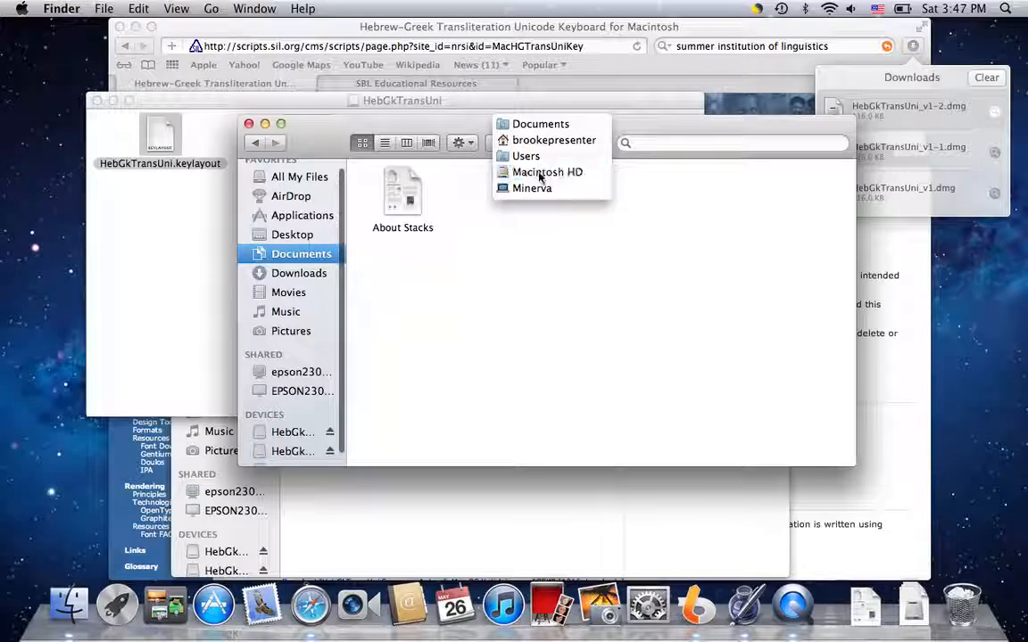
Navigate to Macintosh HD and open its Library folder.
left_click(546, 172)
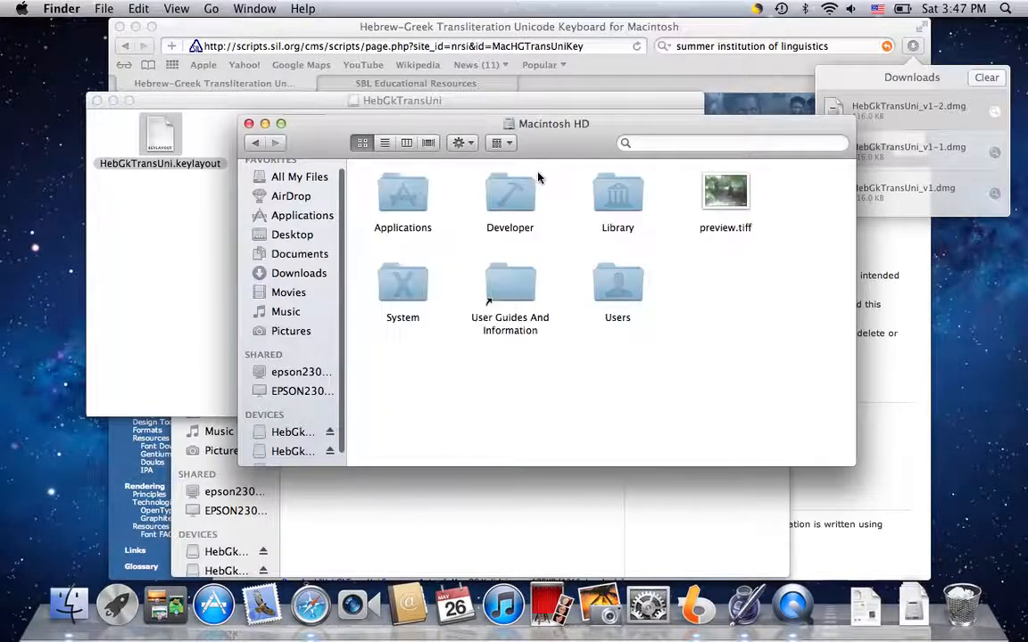
left_click(407, 142)
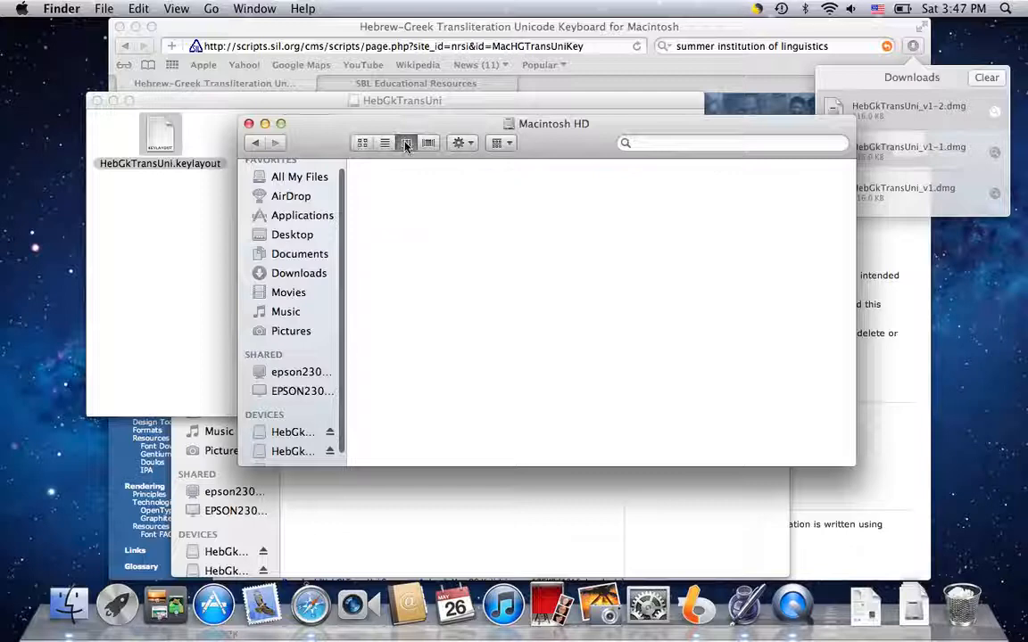
left_click(363, 143)
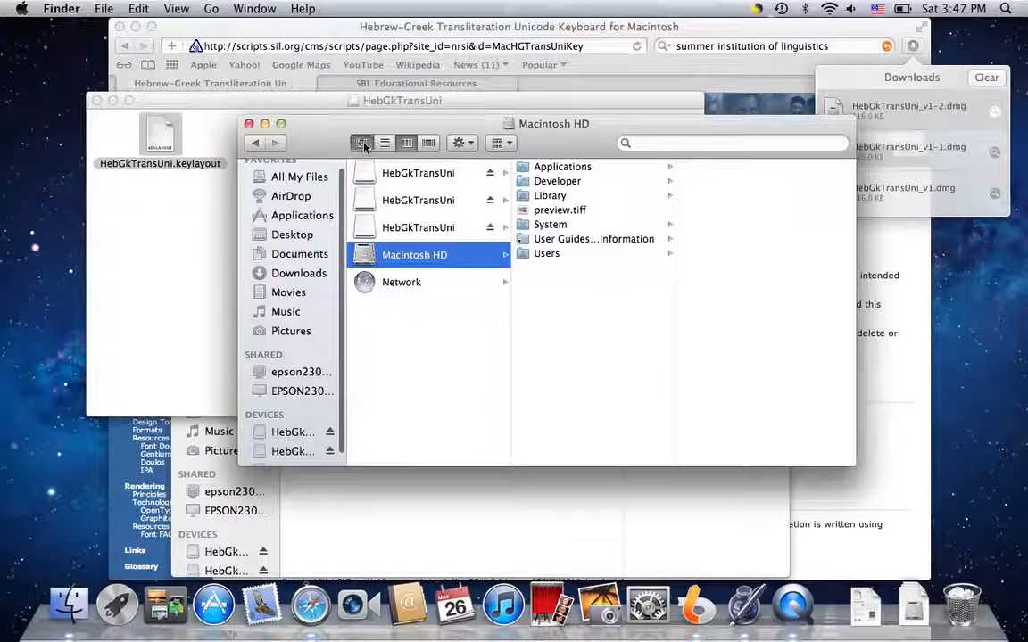
left_click(360, 143)
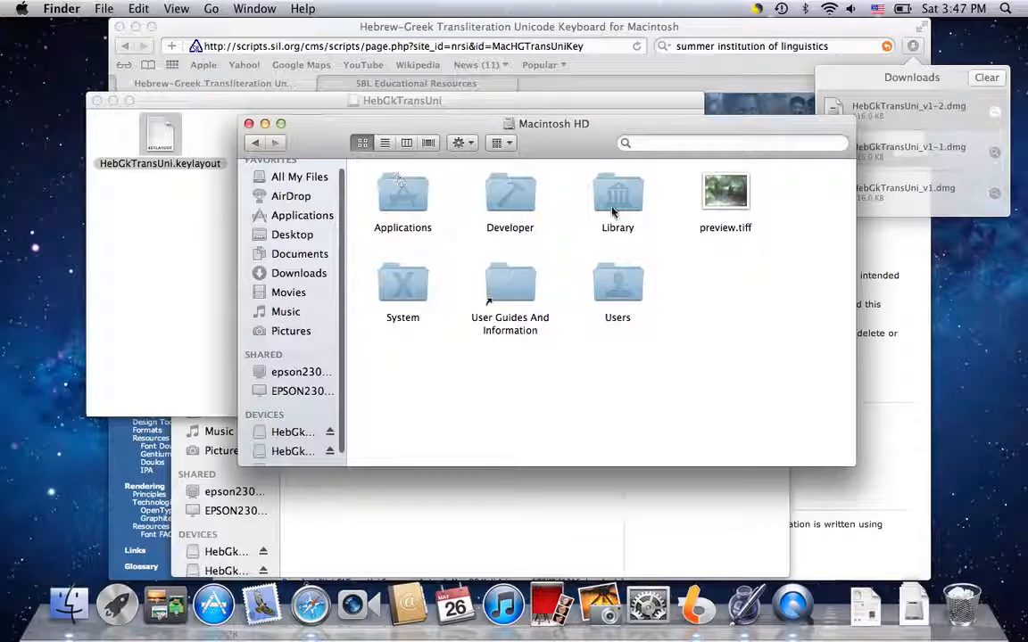
left_click(617, 195)
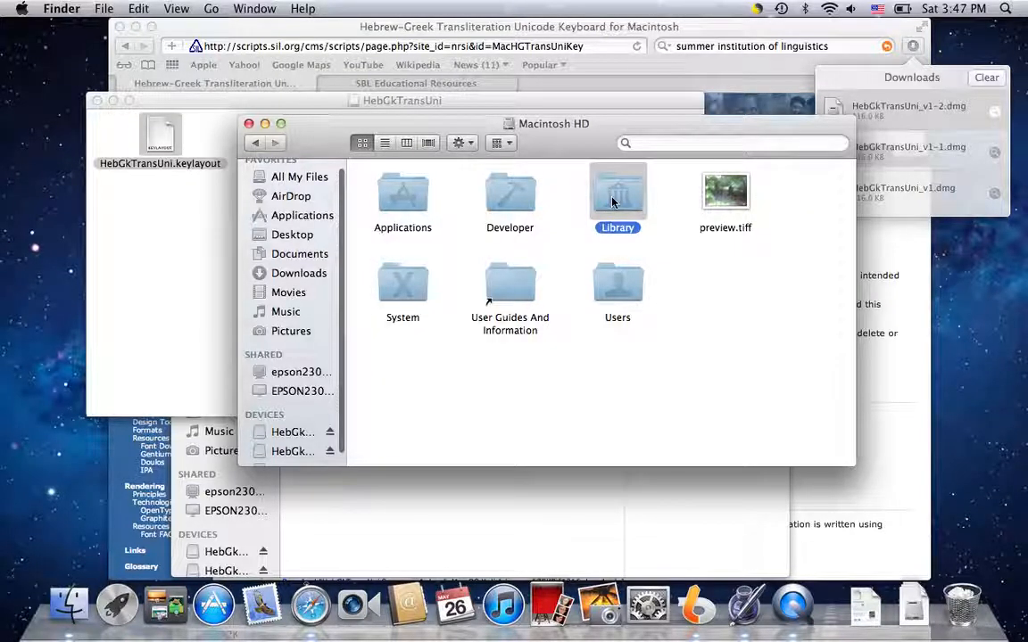
double_click(618, 192)
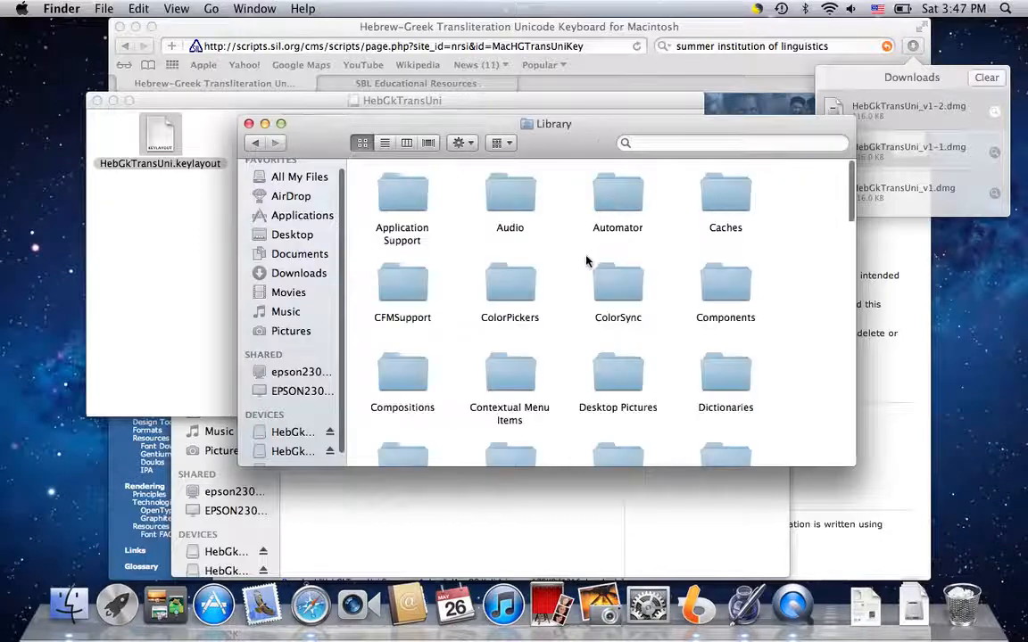
Locate and open the Keyboard Layouts folder inside Library.
scroll("down", 3)
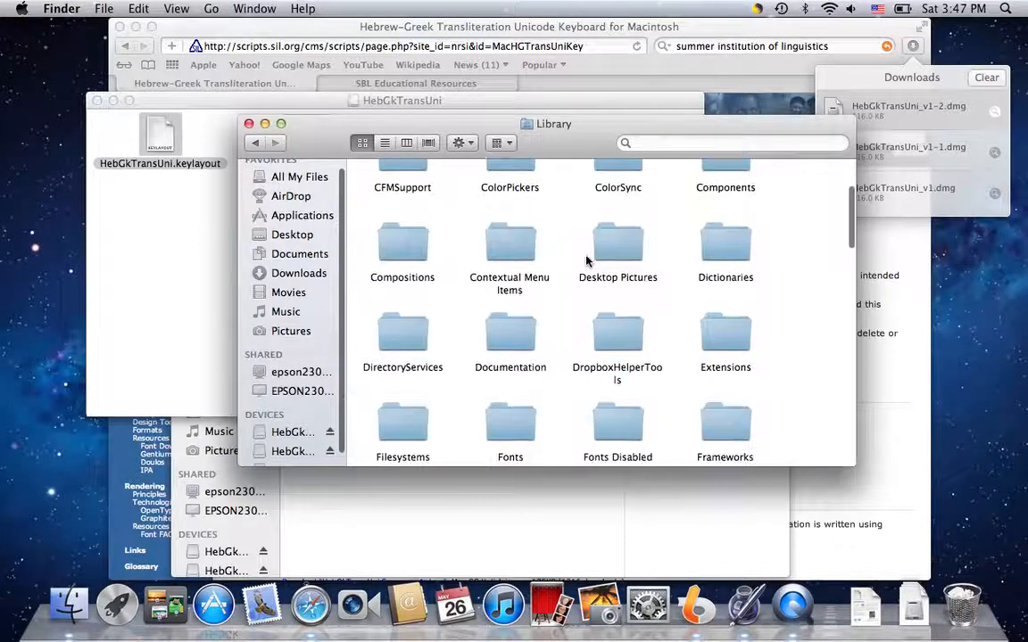
scroll("down", 3)
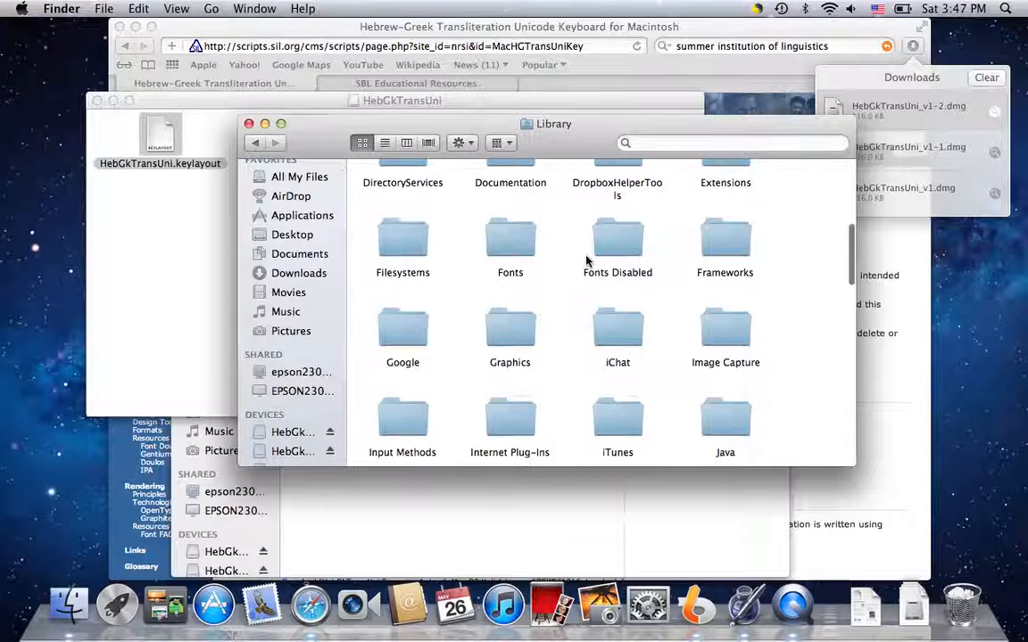
scroll("down", 3)
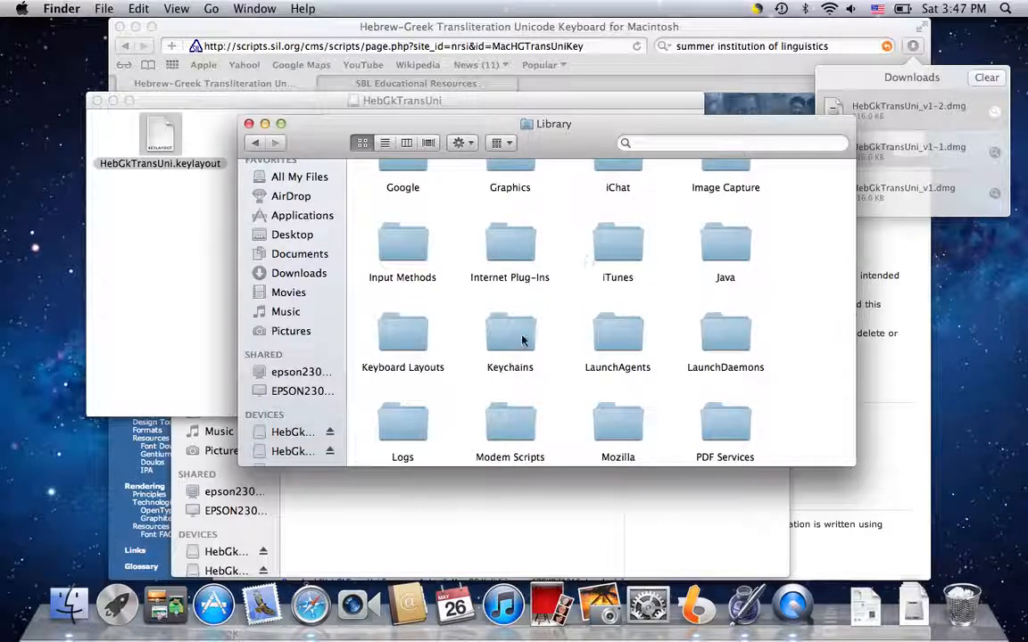
left_click(403, 335)
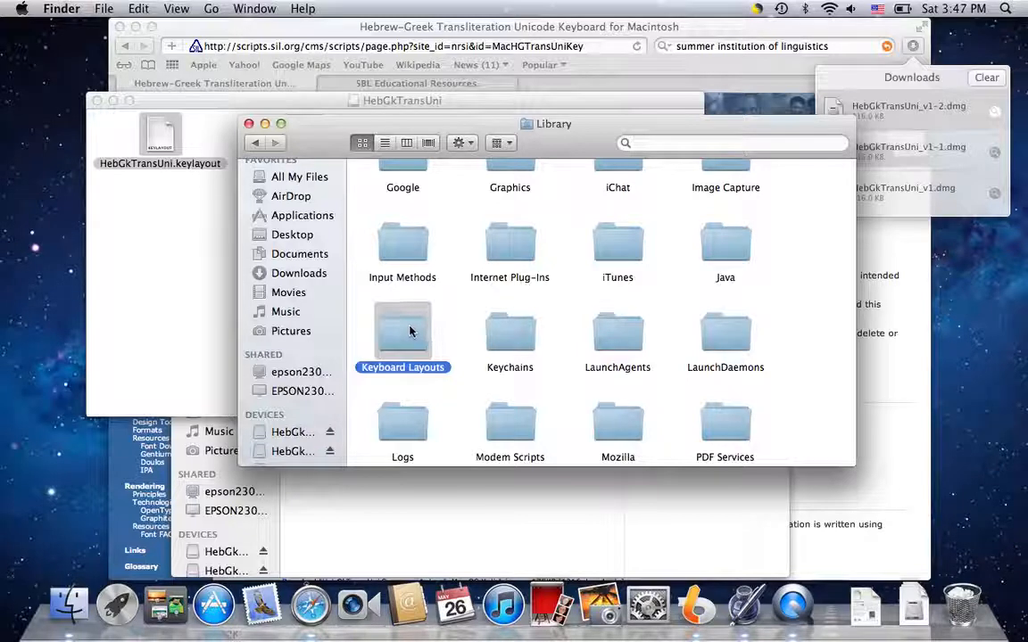
double_click(403, 331)
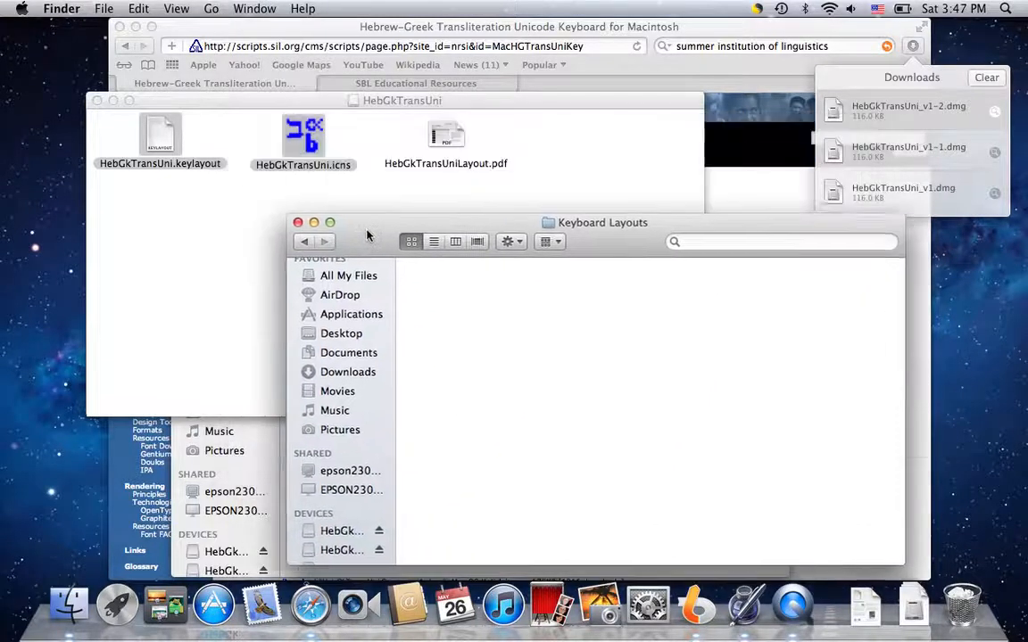
Drag the keylayout and icon files into Keyboard Layouts, authenticating with the administrator password.
left_click_drag(603, 221, 689, 270)
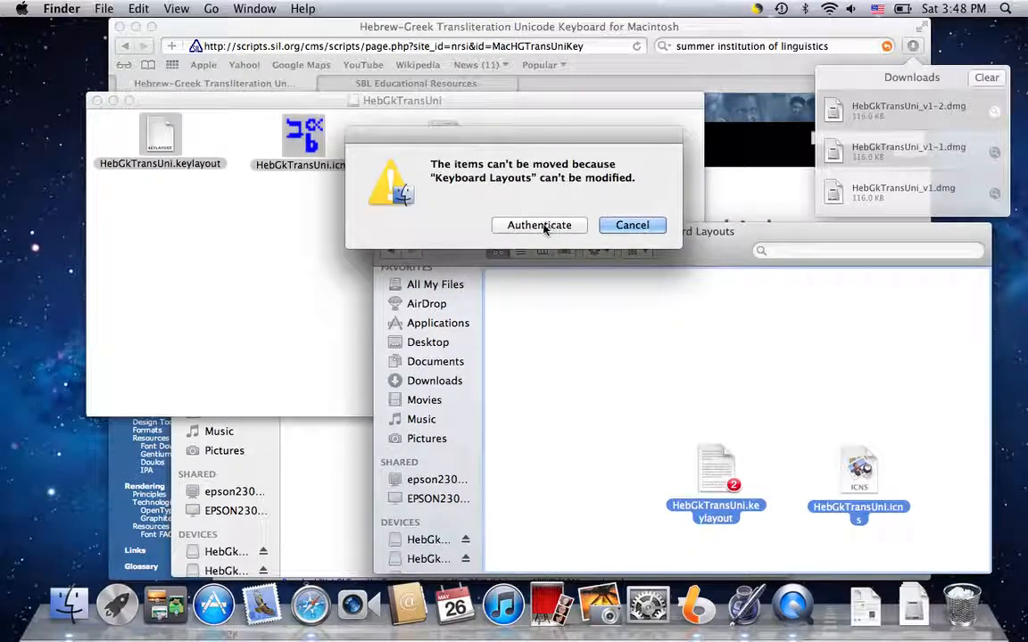
left_click(632, 224)
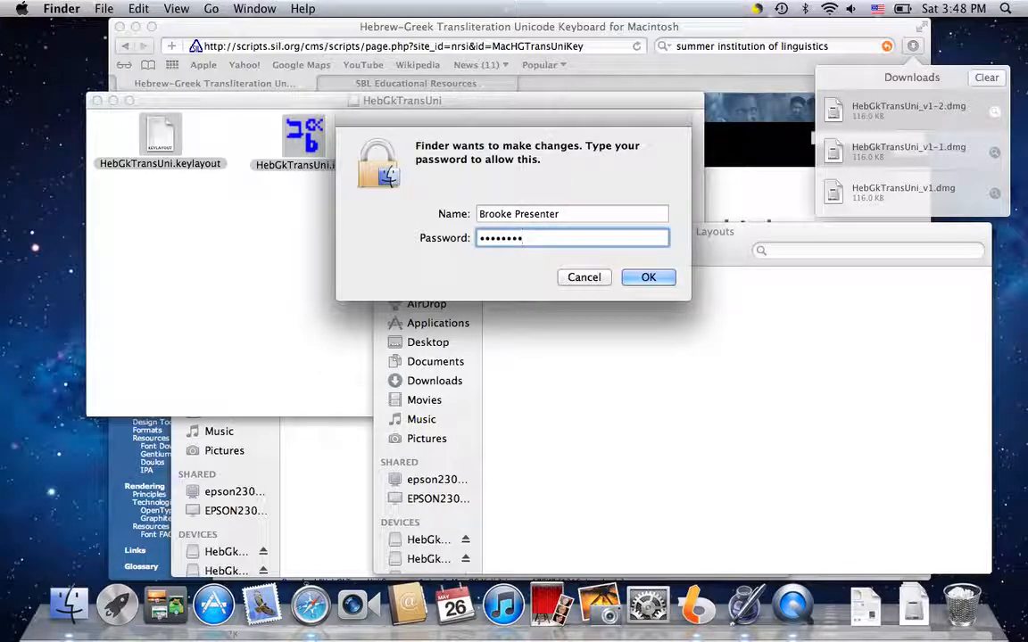
left_click(649, 277)
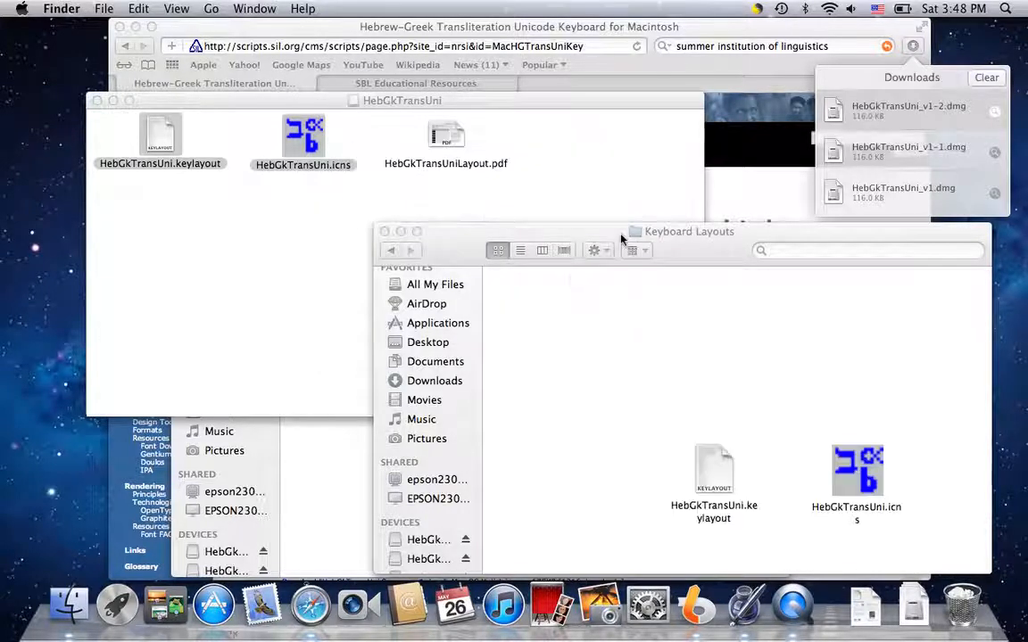
left_click_drag(689, 232, 608, 165)
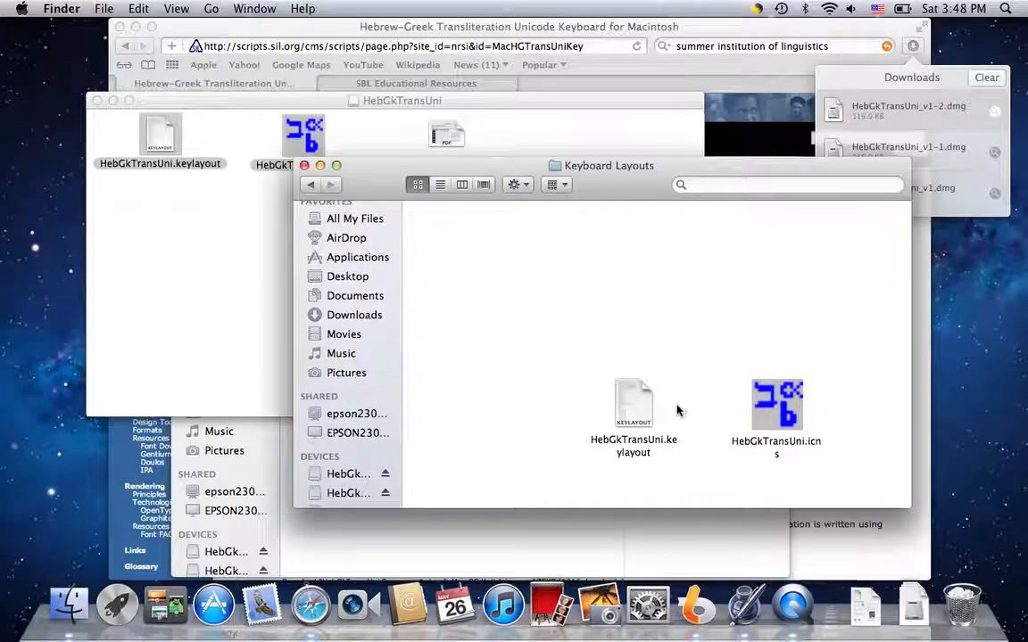
mouse_move(580, 348)
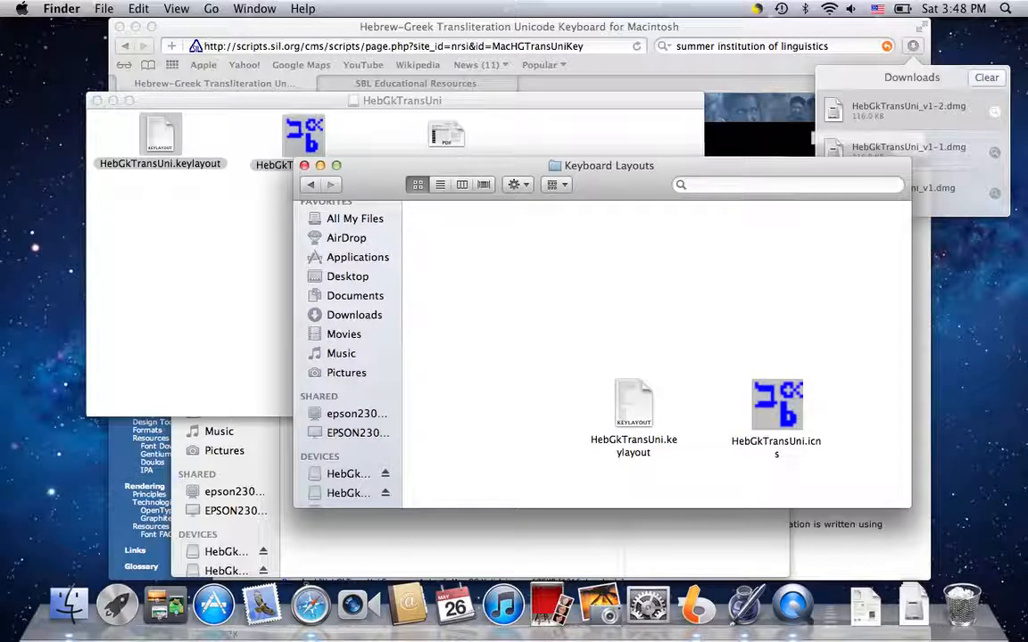
Open System Preferences from the Apple menu and go to Language & Text.
left_click(22, 7)
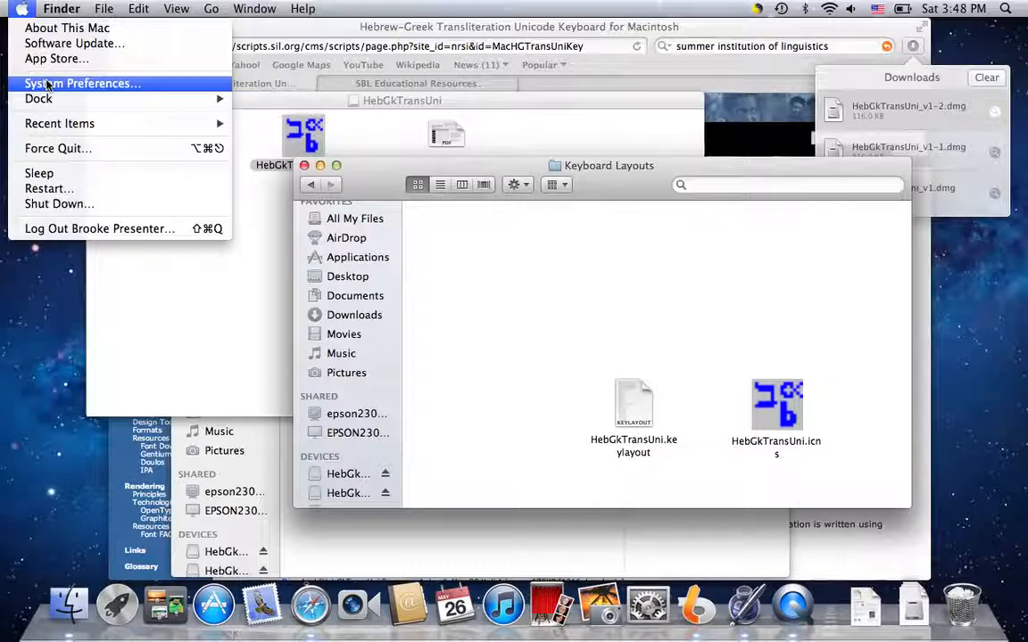
left_click(410, 223)
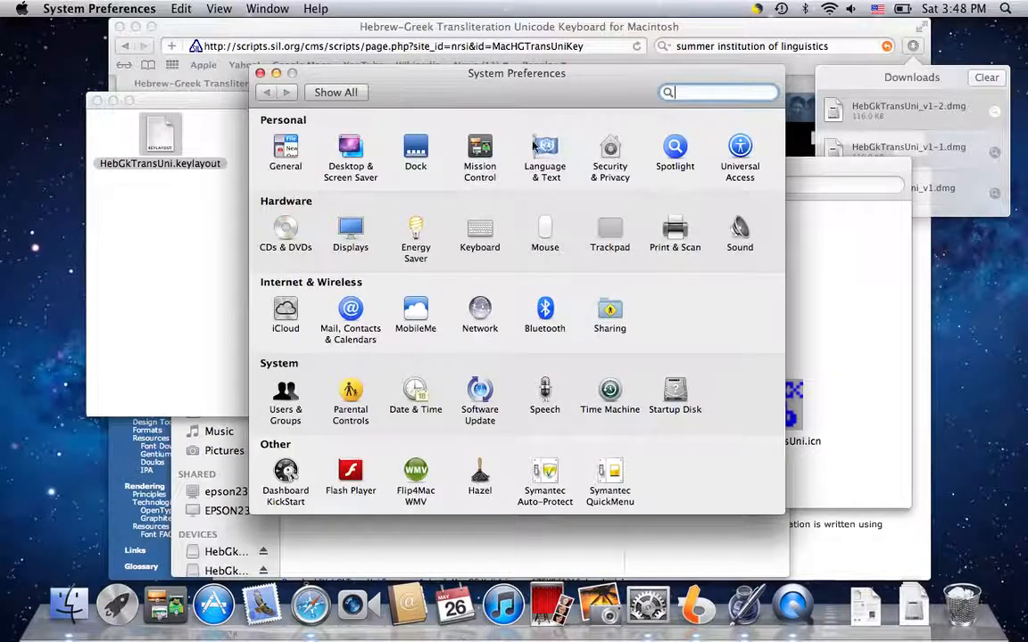
left_click(546, 152)
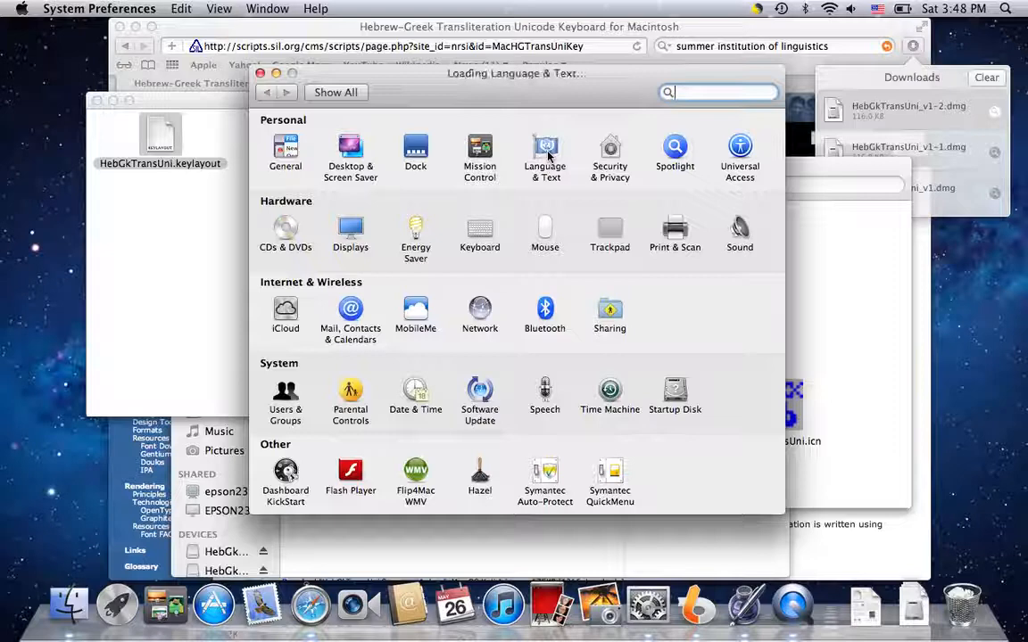
left_click(546, 152)
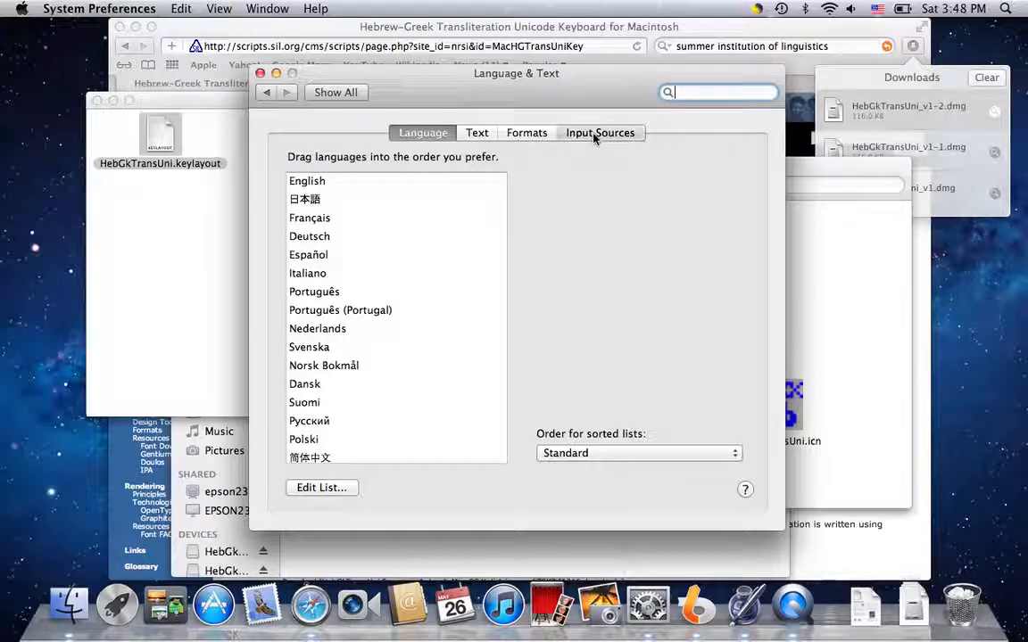
In Input Sources, tick HebGkTransUni alongside Hebrew – QWERTY and Greek Polytonic.
left_click(599, 132)
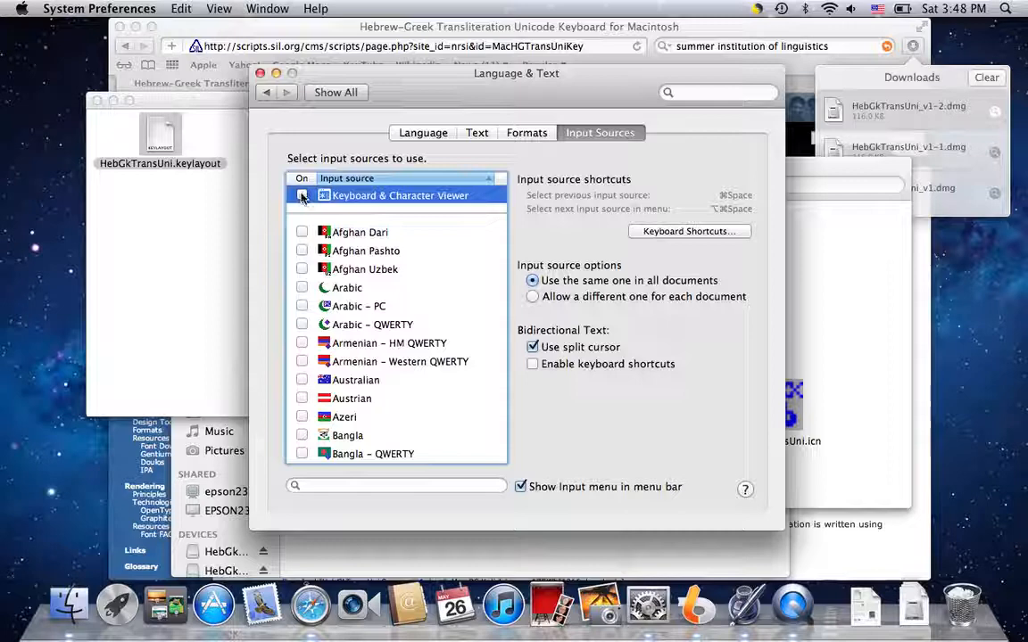
left_click(302, 195)
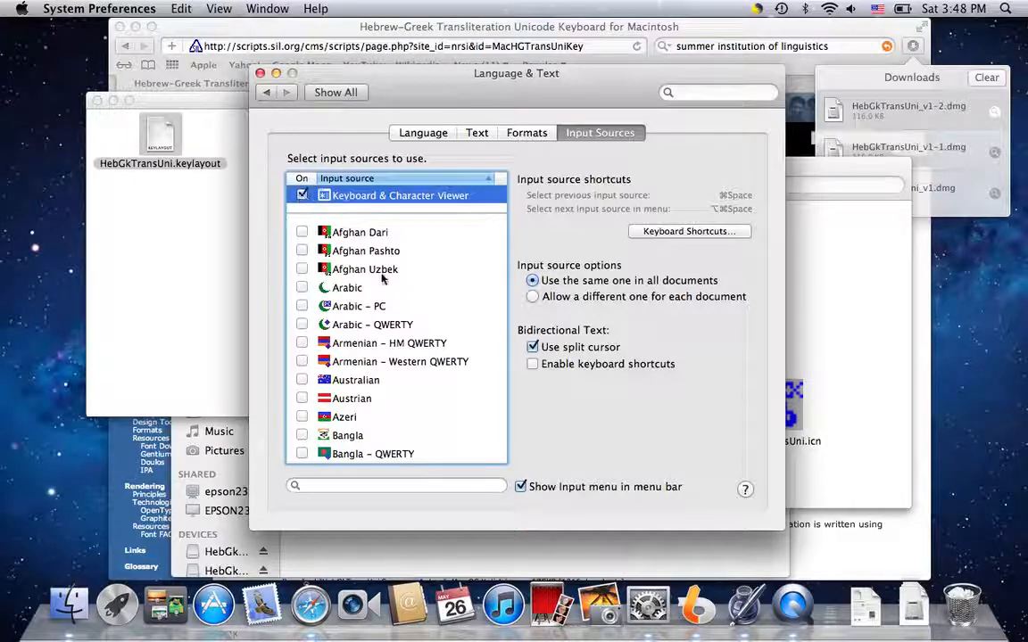
scroll("down", 3)
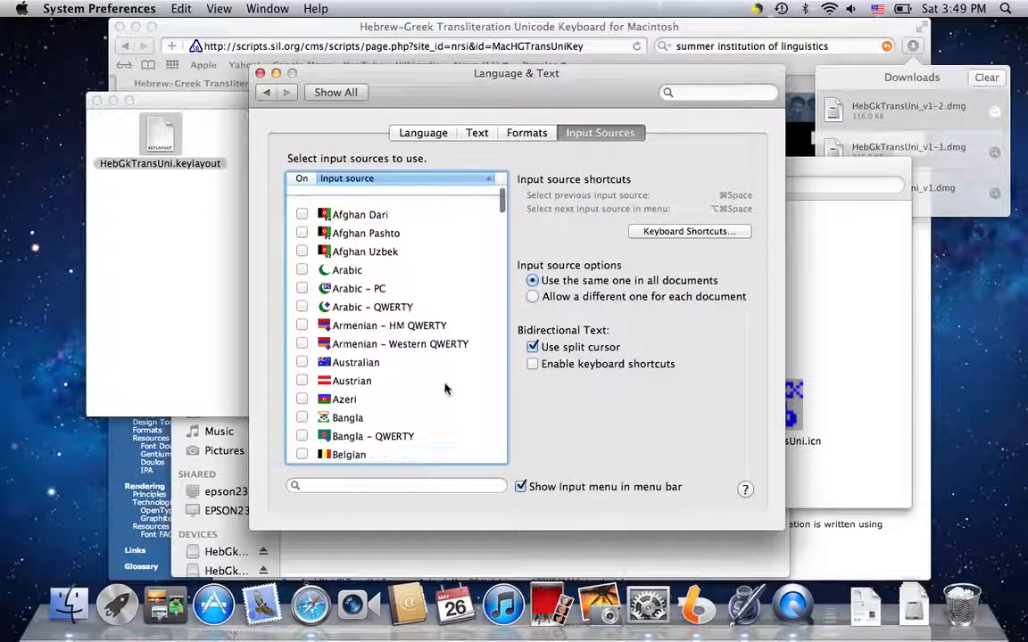
scroll("down", 3)
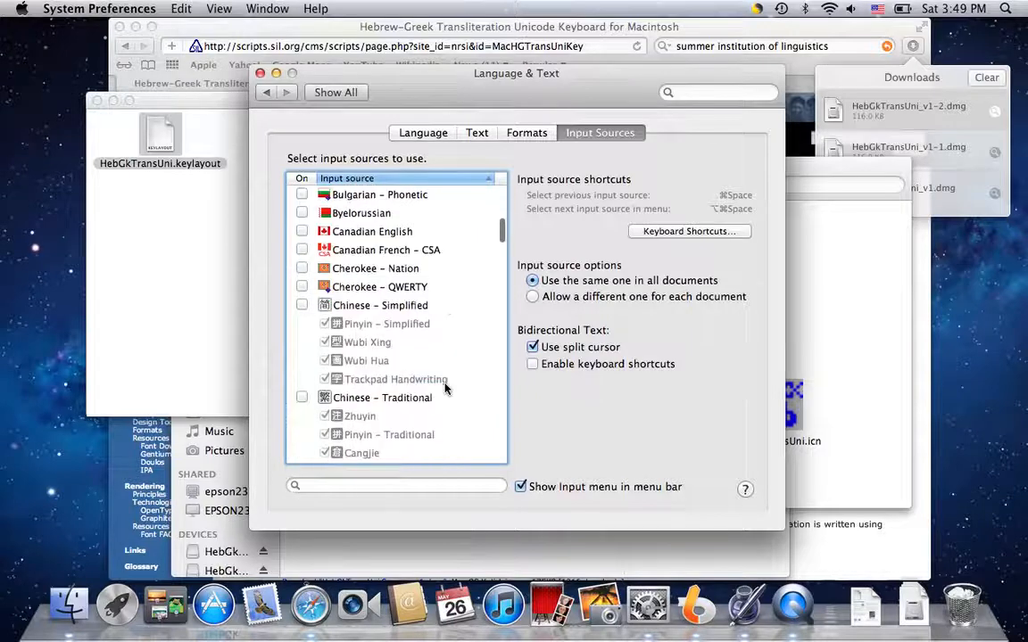
scroll("down", 3)
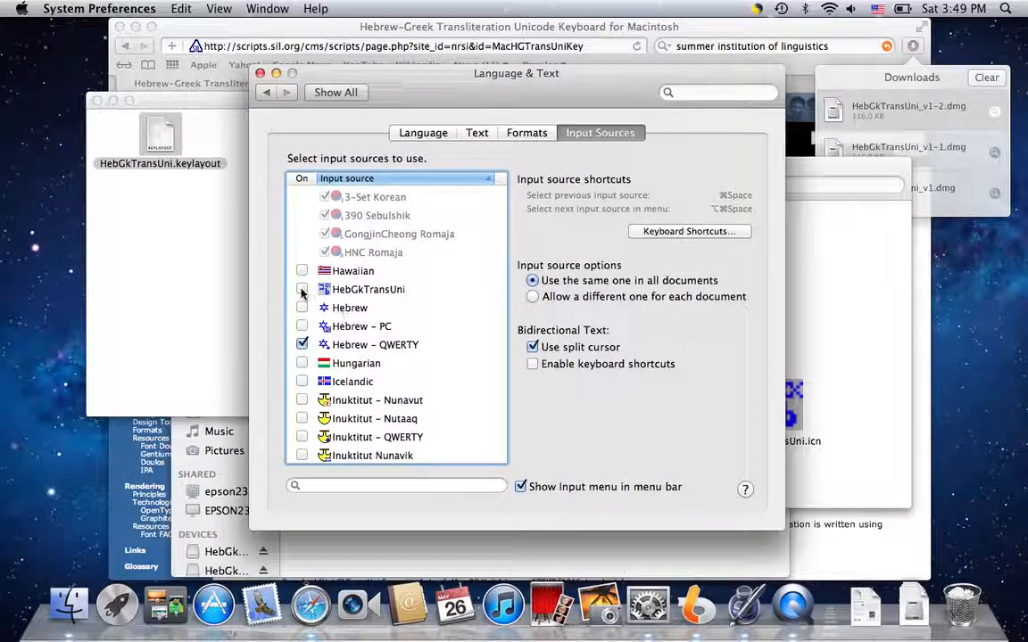
left_click(367, 289)
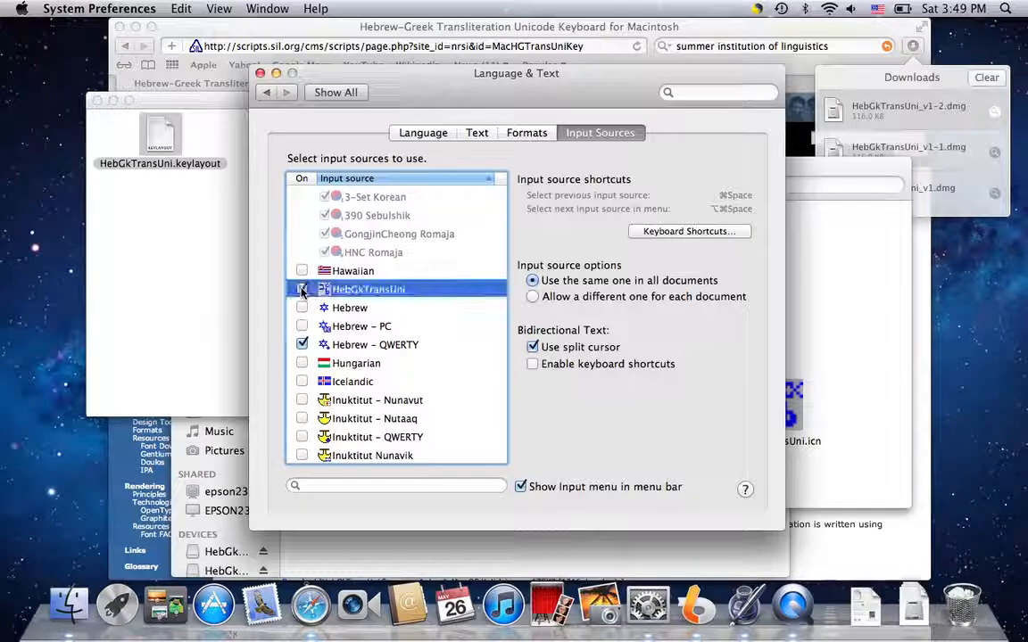
left_click(301, 289)
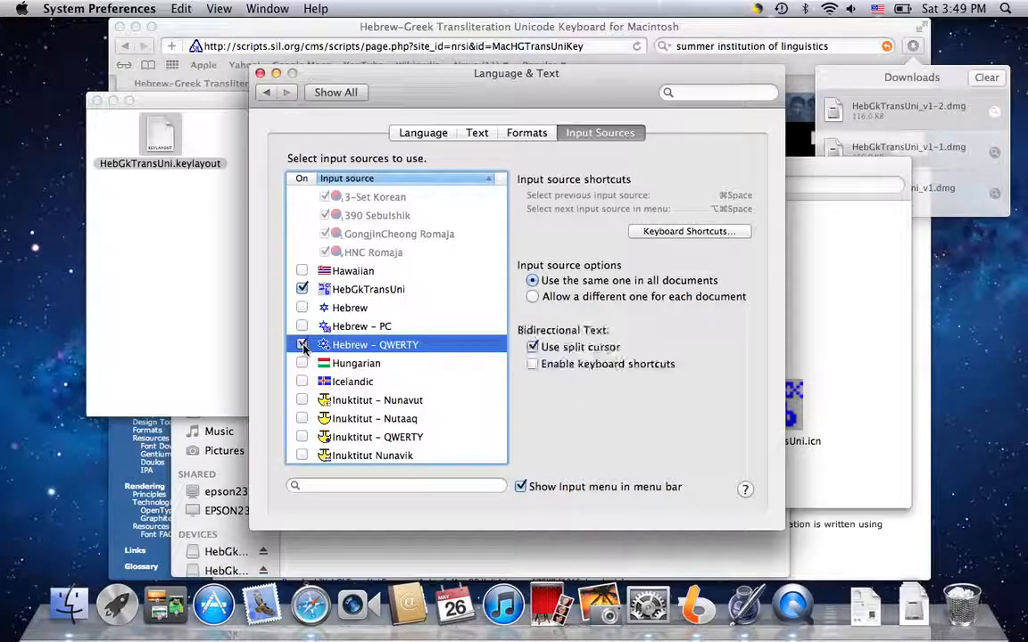
left_click(302, 344)
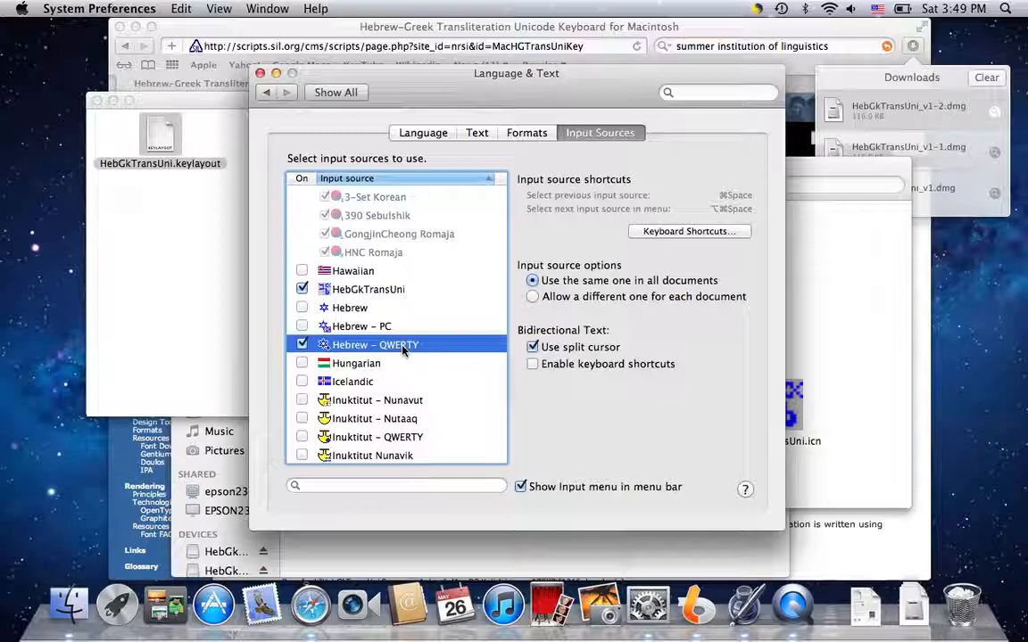
scroll("up", 3)
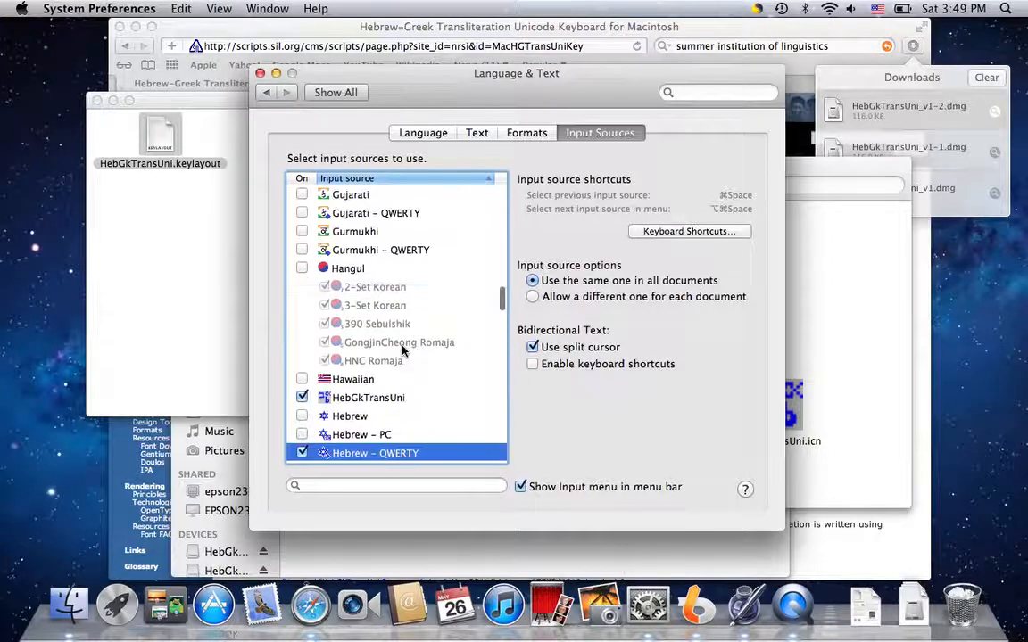
scroll("up", 3)
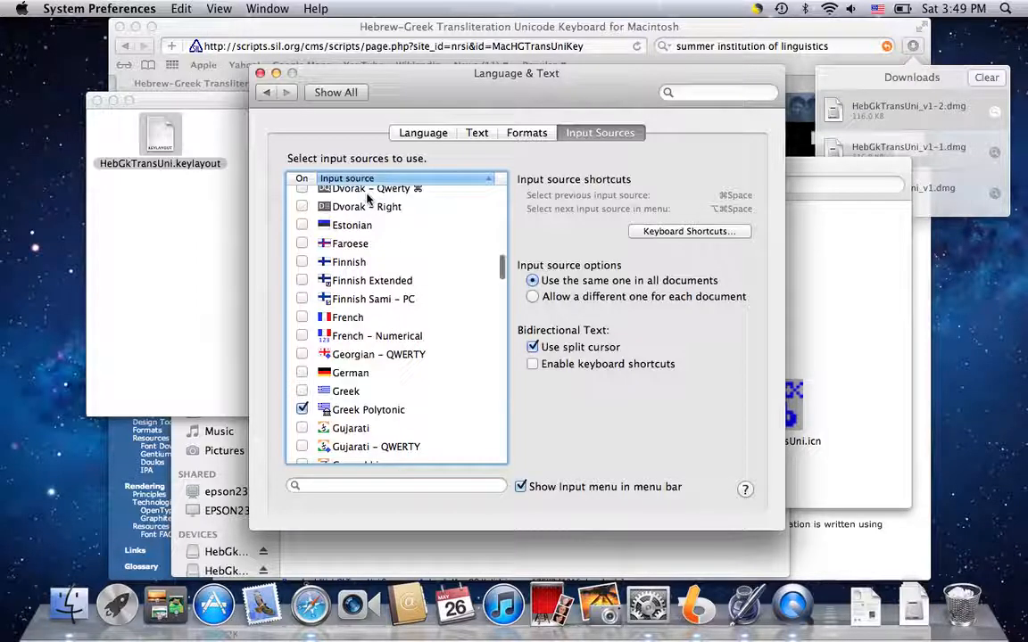
scroll("up", 3)
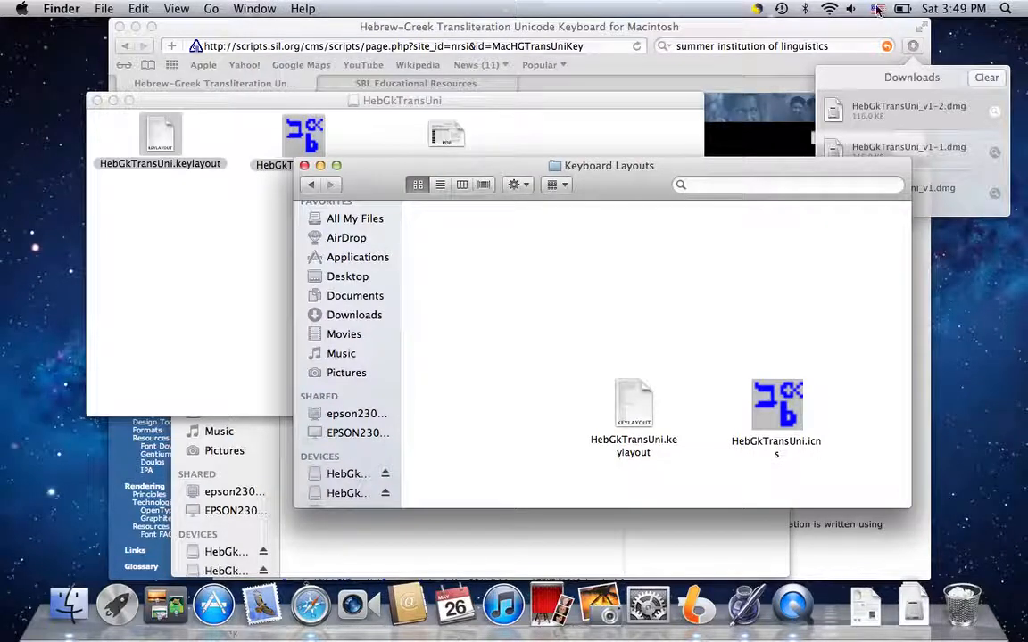
Start a new blank untitled Pages word-processing document.
left_click(878, 7)
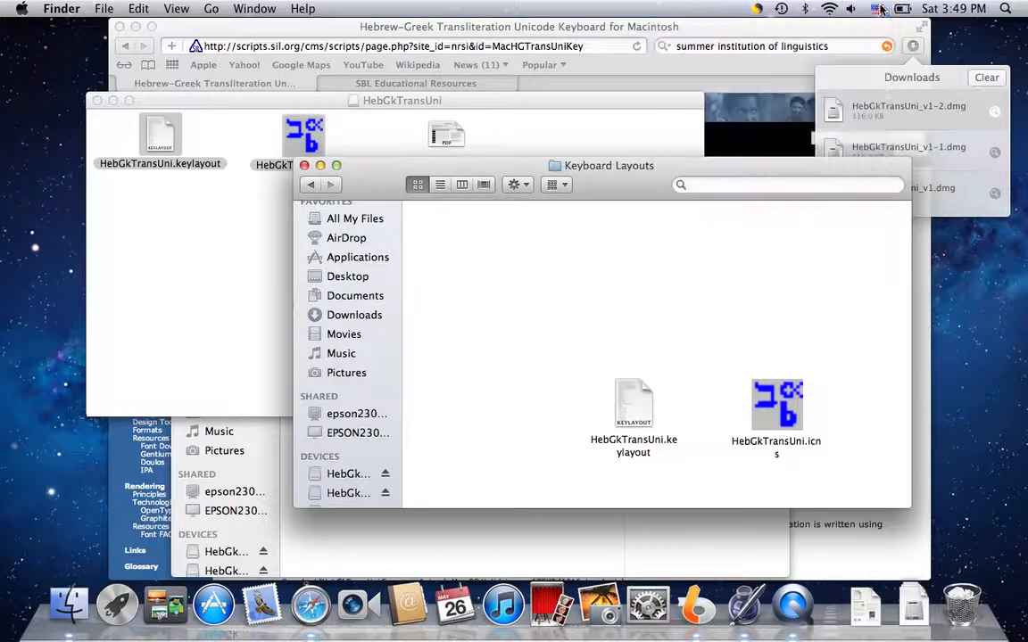
left_click(878, 9)
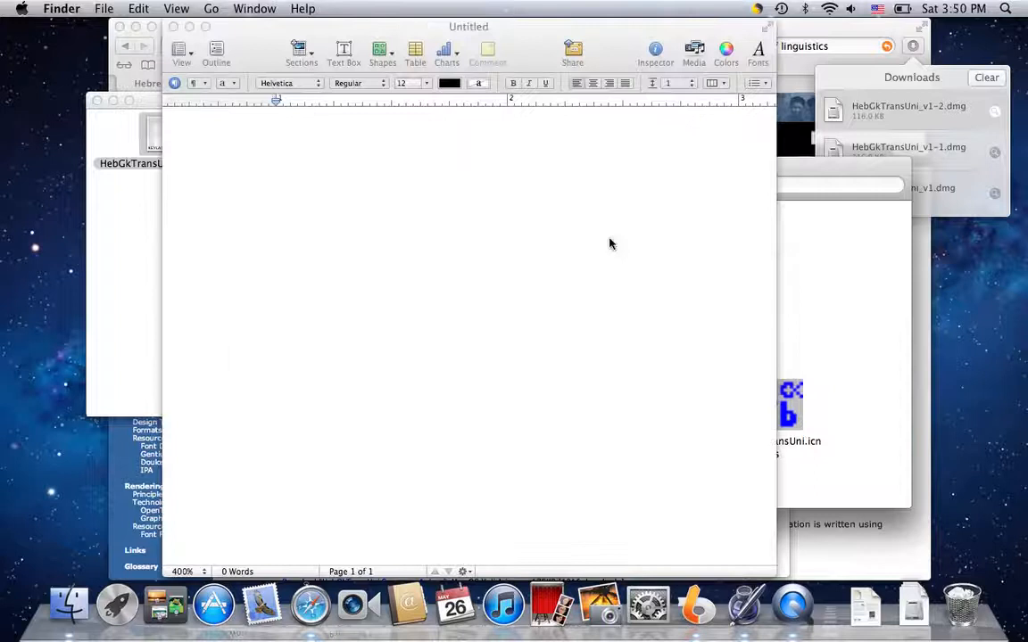
Type "bereshit bara' 'elohim" as the first line, then bring up the input source menu.
left_click(435, 236)
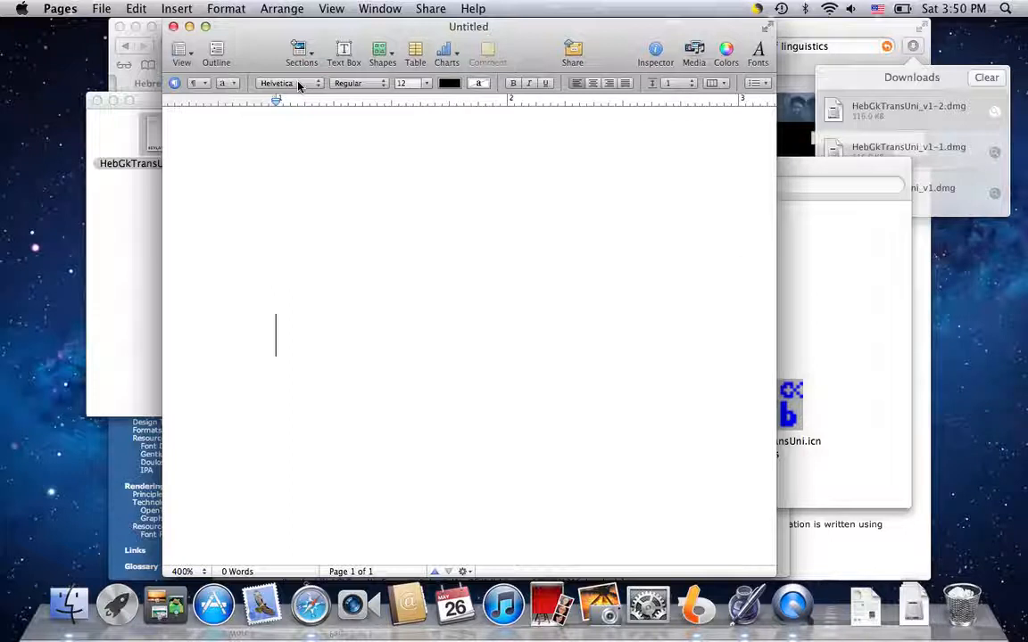
mouse_move(289, 84)
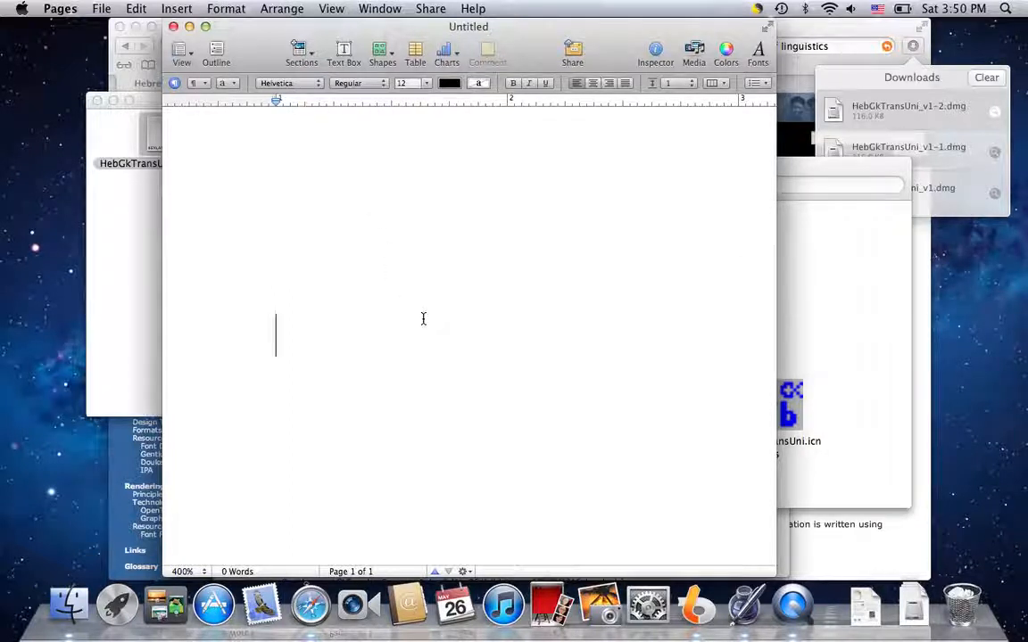
type("bereshit bara’ ‘eloh")
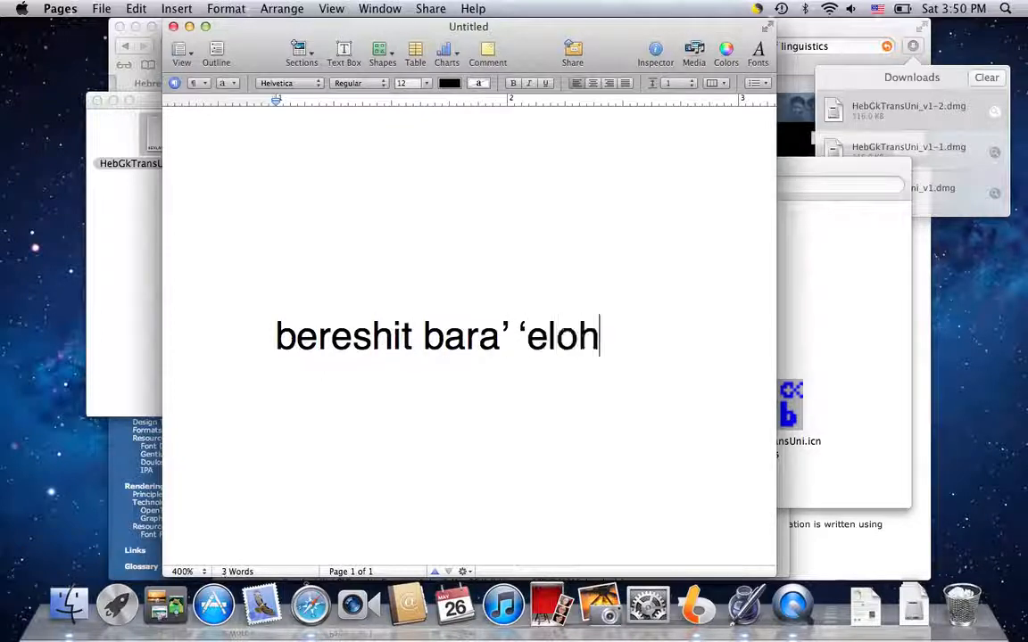
type("im")
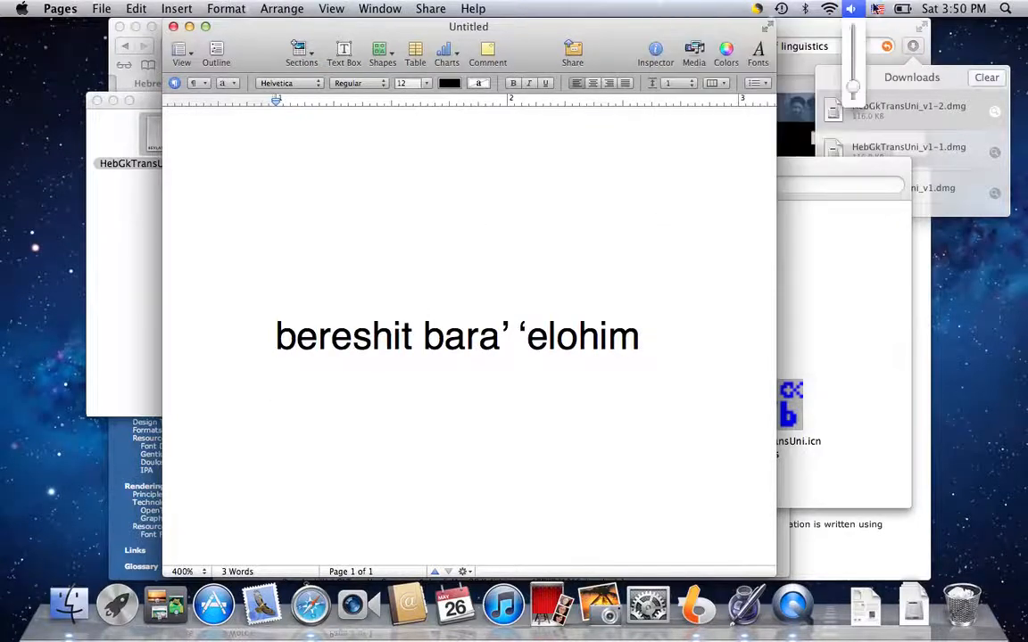
left_click(878, 8)
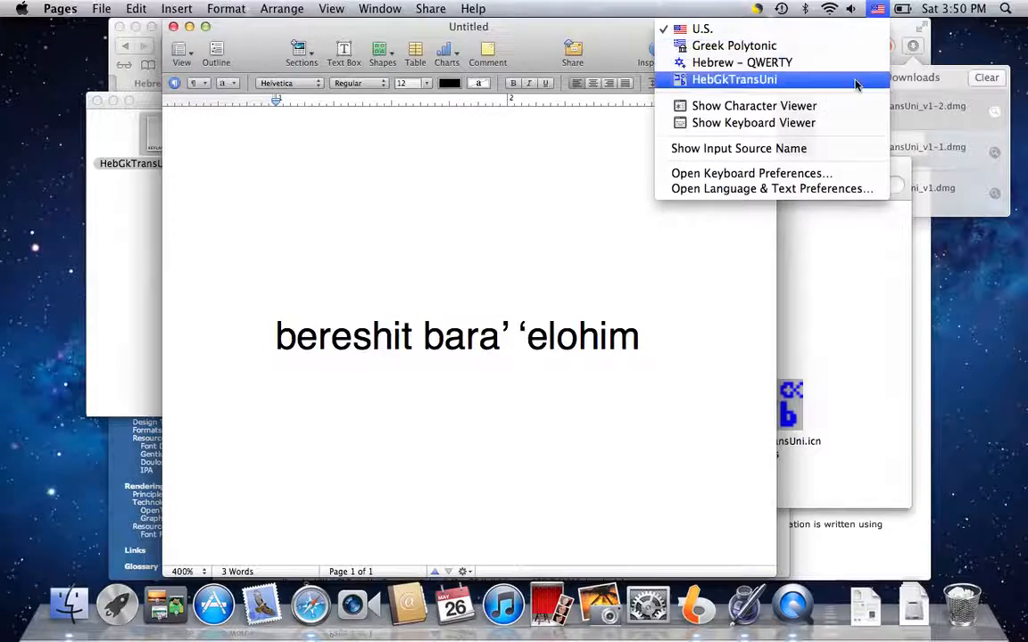
With the HebGkTransUni layout, write the first word bĕrēšît̠ on the new line.
left_click(733, 79)
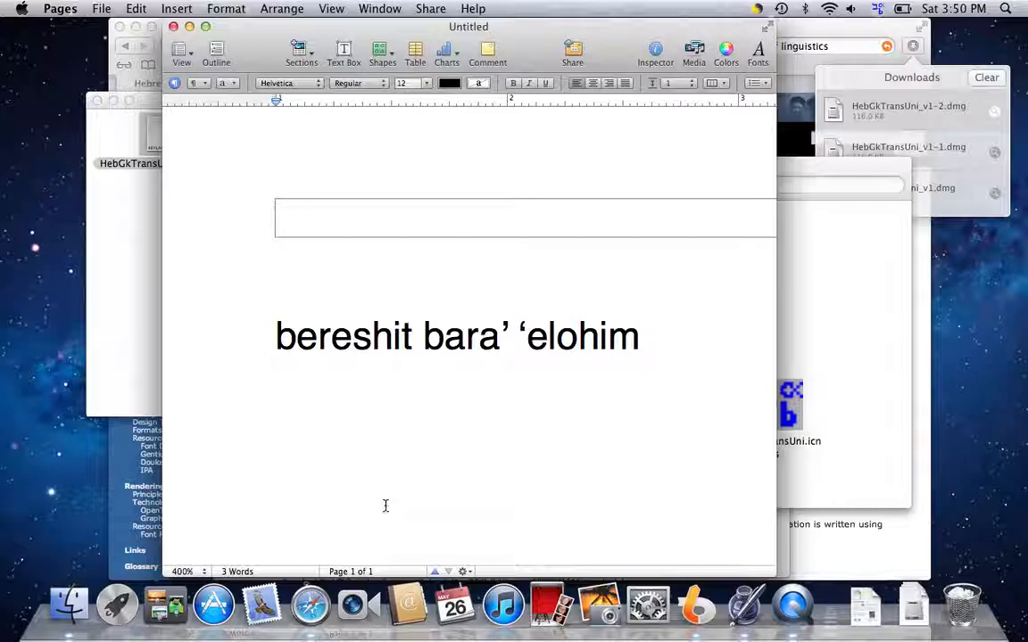
type("b")
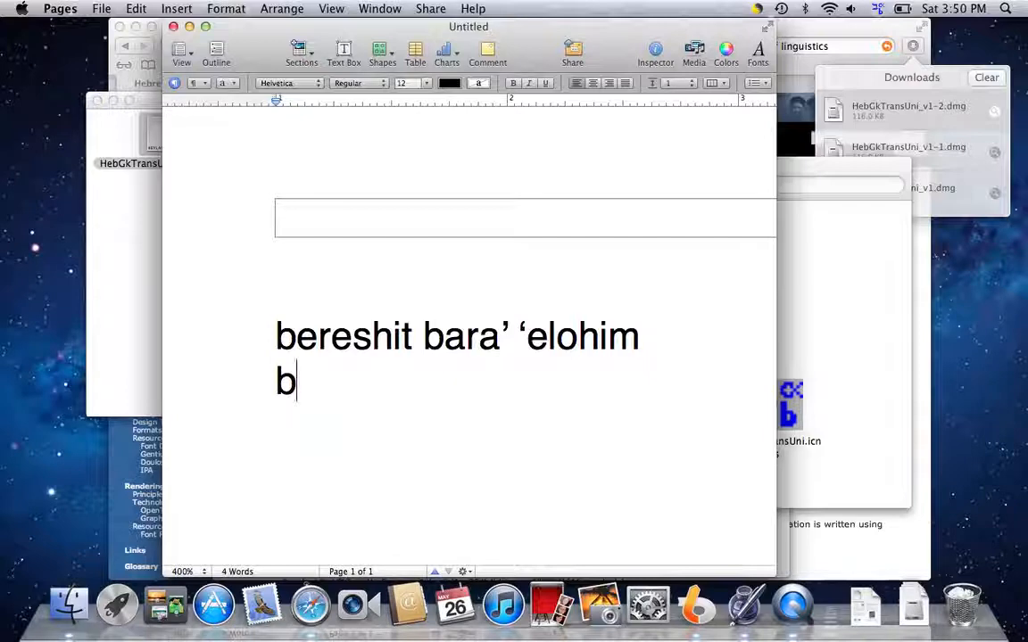
type("˘")
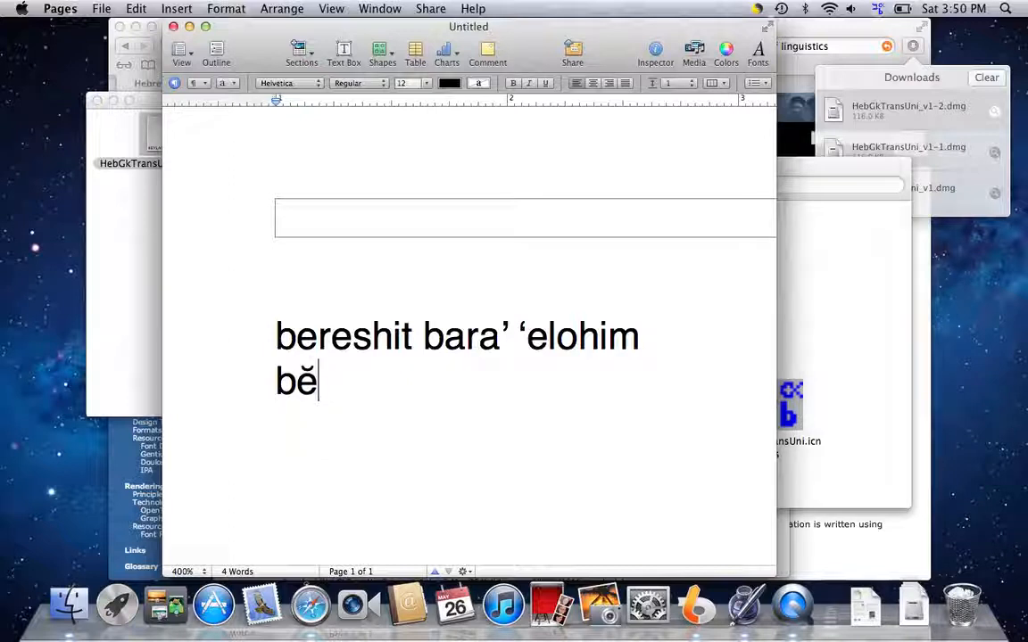
type("r¯")
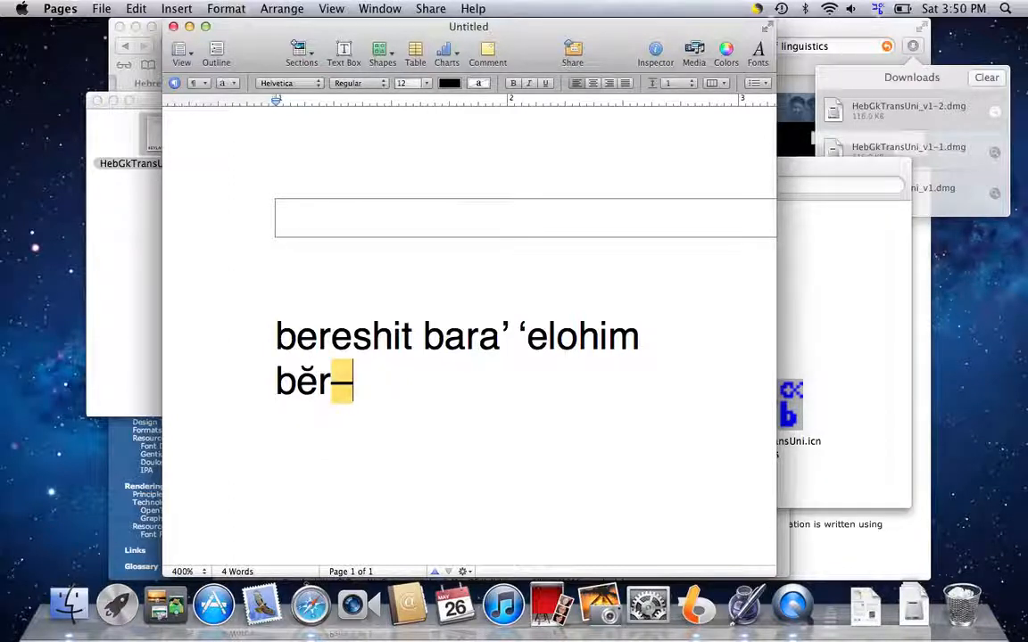
type("ē")
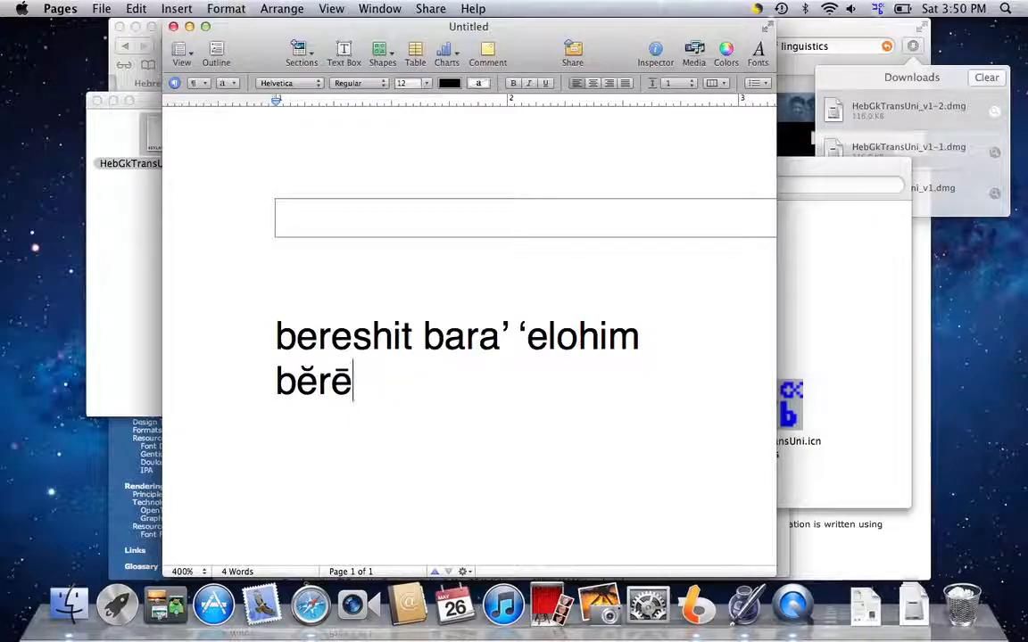
type("š")
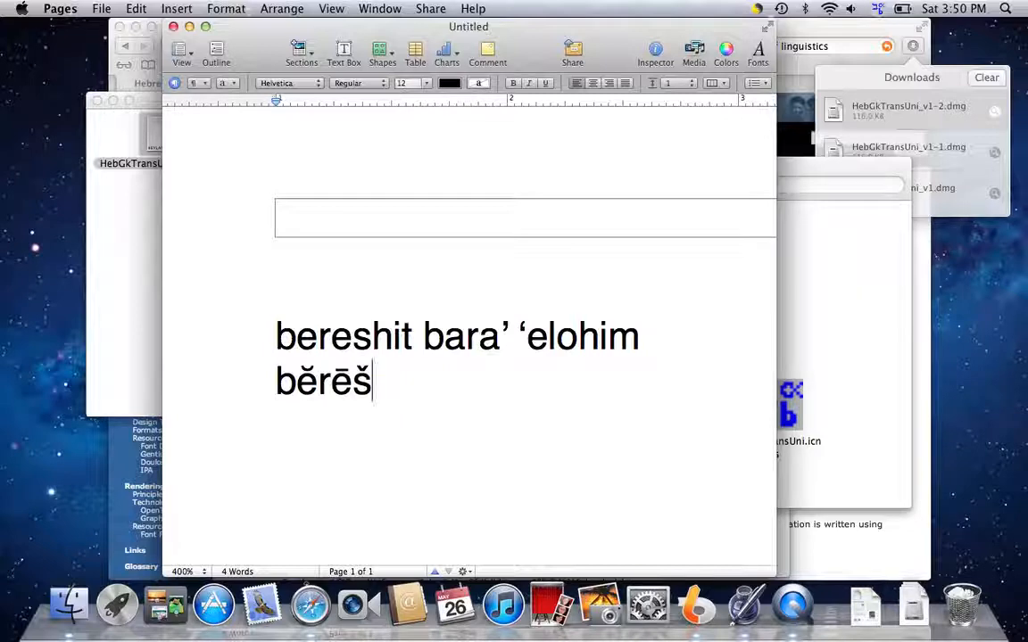
type("î")
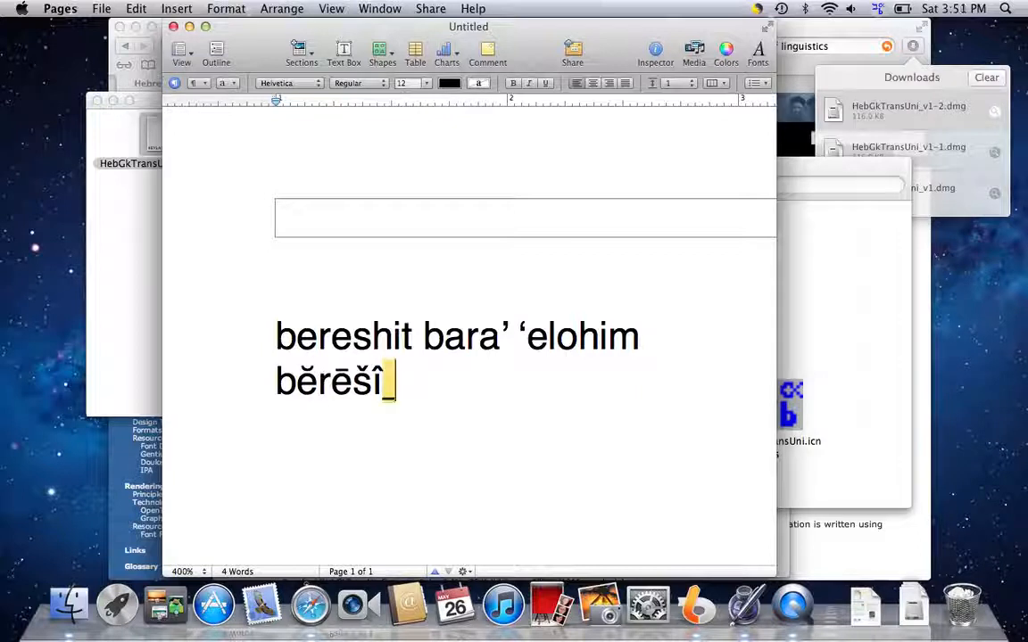
type("t")
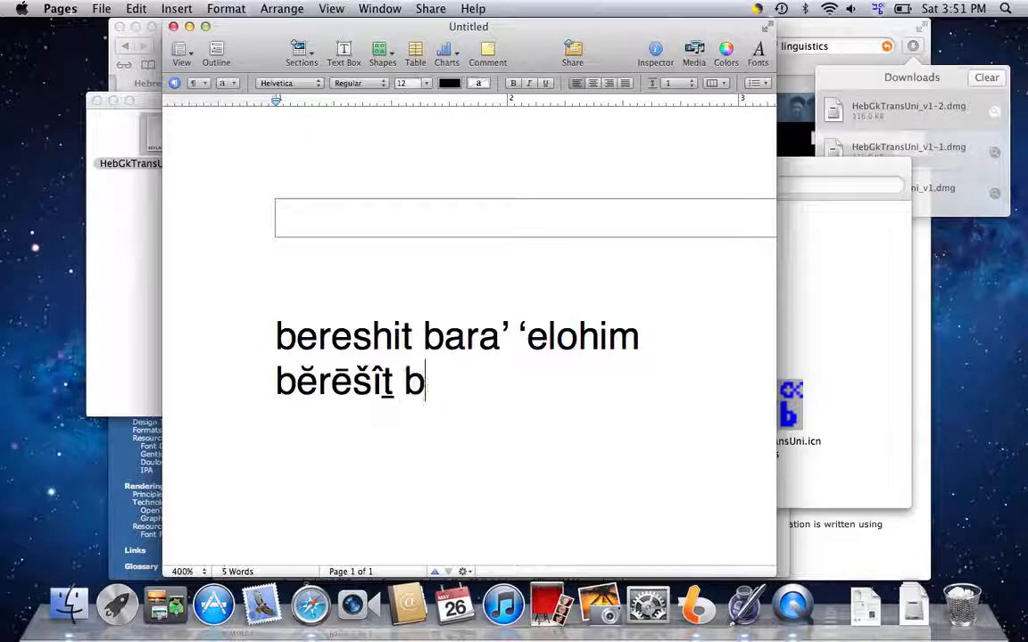
Continue with bārāʾ ʾĕlōhîm, replacing the wrong apostrophe after bārā with ʾ.
type("ā")
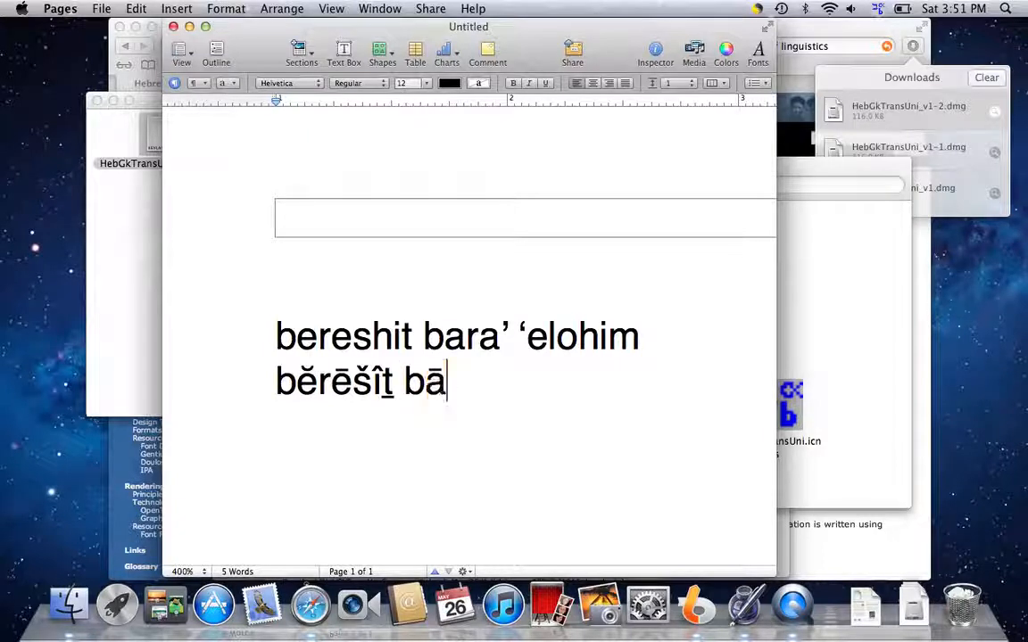
type("r")
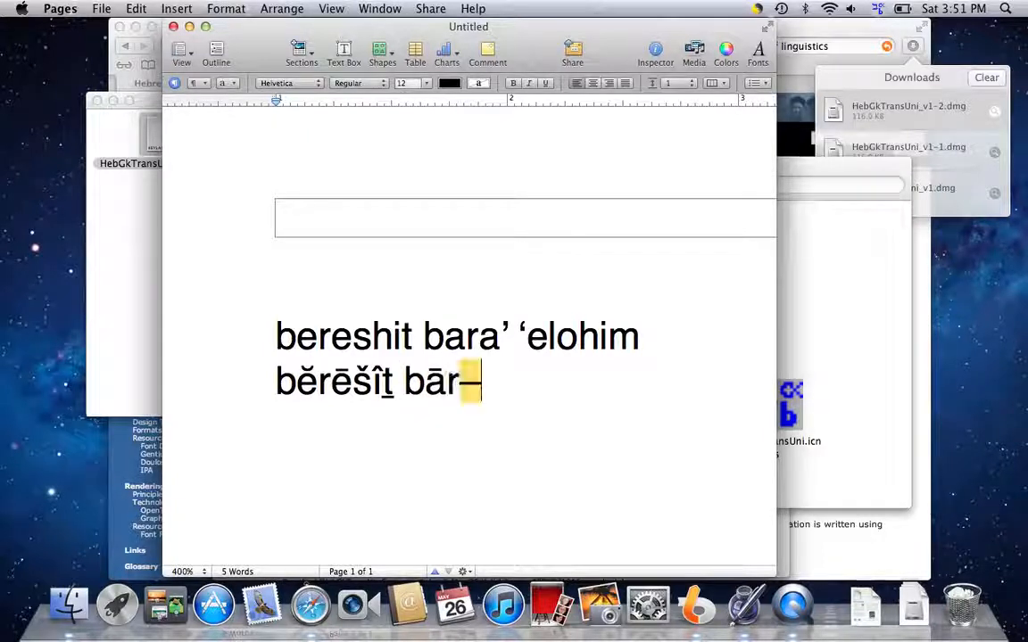
type("ār")
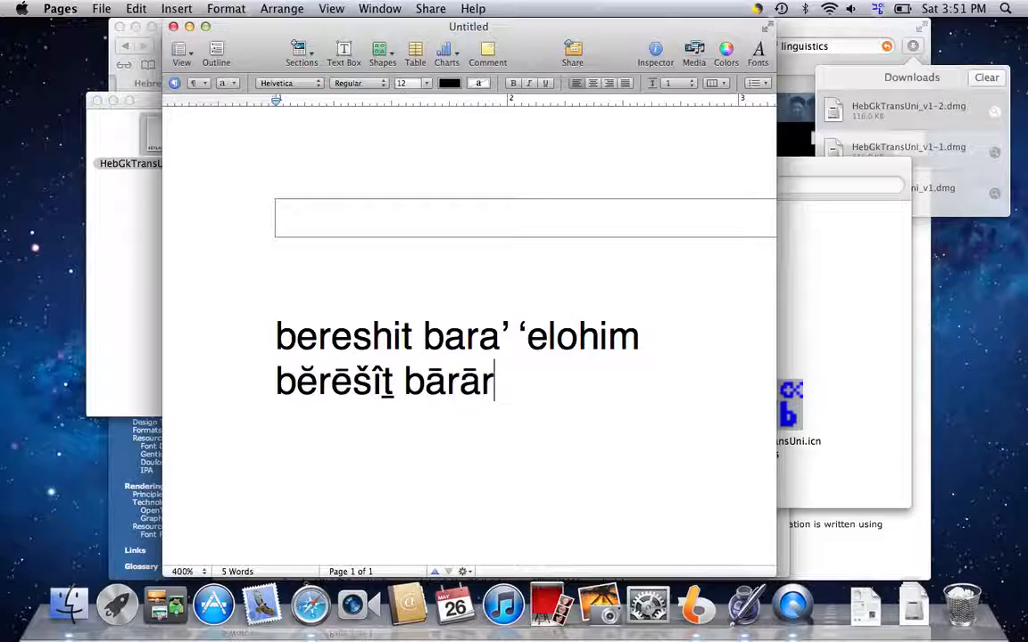
type("'")
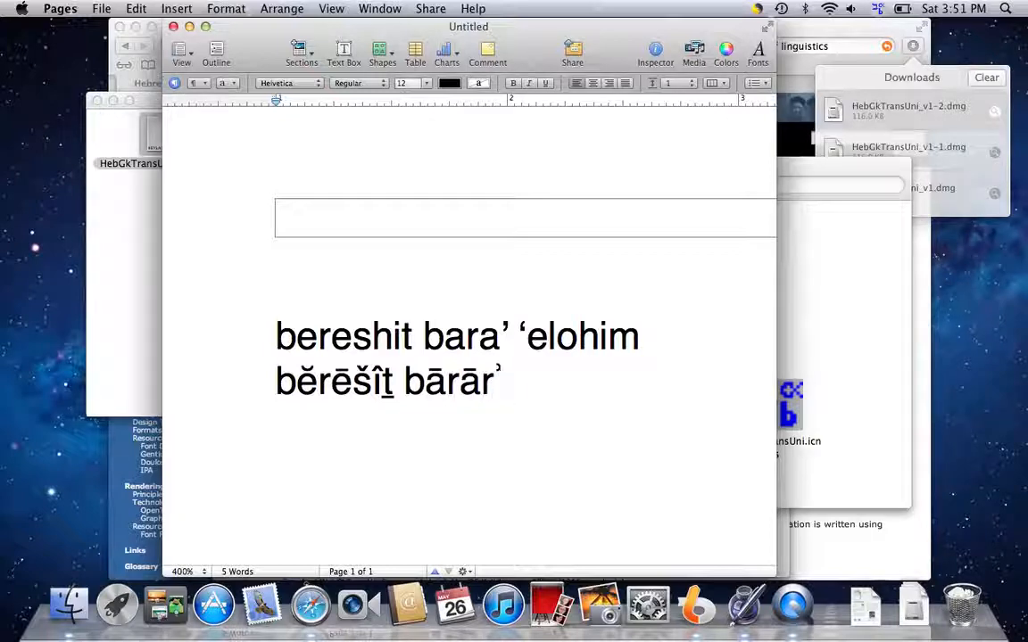
key("backspace")
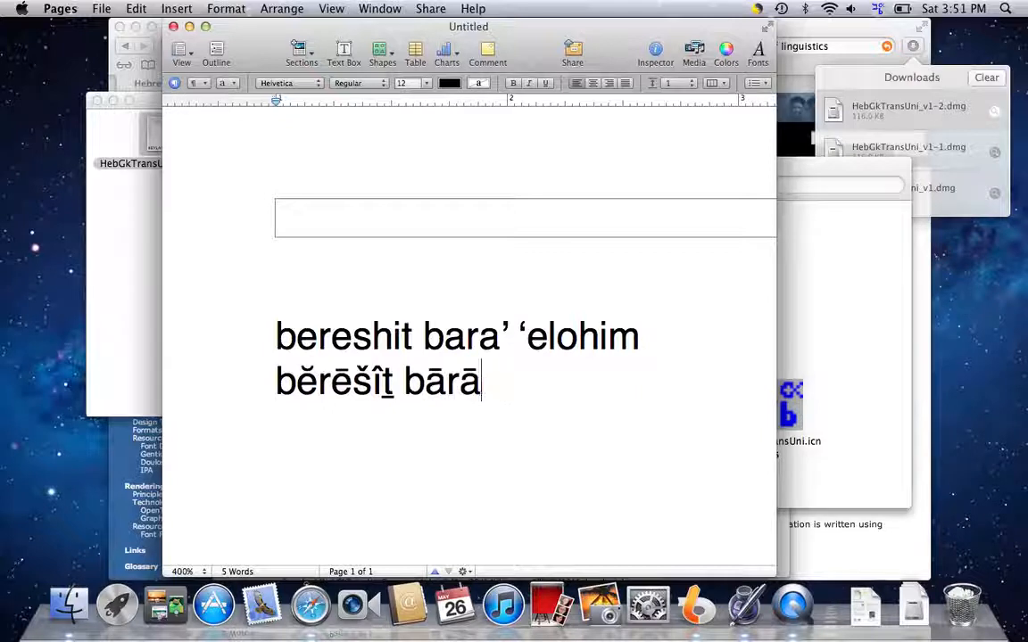
type("ʾ")
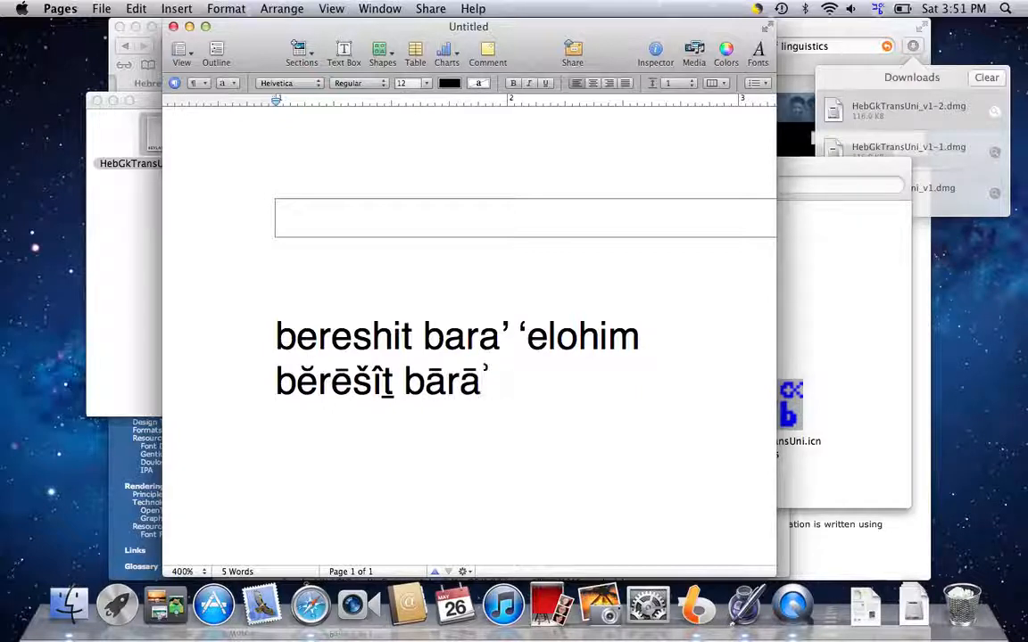
type("ʾĕl")
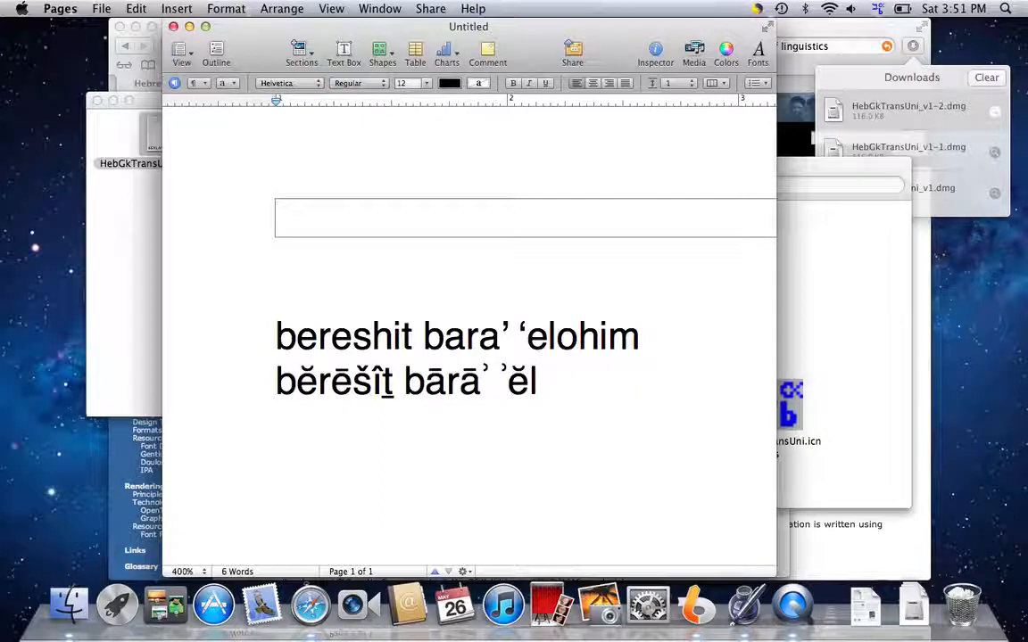
type("ō")
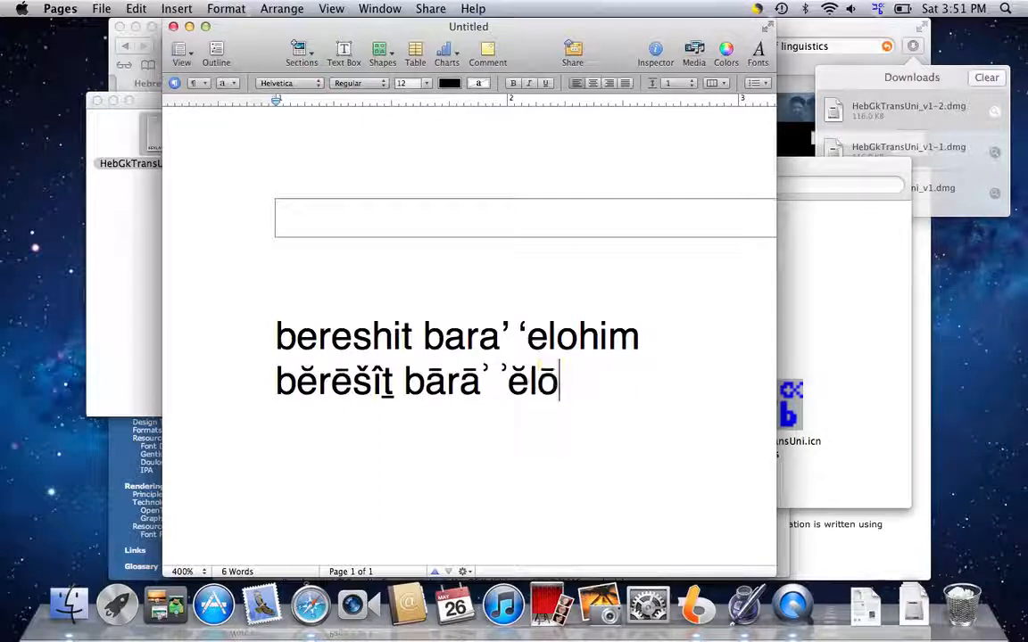
type("hˆ")
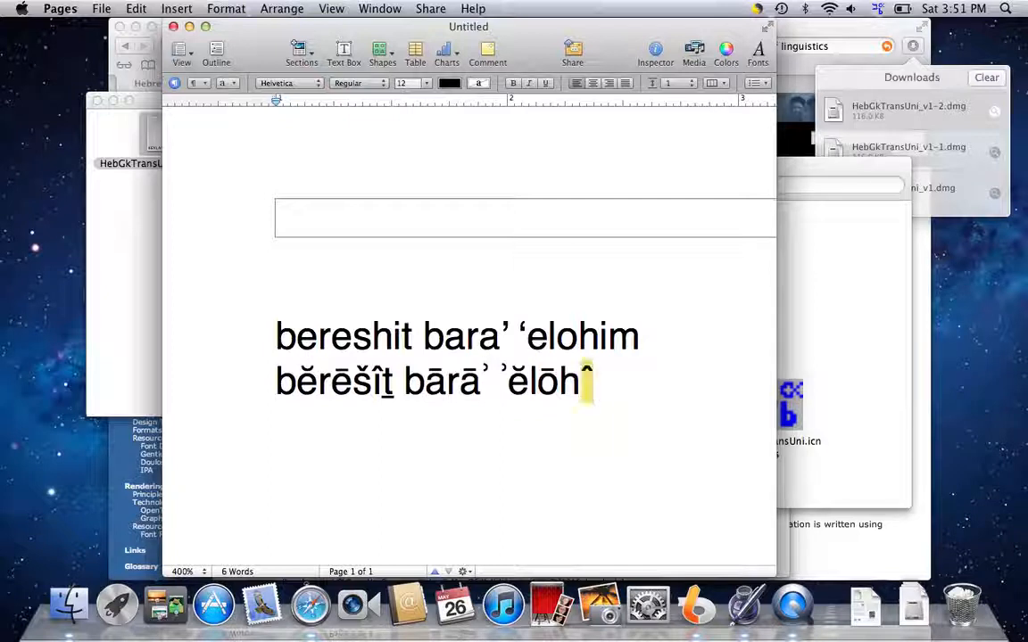
type("îm")
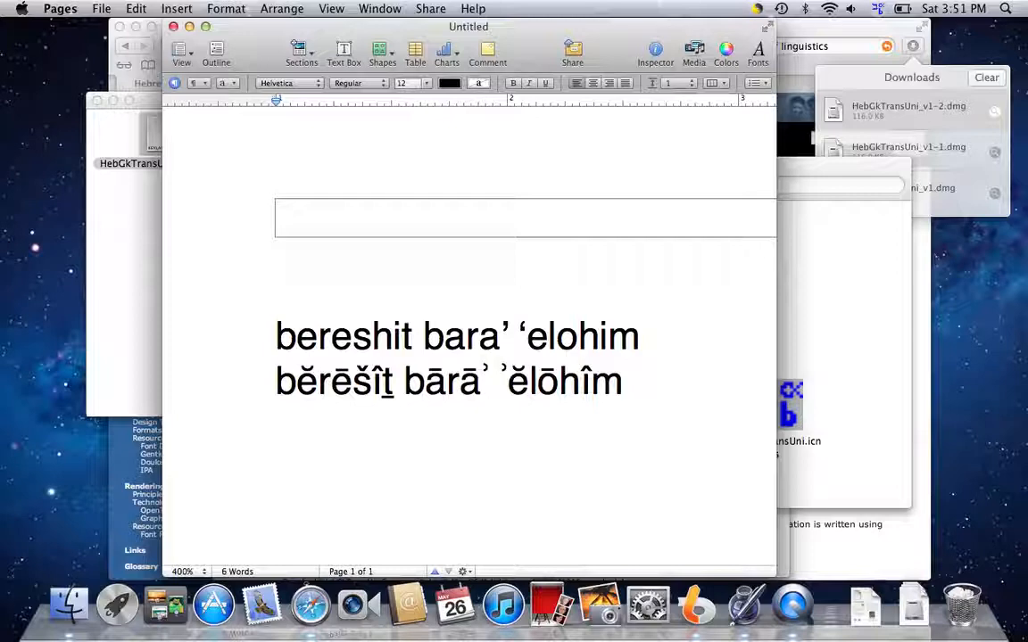
Select the diacritic transliteration line for formatting.
left_click(624, 382)
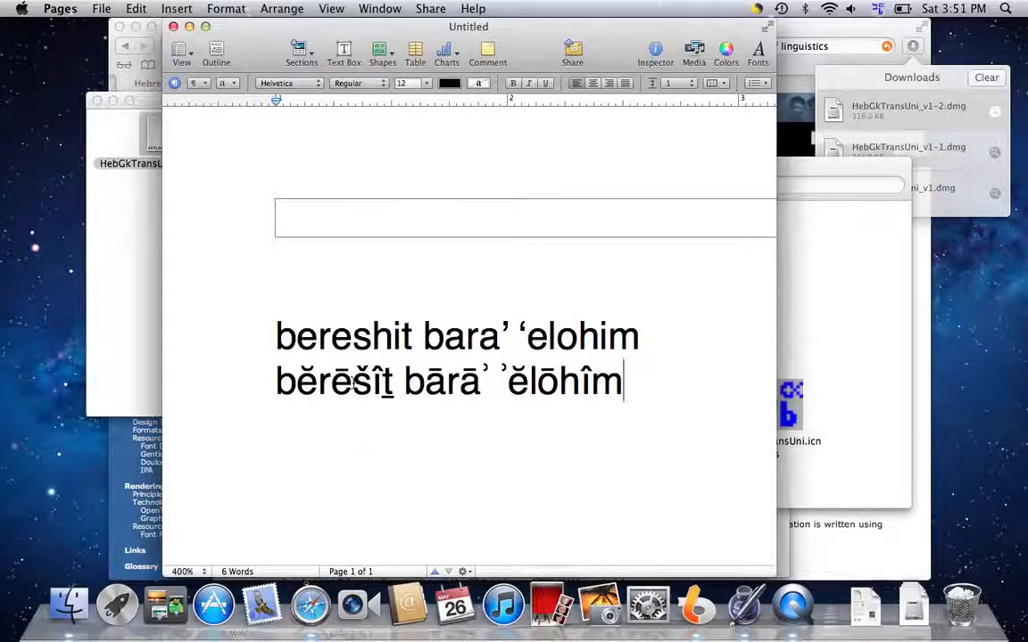
double_click(335, 382)
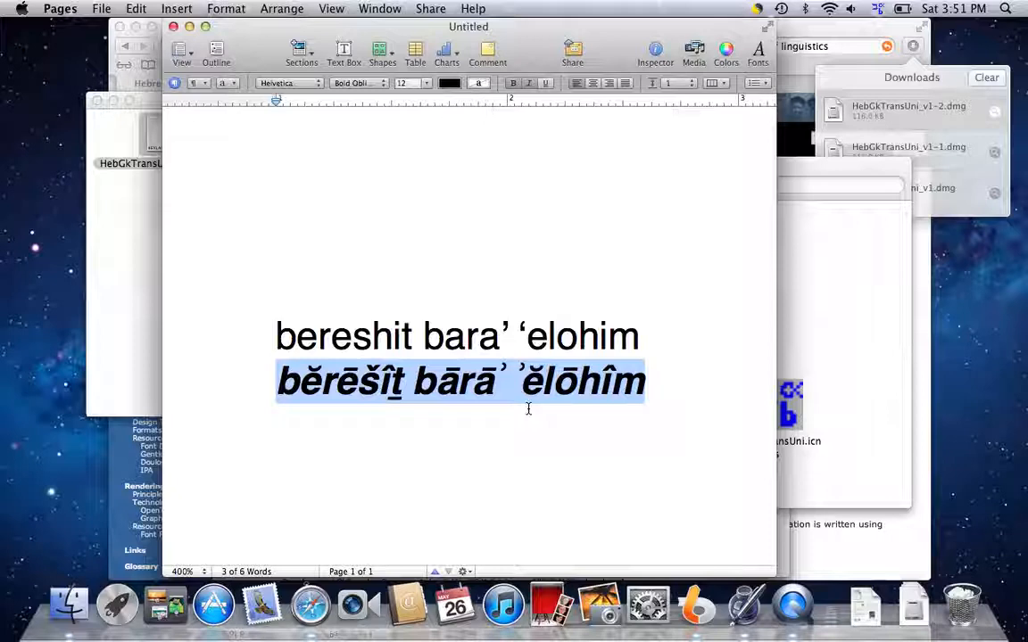
Set the diacritic line in Times New Roman and start a new line below it.
left_click(660, 400)
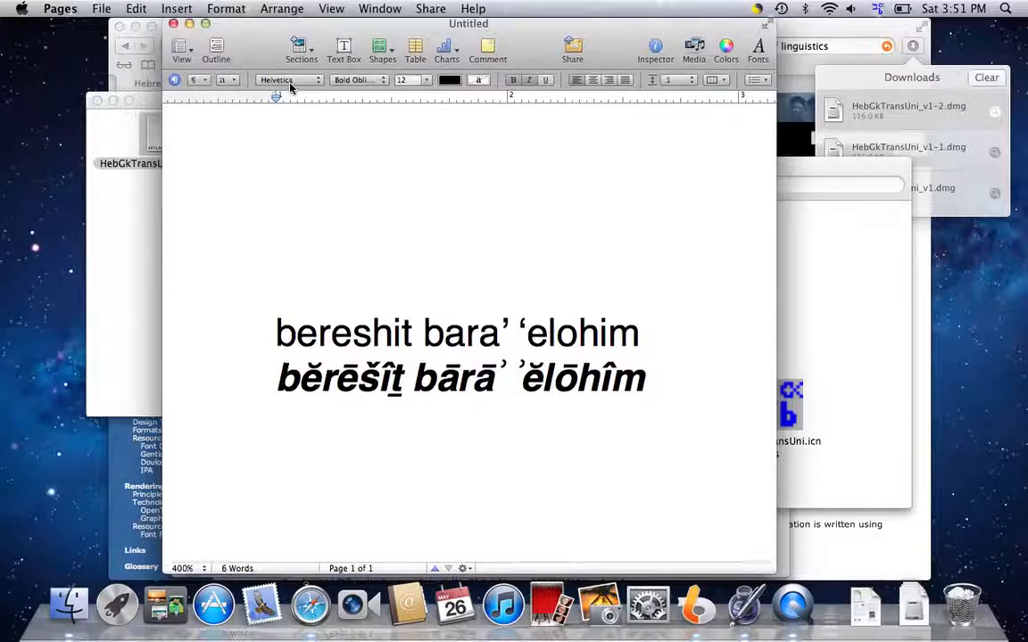
left_click(286, 78)
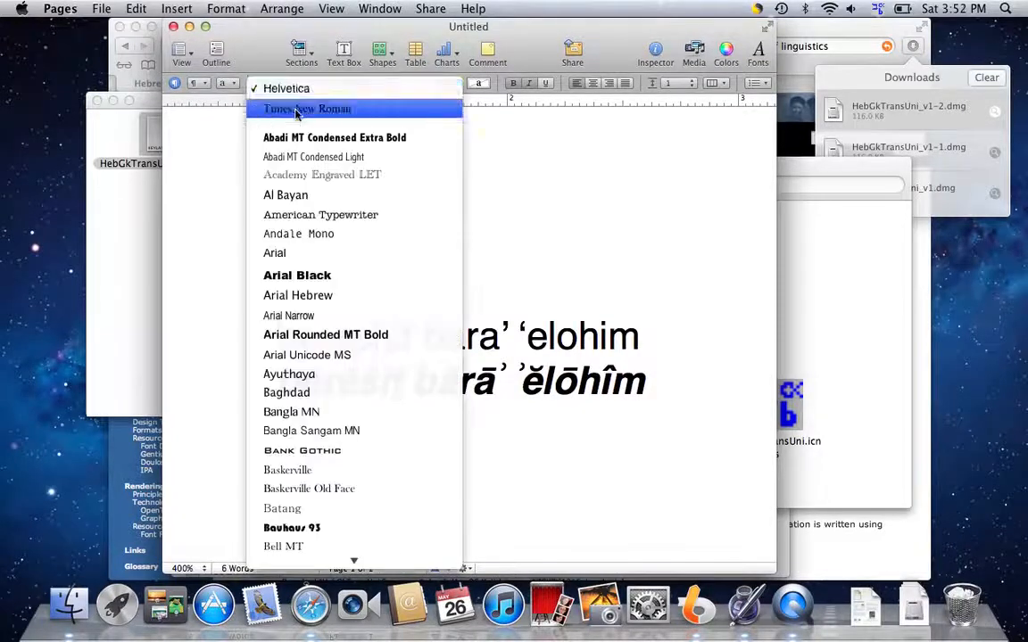
left_click(307, 109)
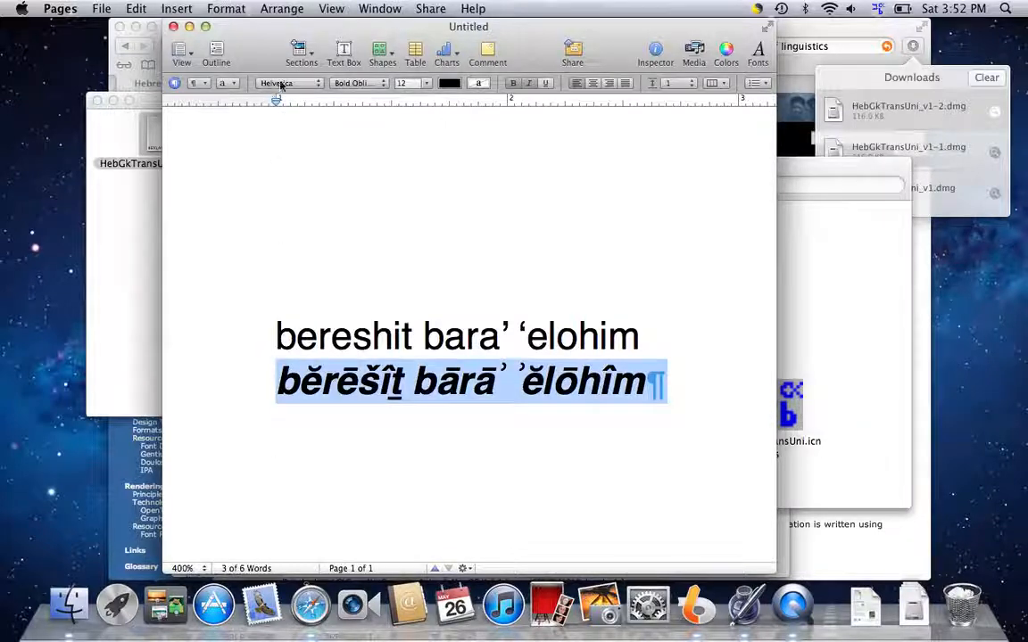
left_click(289, 84)
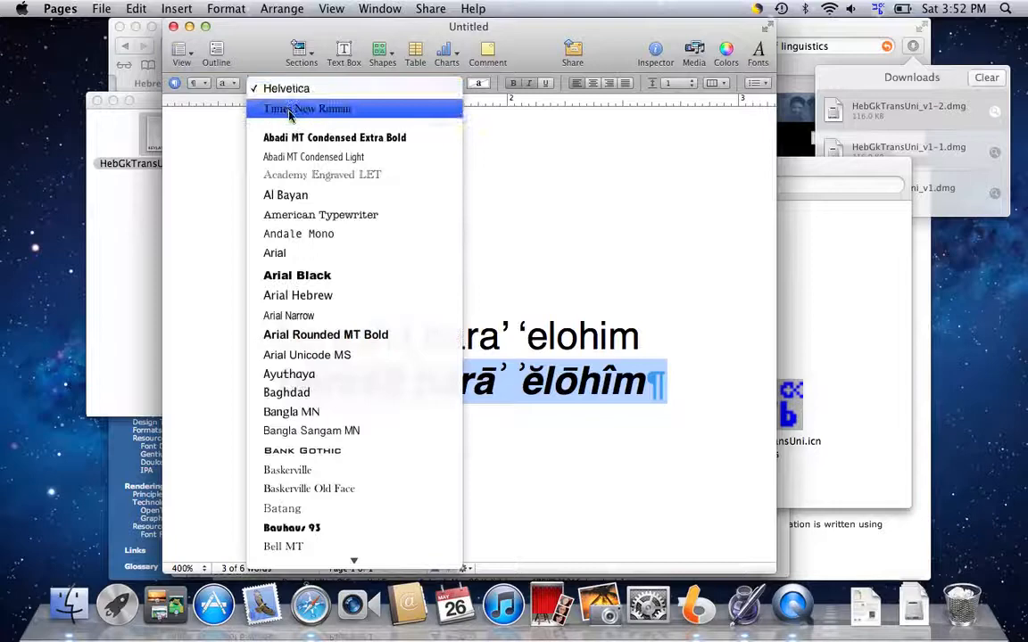
left_click(307, 109)
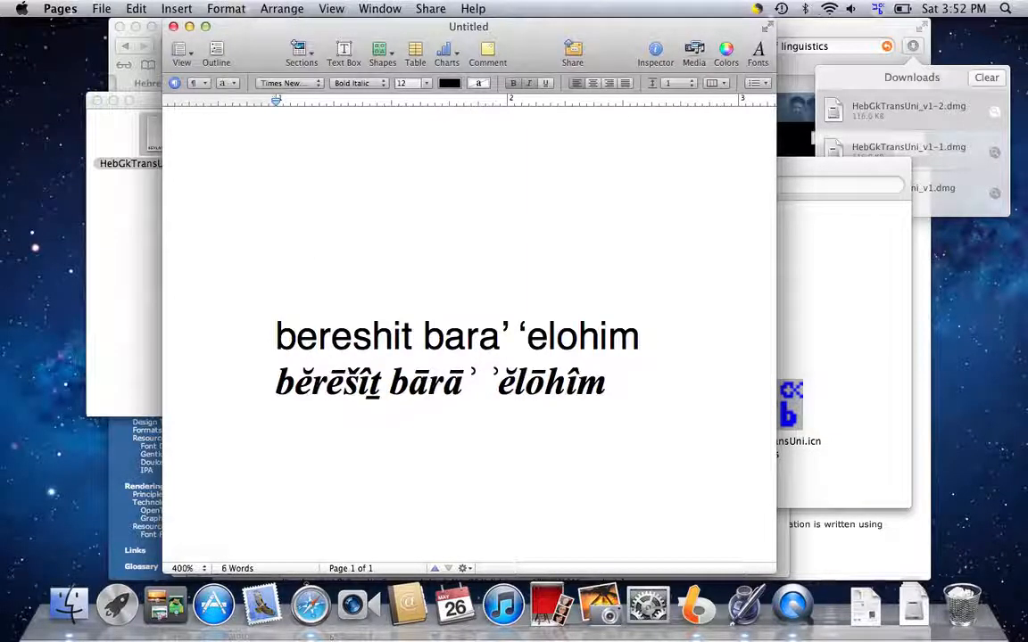
left_click(877, 7)
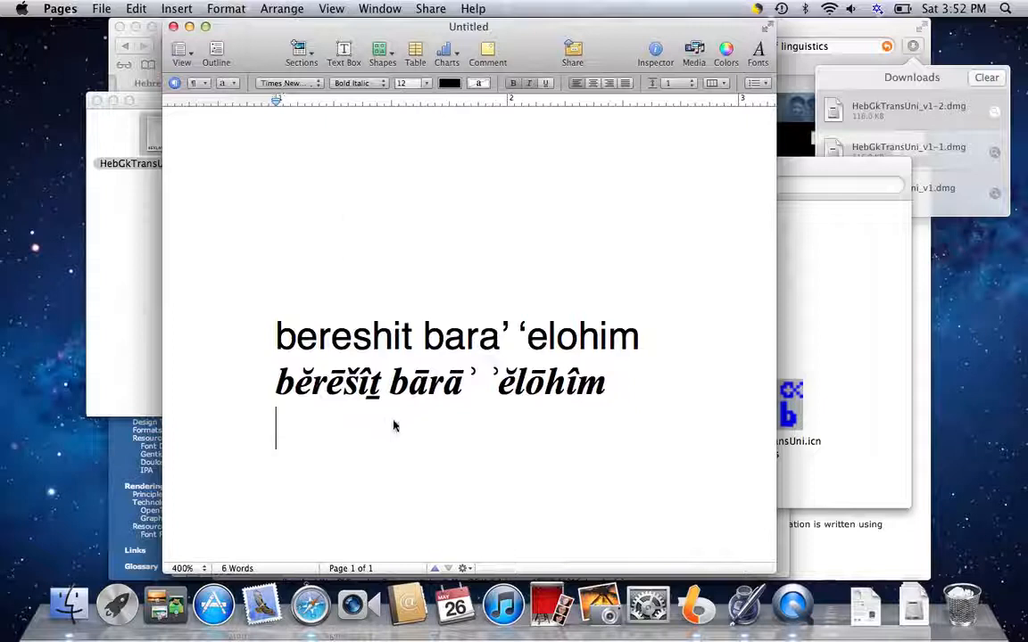
mouse_move(414, 471)
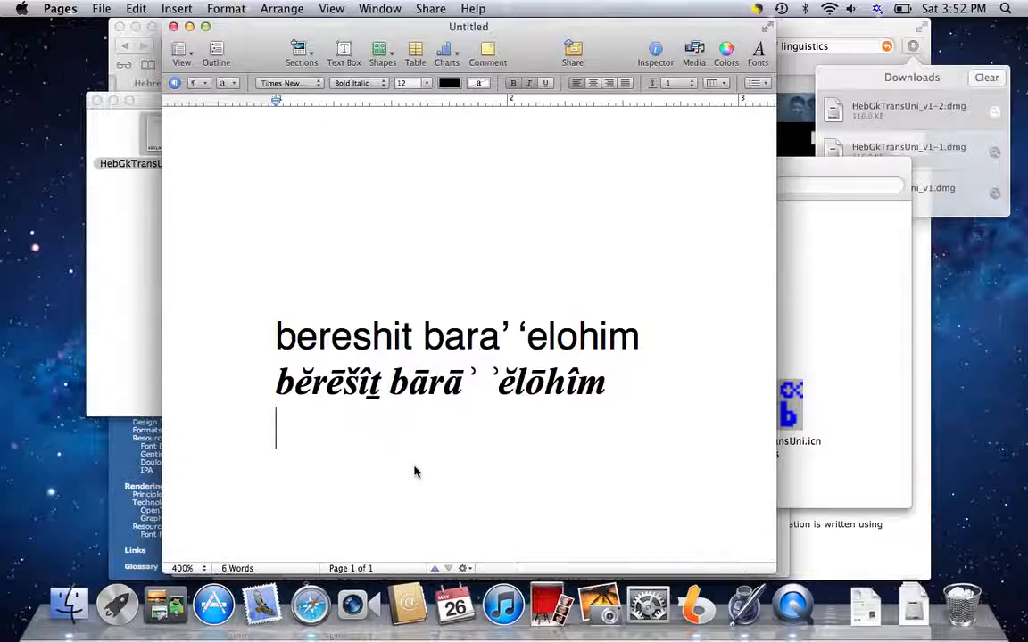
Write בְּרֵאשִׁית בָּרָא in regular style on the third line with the Hebrew keyboard.
type("בּ")
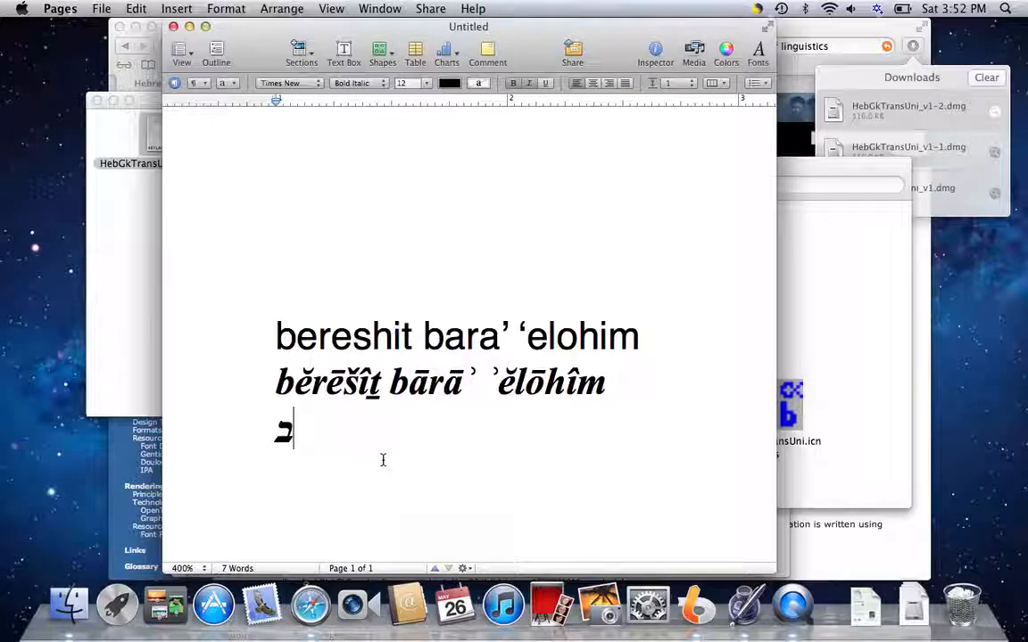
mouse_move(315, 467)
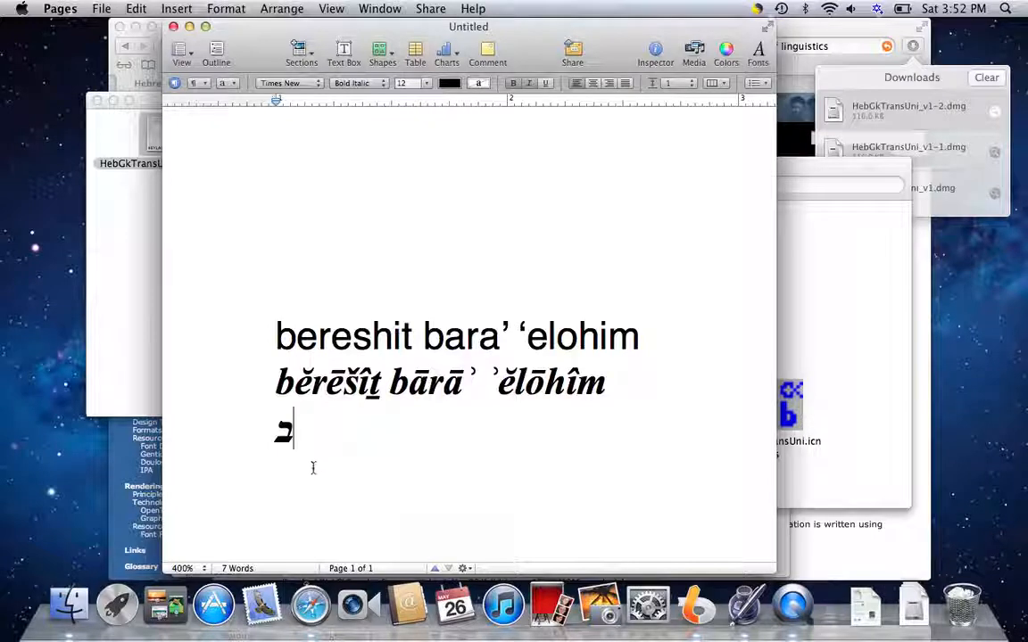
double_click(284, 430)
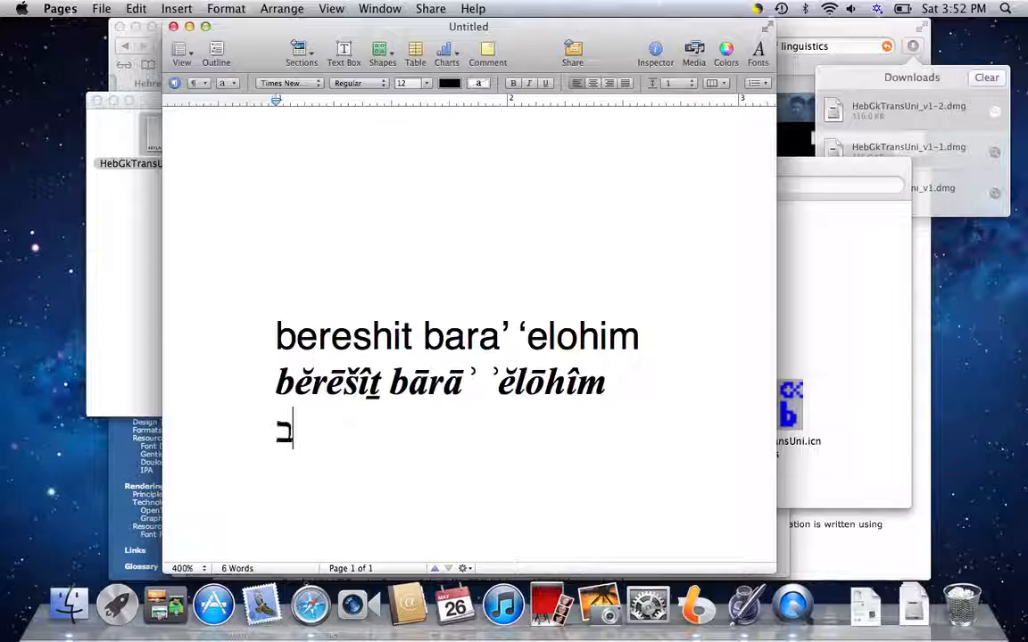
type("ב")
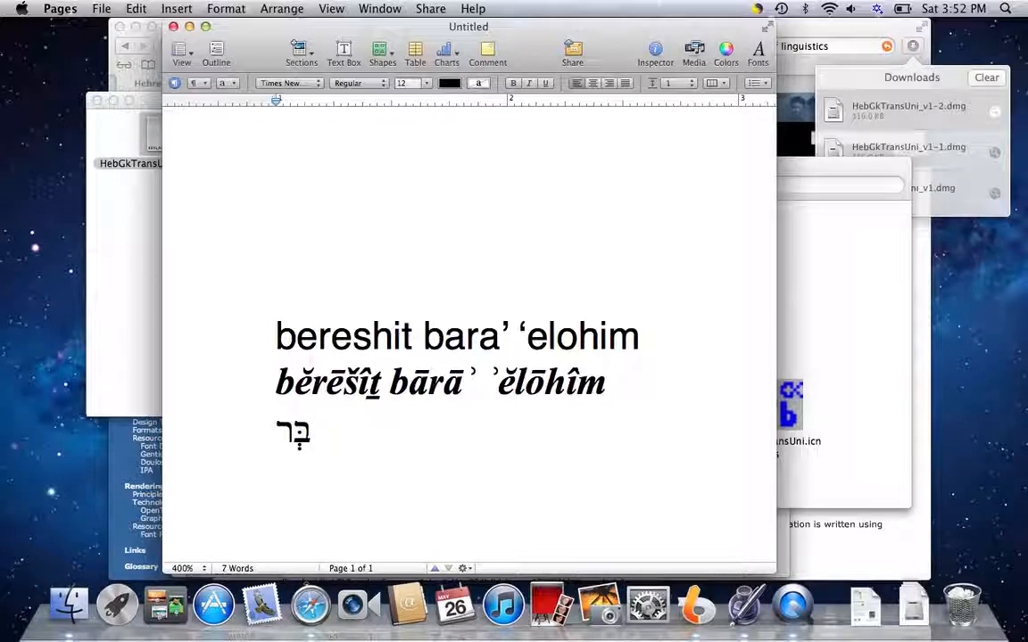
type("ר")
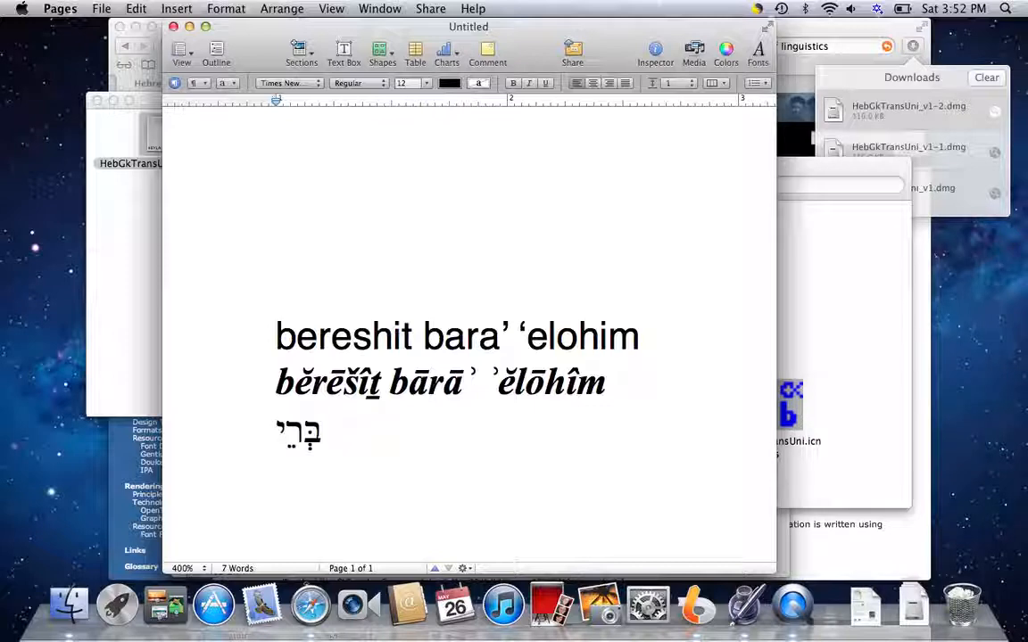
type("שׁ")
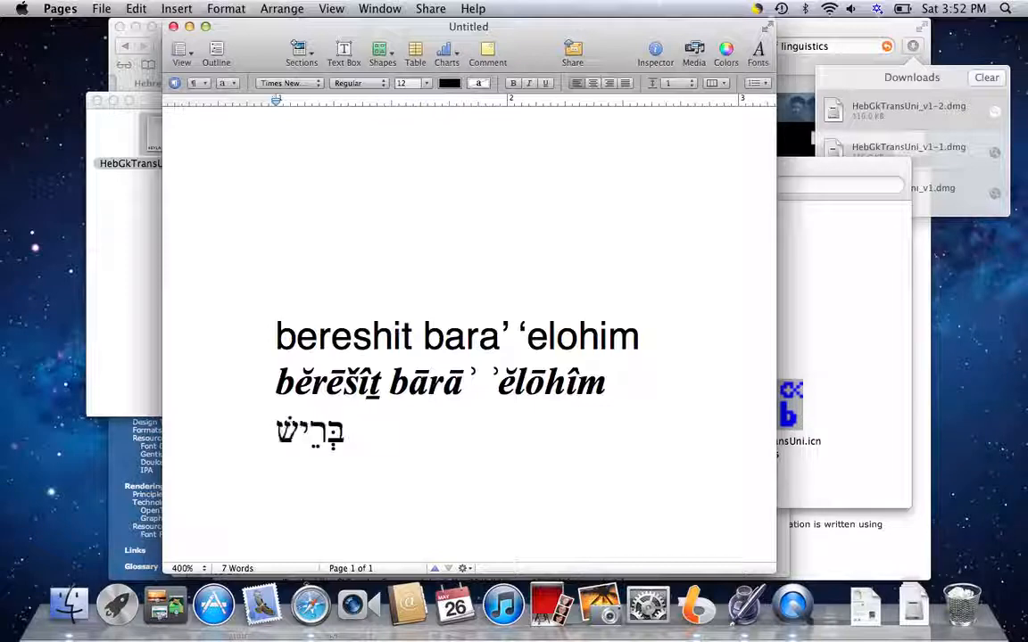
type("ית")
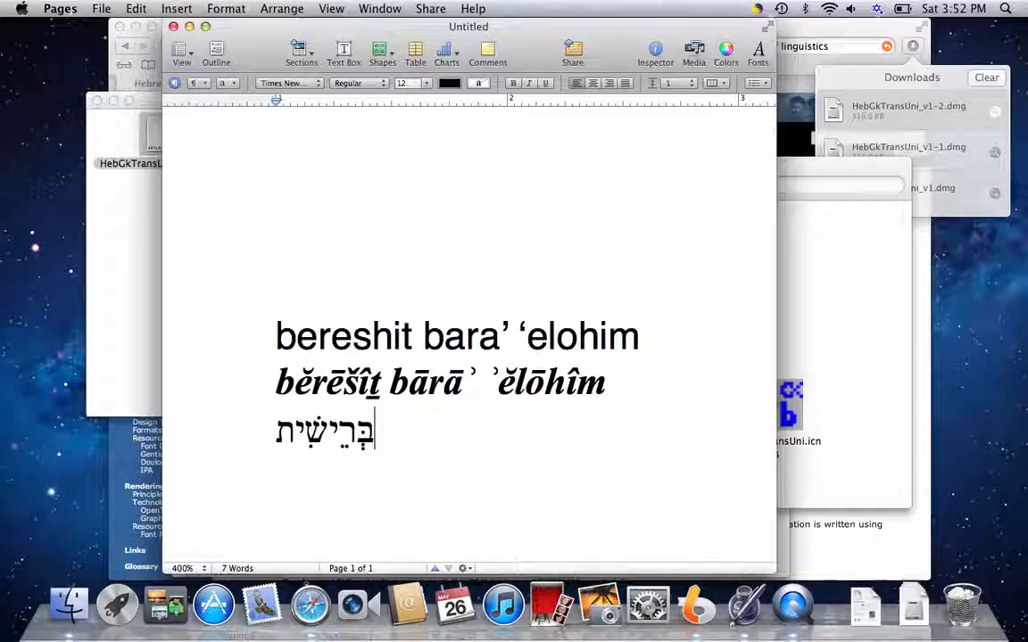
type("ב")
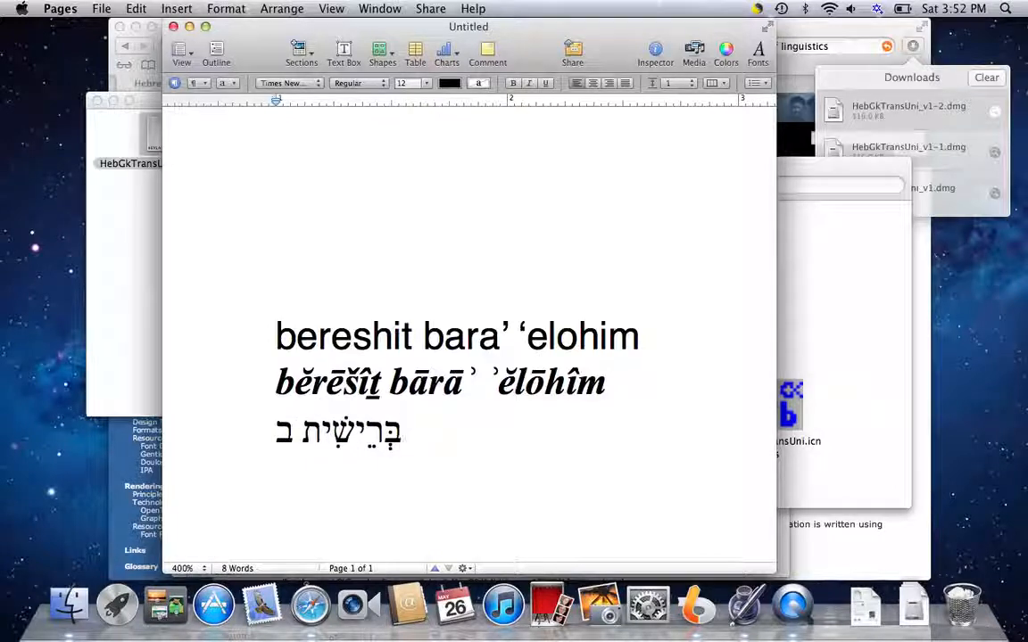
type("בְּרָא")
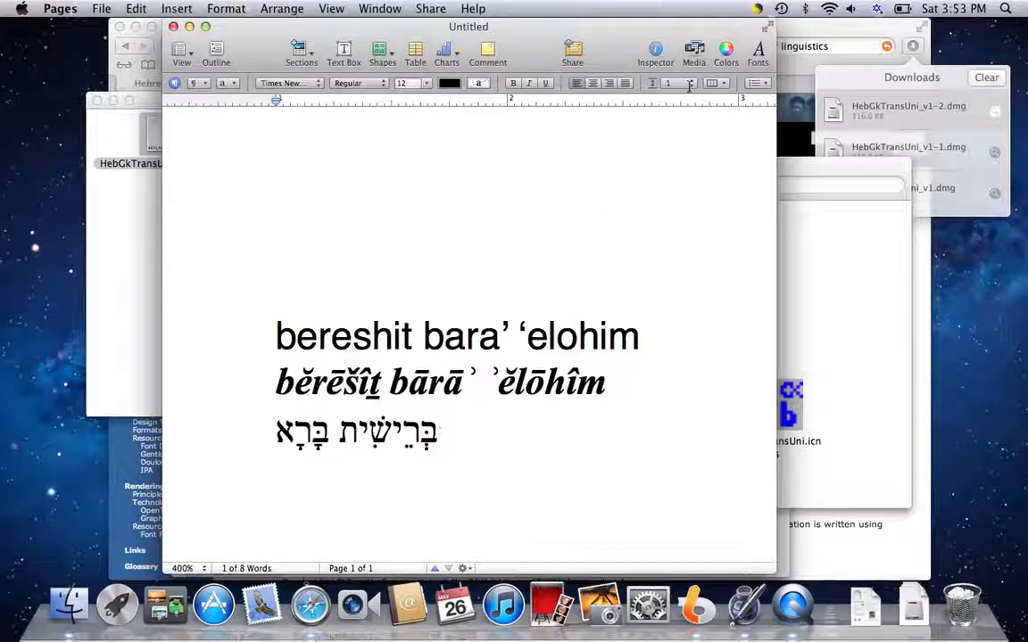
Review the input sources menu, then bring the Keyboard Layouts Finder window forward.
left_click(878, 7)
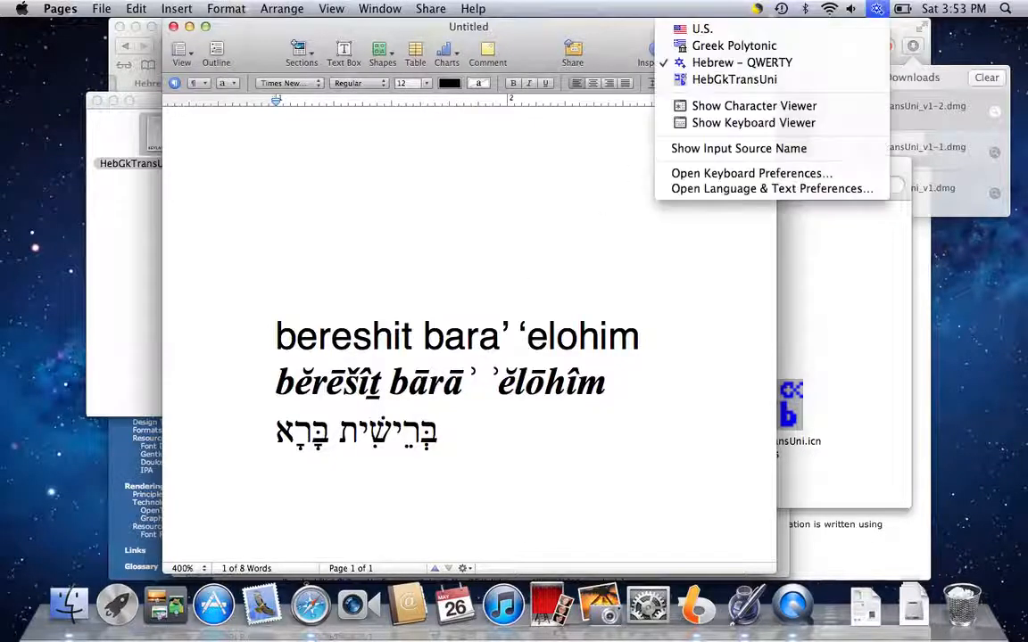
left_click(446, 437)
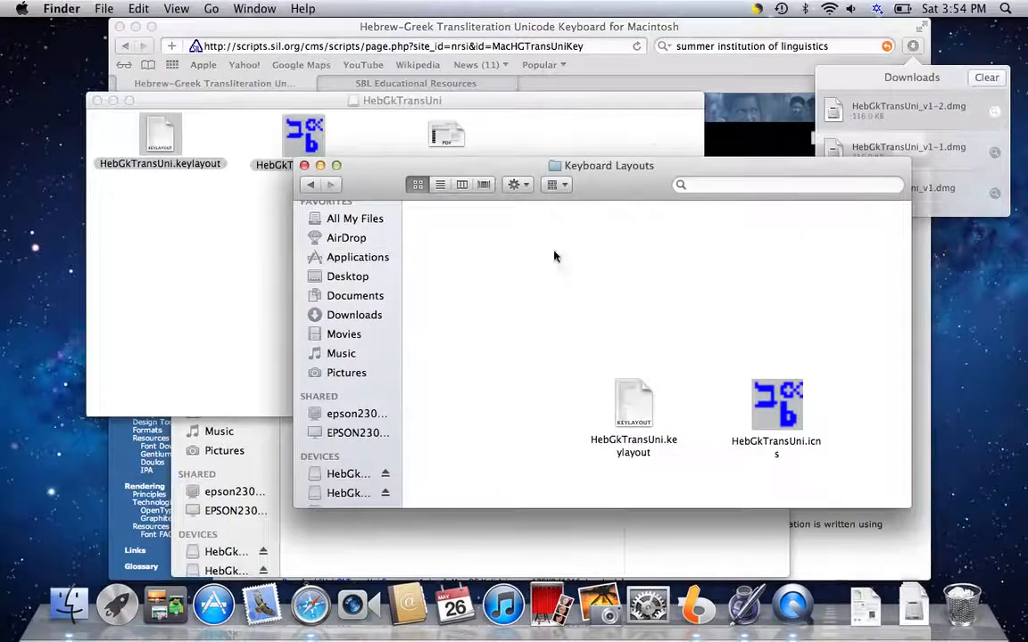
Check the Keyboard Layouts folder path, then reach for the Apple menu.
left_click(608, 164)
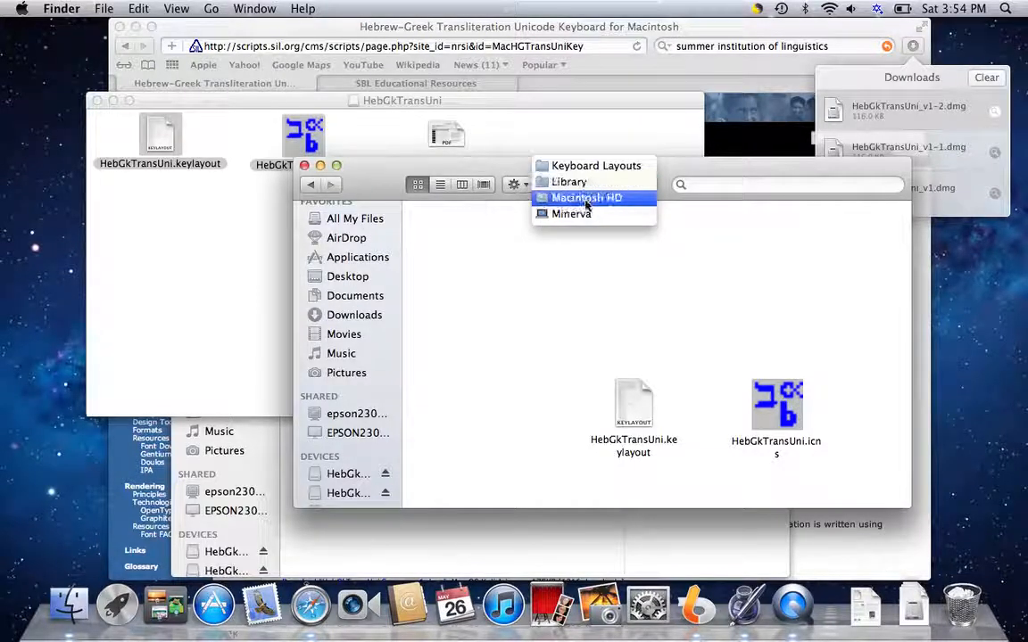
mouse_move(596, 166)
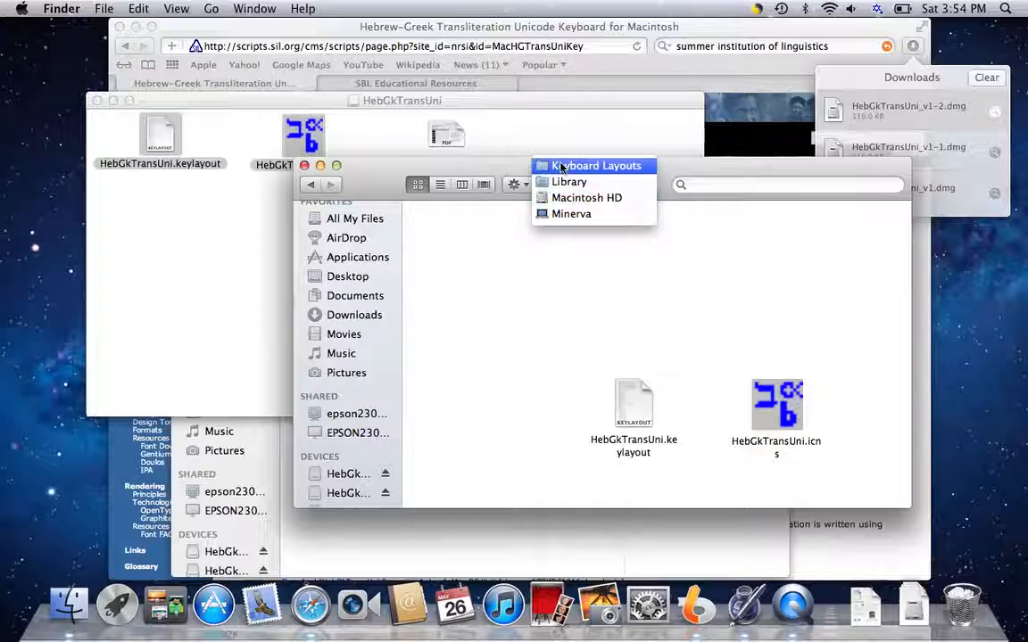
left_click(596, 166)
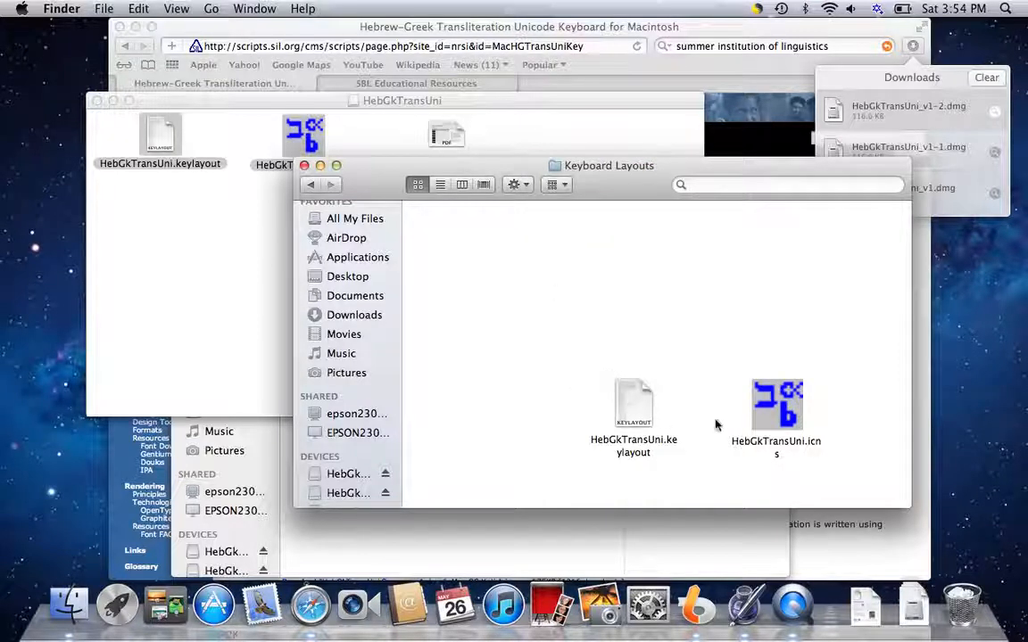
mouse_move(711, 407)
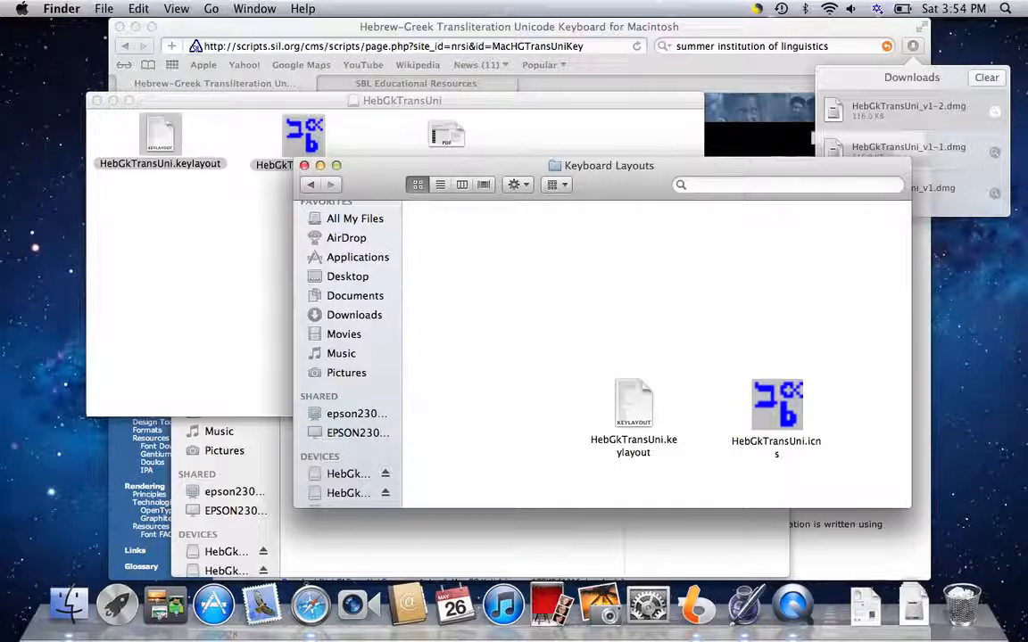
left_click(21, 7)
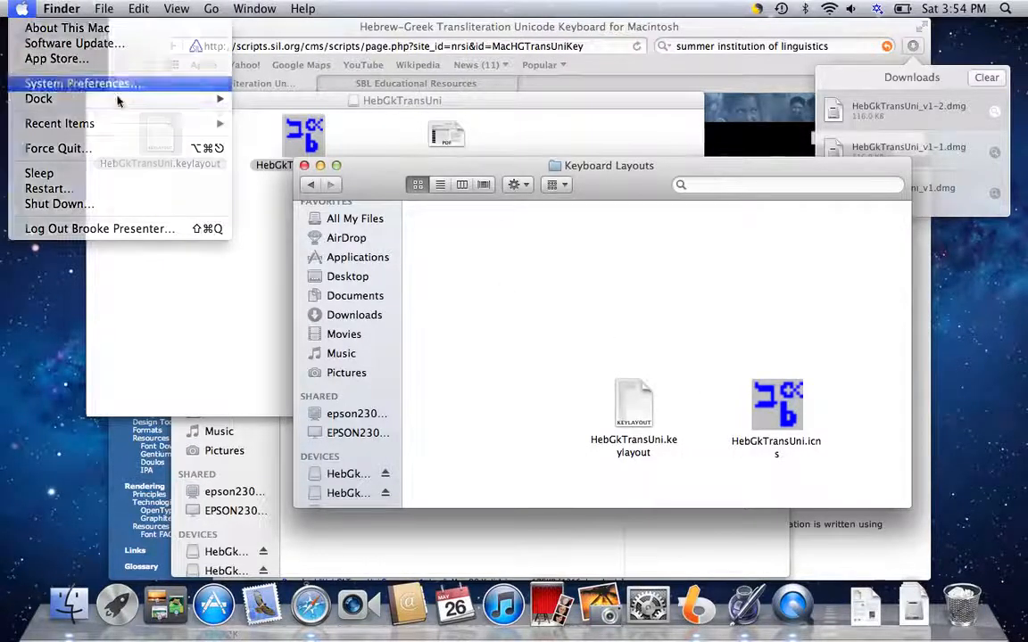
left_click(80, 84)
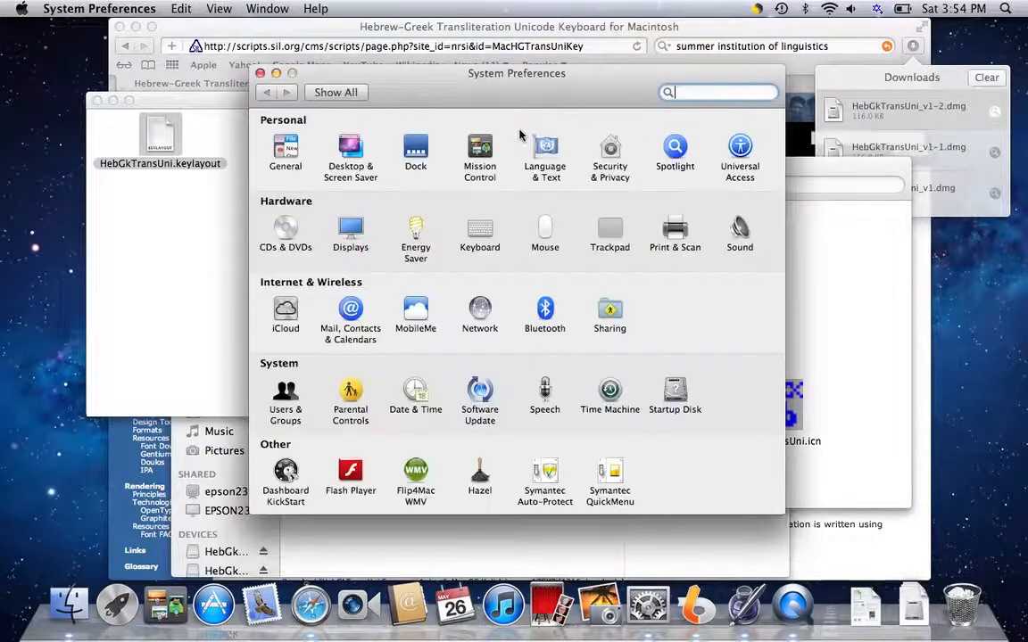
left_click(546, 151)
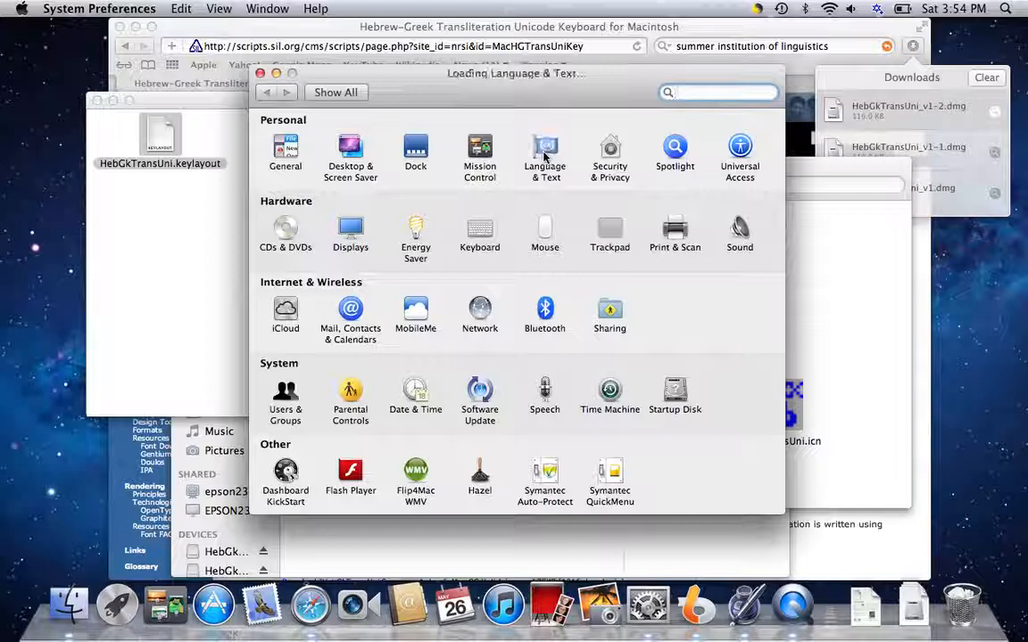
left_click(544, 152)
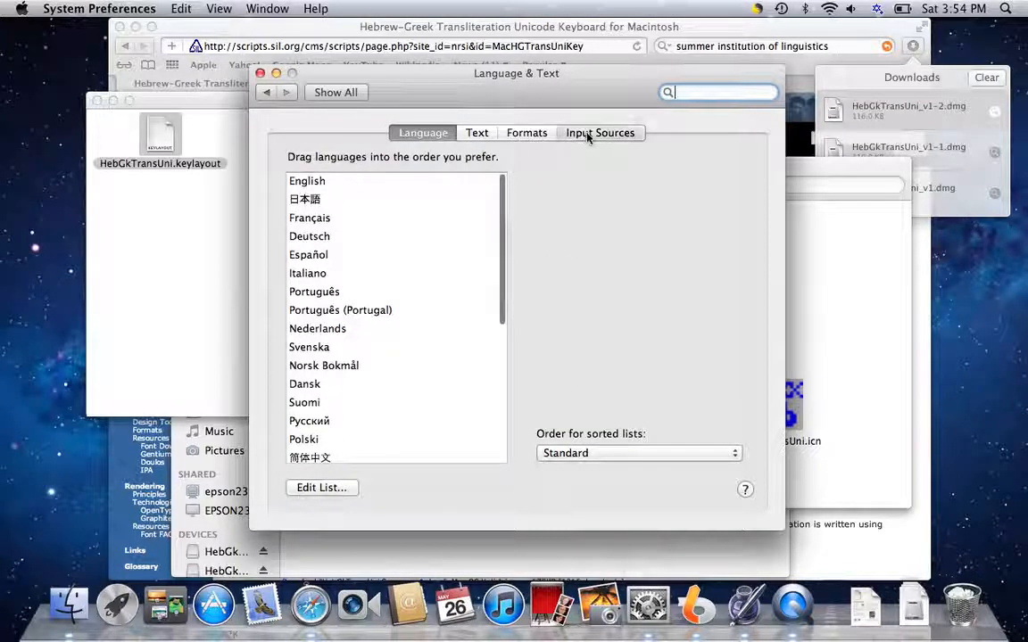
left_click(600, 132)
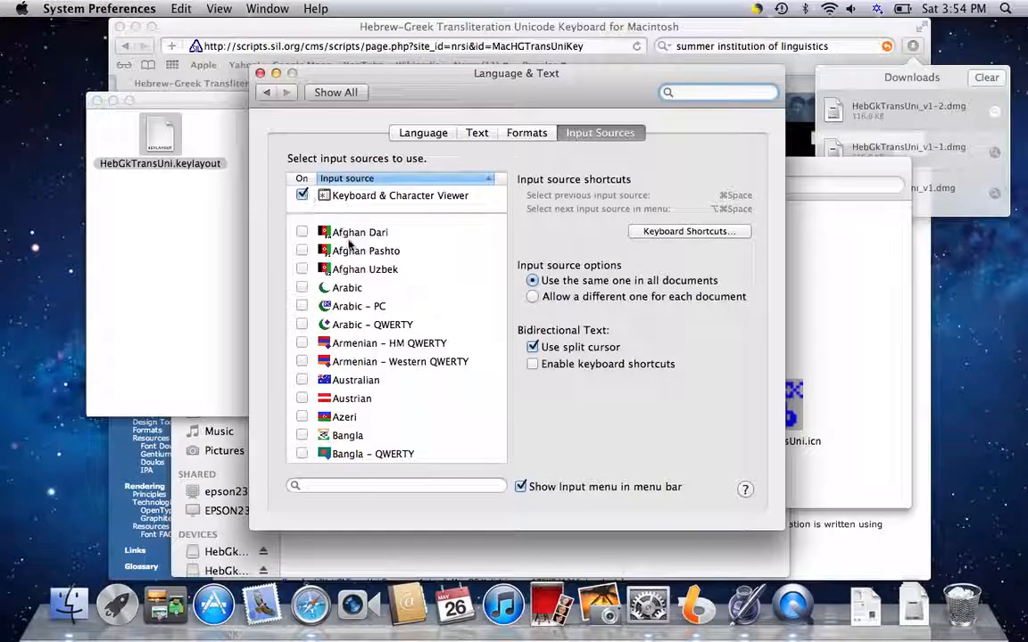
scroll("down", 3)
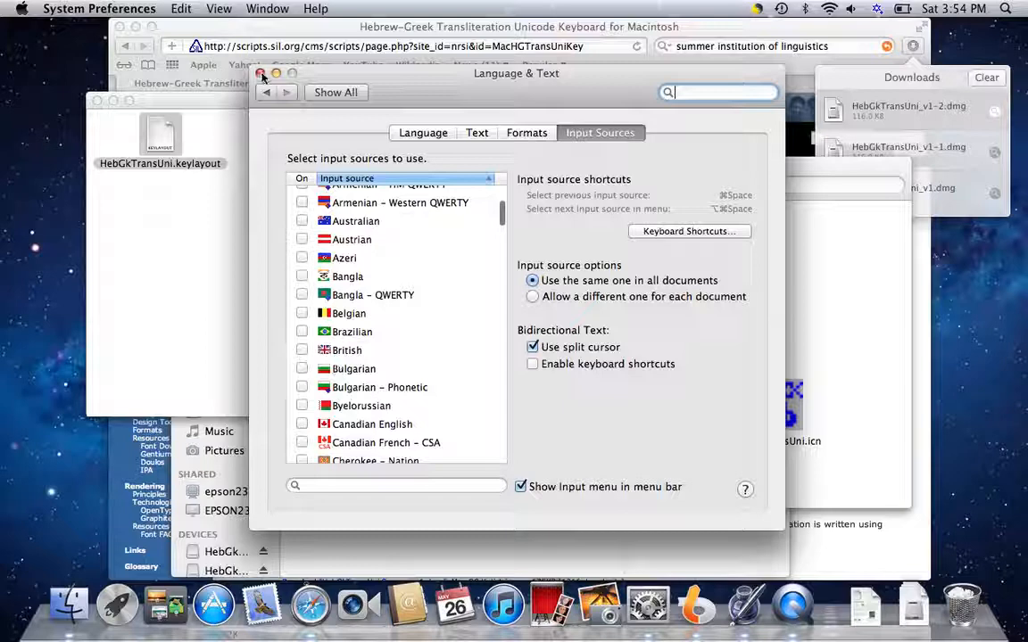
left_click(263, 75)
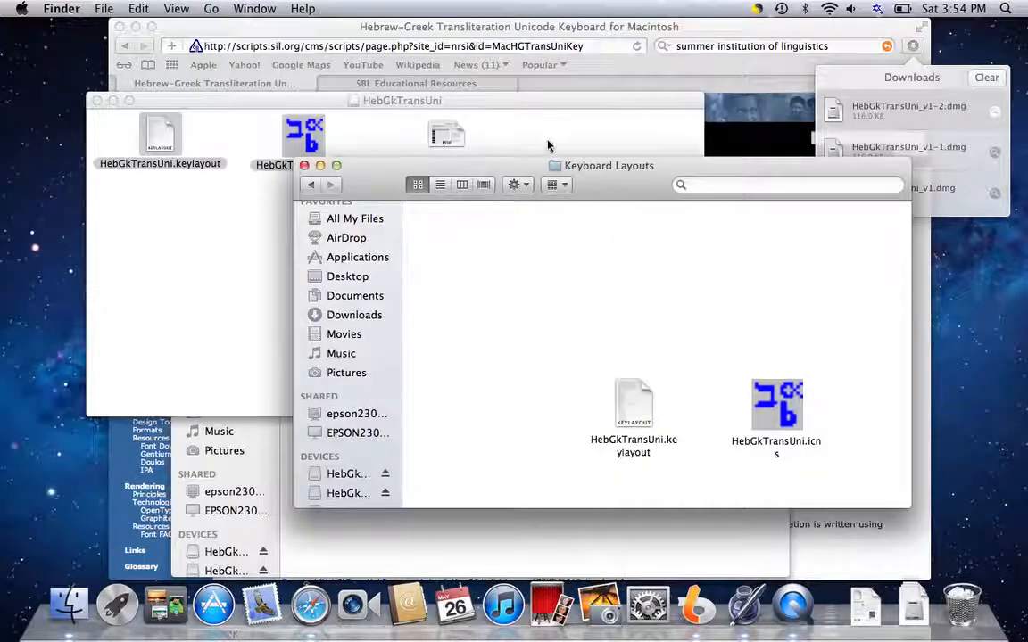
Back in Pages, view HebGkTransUni in the Keyboard Viewer with its Option keys, then return to the document.
key("cmd+tab")
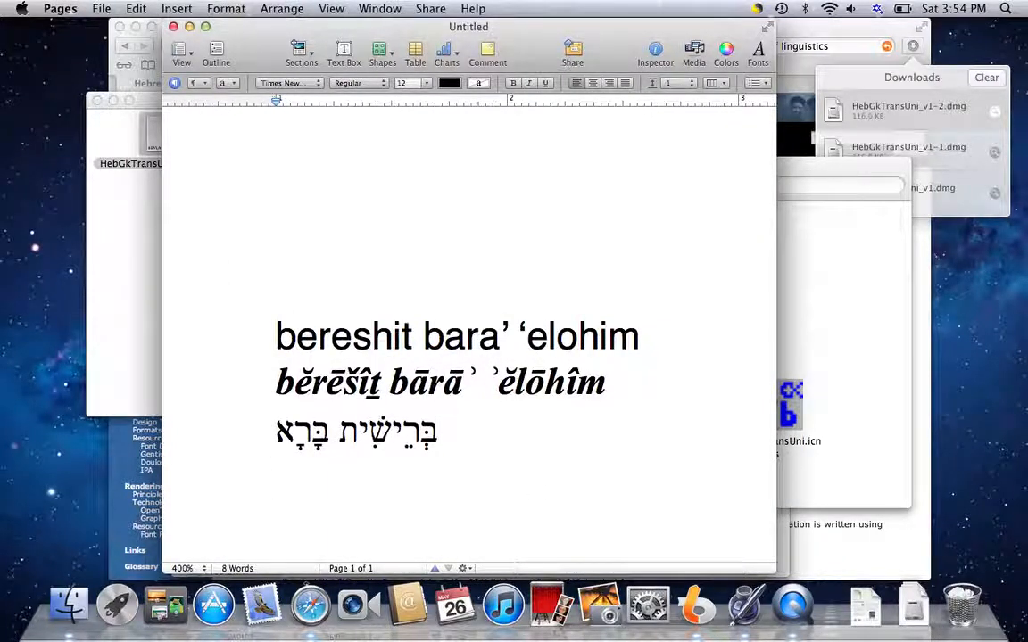
left_click(878, 7)
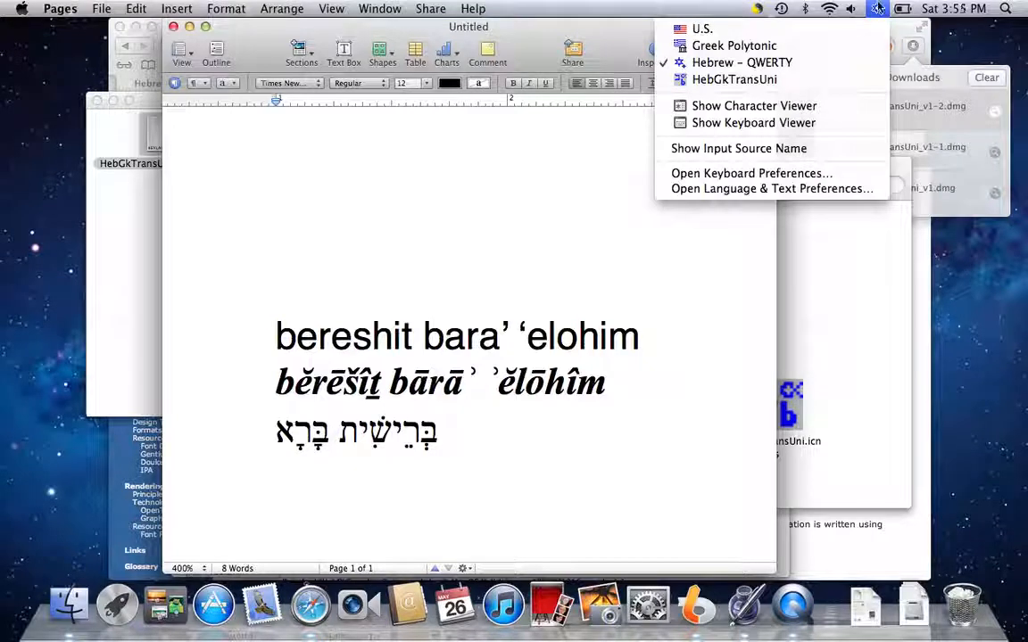
mouse_move(753, 105)
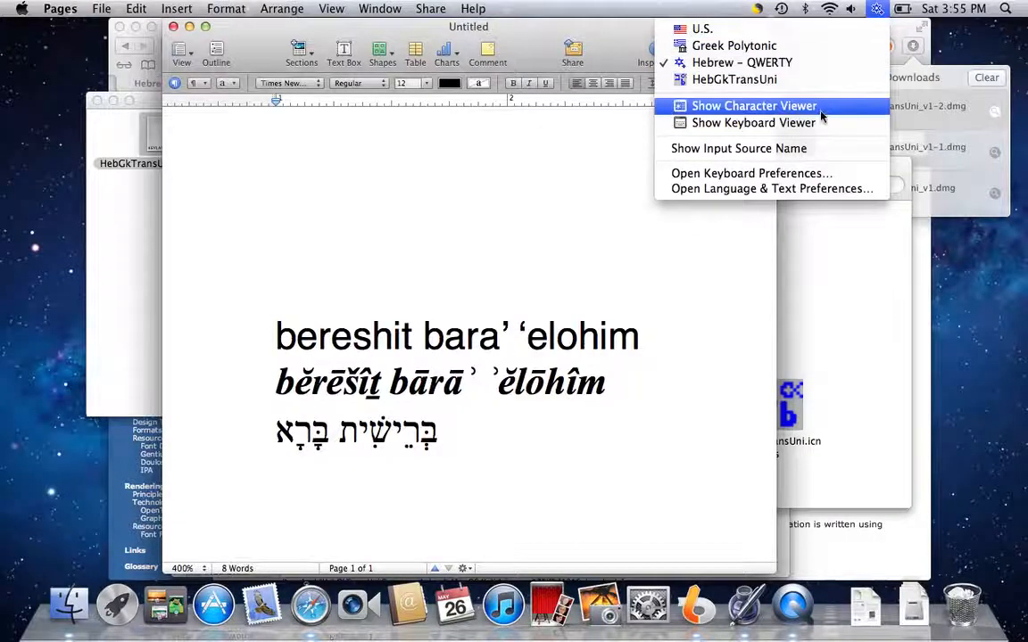
mouse_move(753, 123)
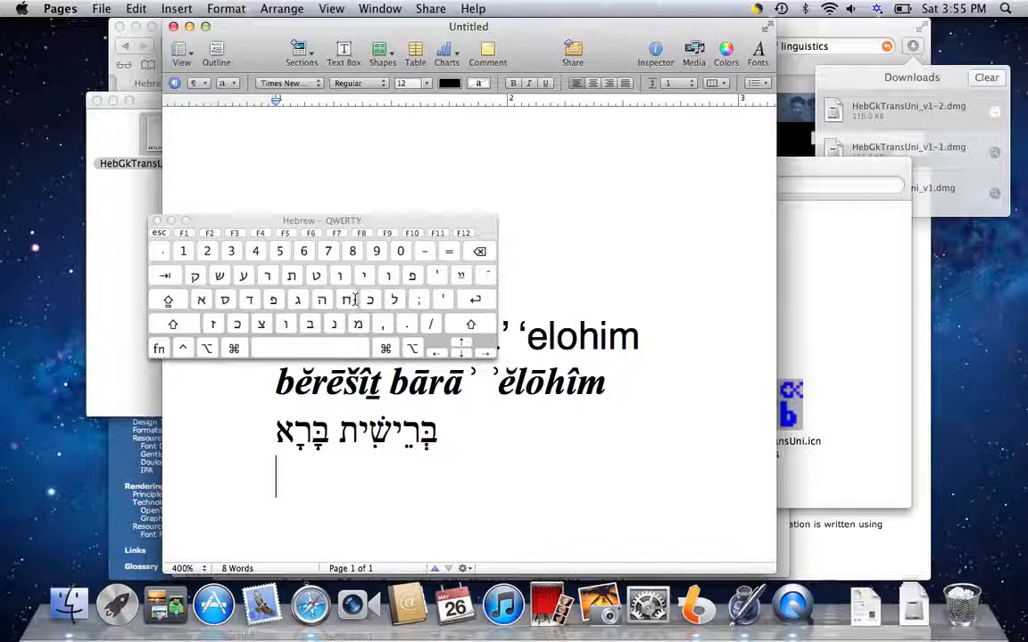
mouse_move(391, 239)
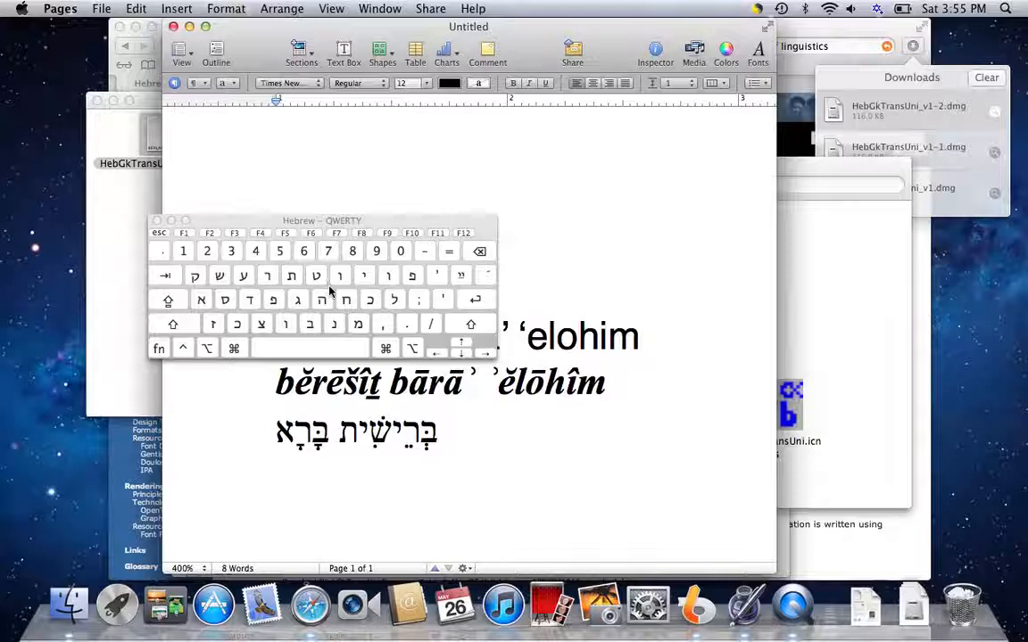
left_click(878, 8)
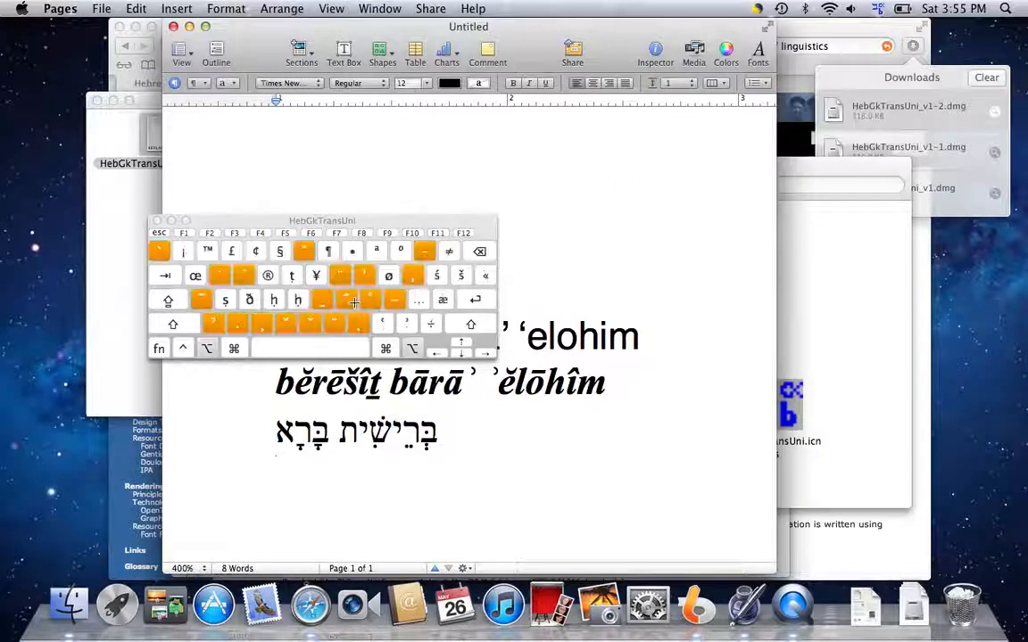
key("return")
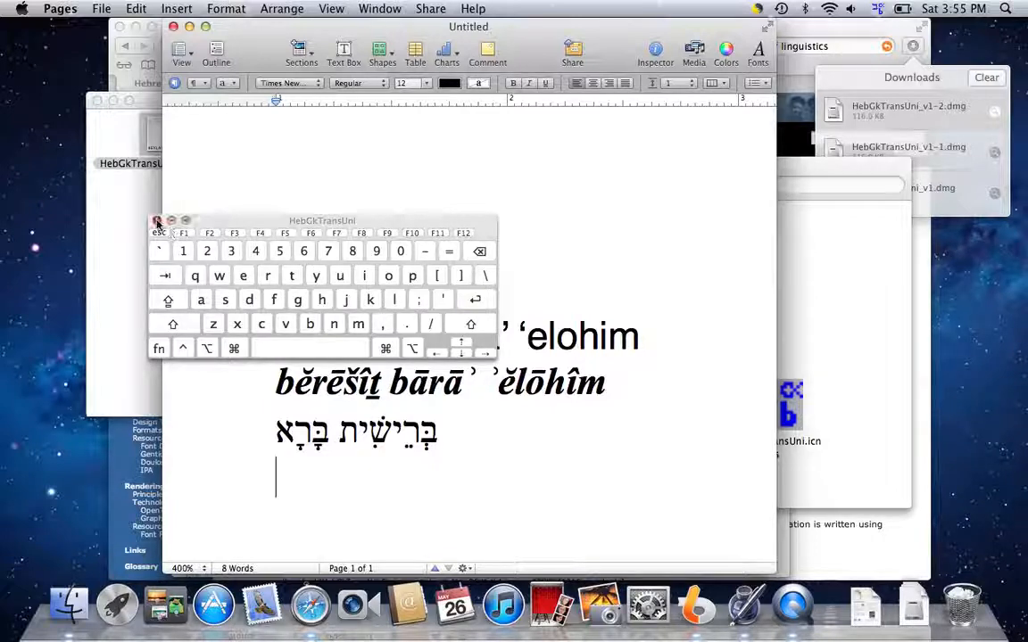
left_click(157, 221)
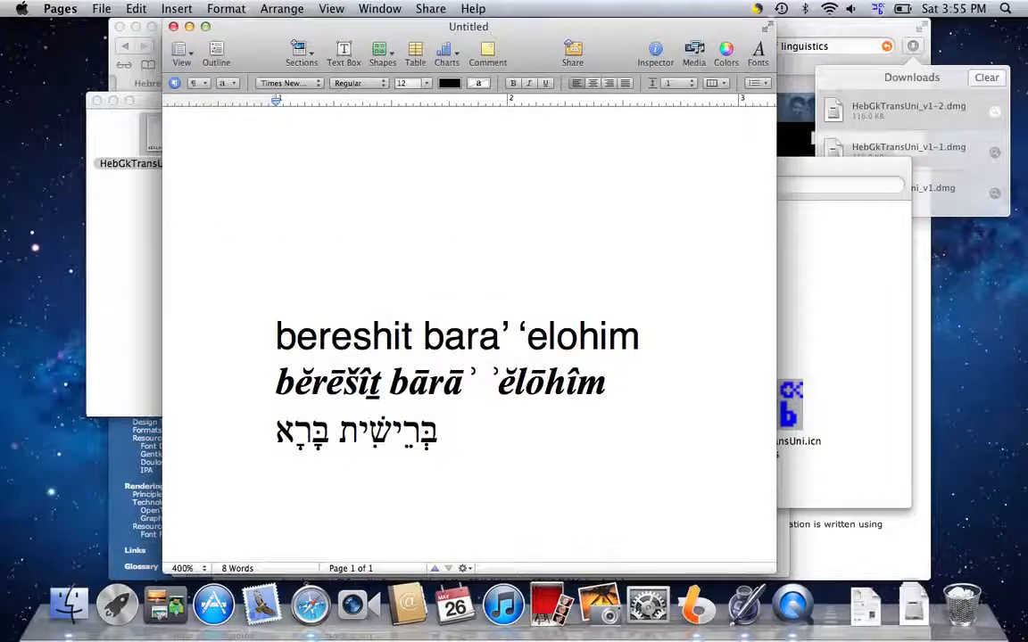
left_click(879, 7)
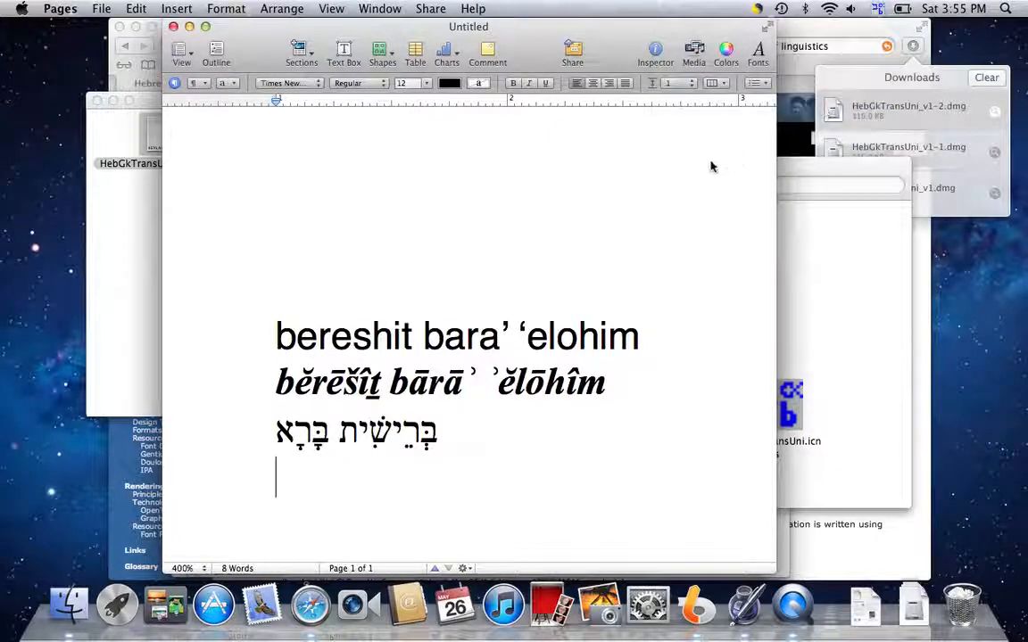
mouse_move(535, 189)
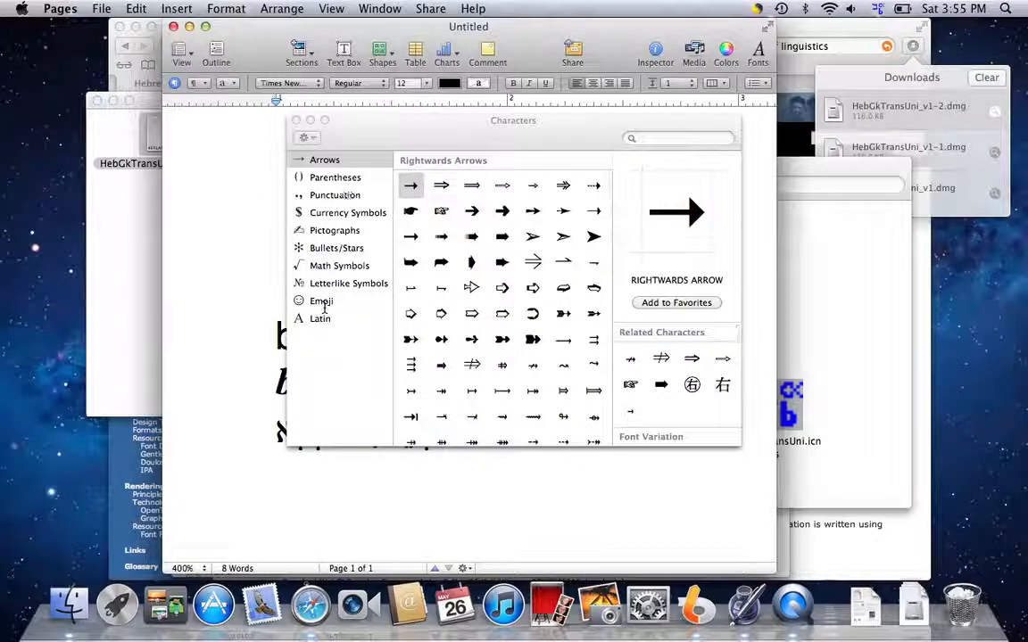
left_click(320, 318)
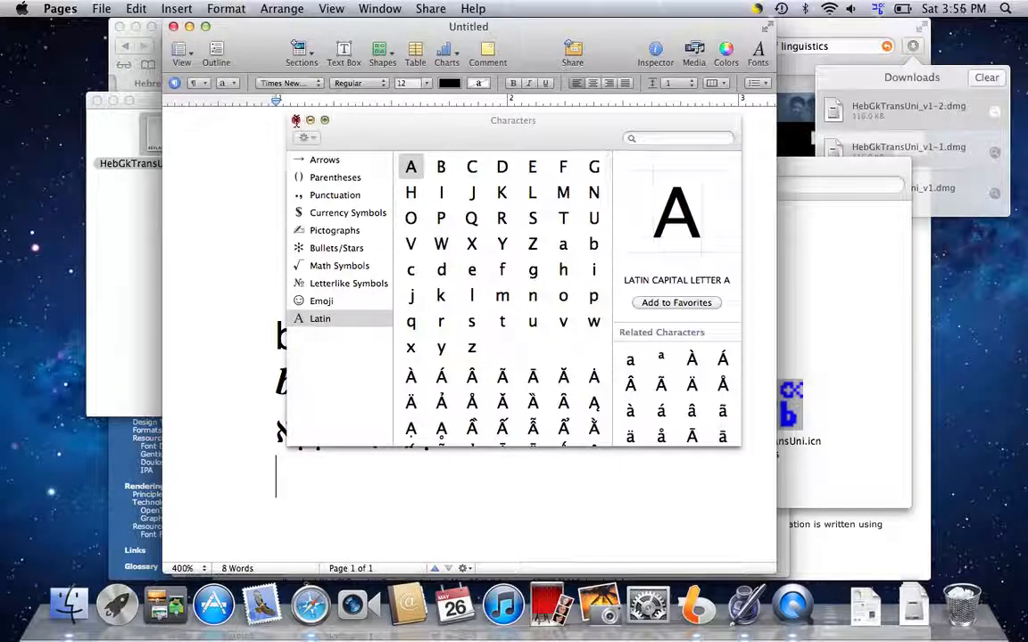
left_click(296, 122)
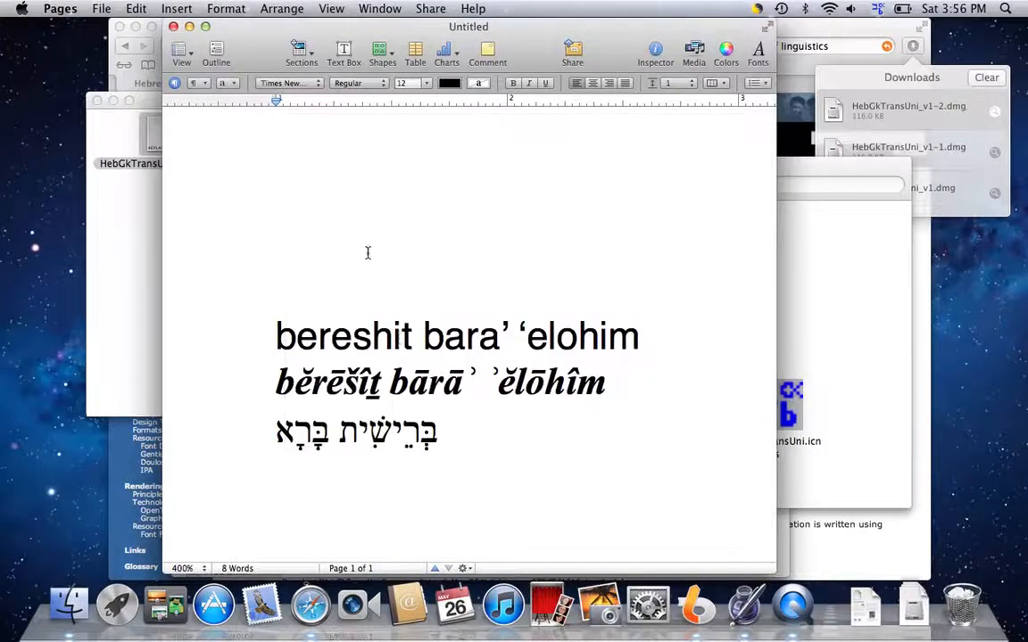
mouse_move(514, 460)
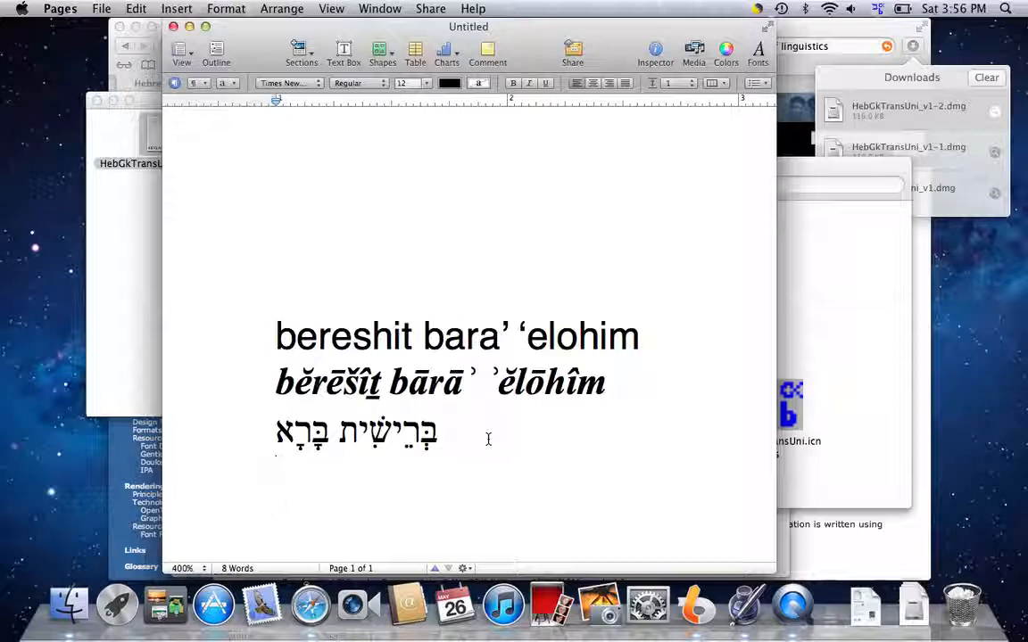
Start an empty line beneath the Hebrew text.
key("Return")
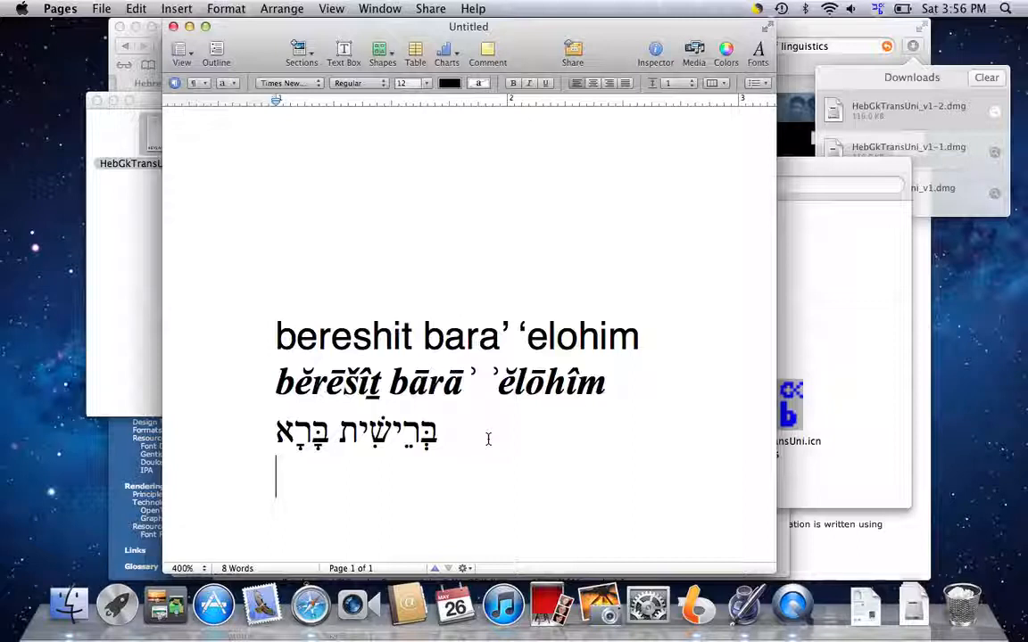